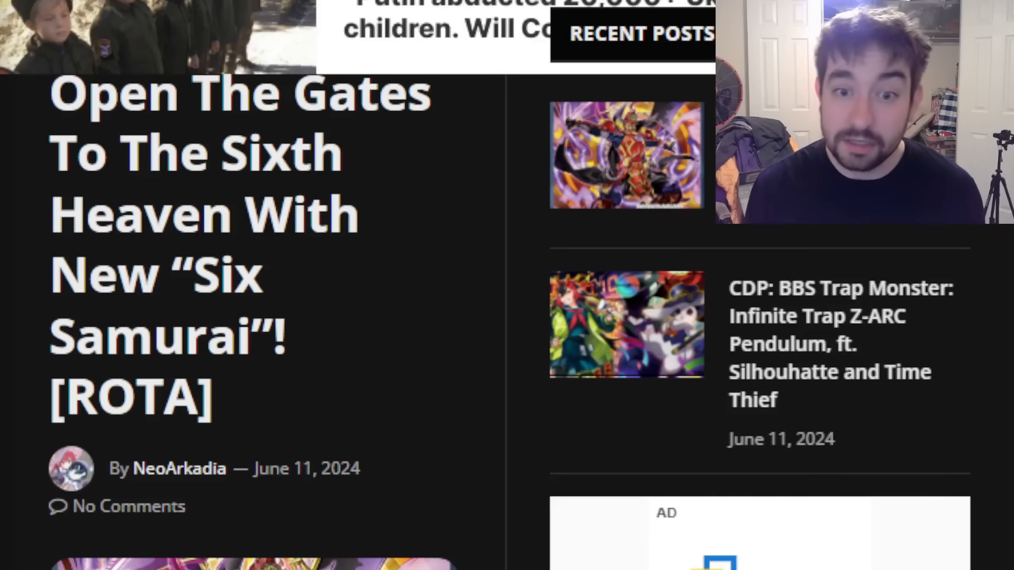
mouse_move(513, 455)
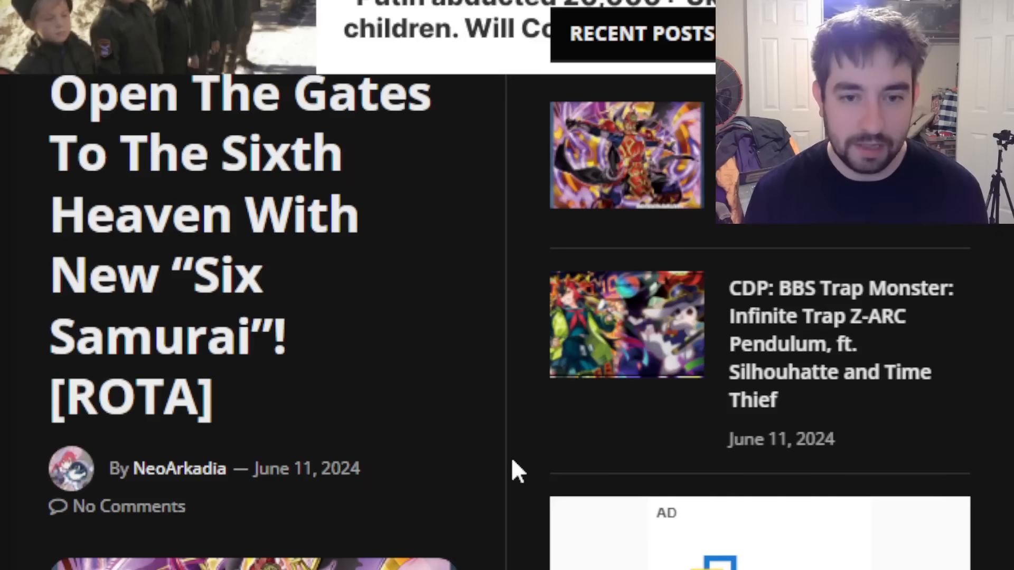
mouse_move(504, 472)
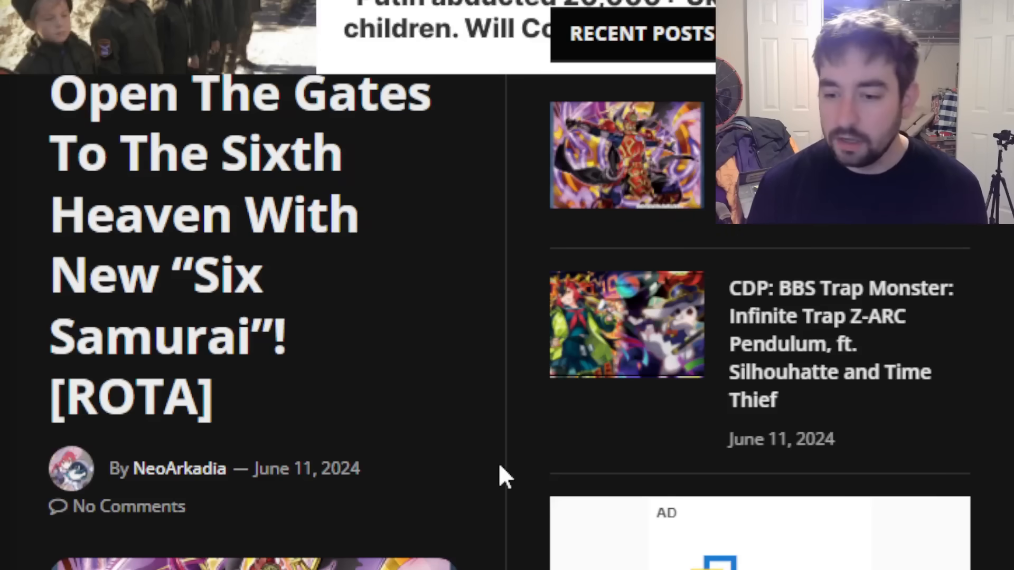
Scroll past Anarchist Monk of the Six Samurai's card image to its stats, summon and search effects.
scroll(down, 3)
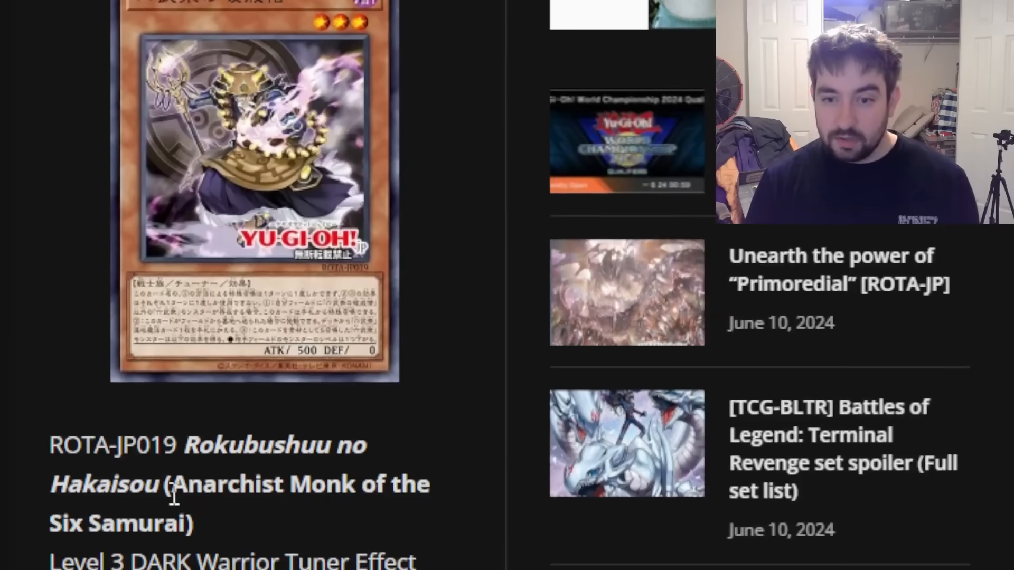
scroll(up, 3)
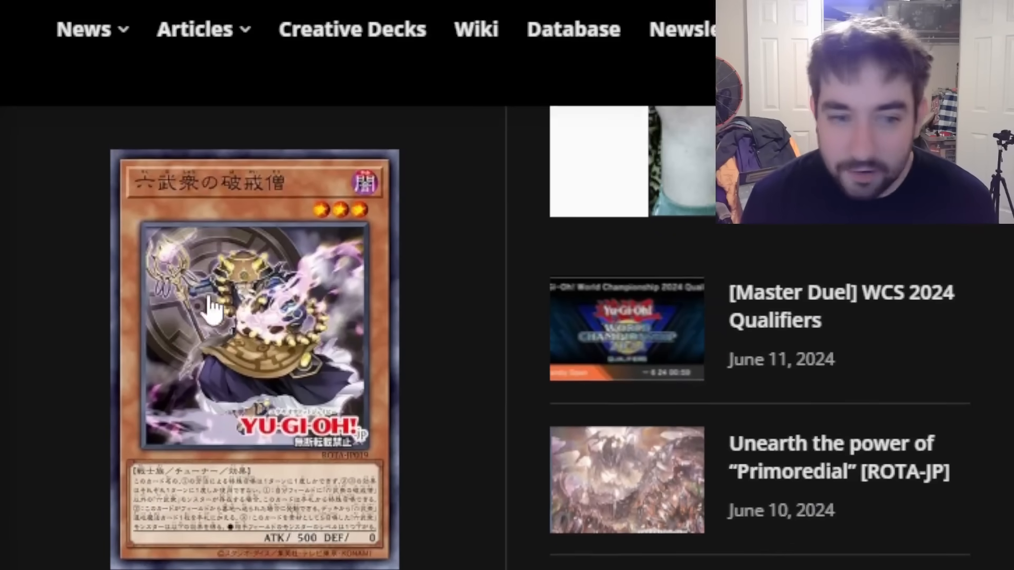
mouse_move(442, 368)
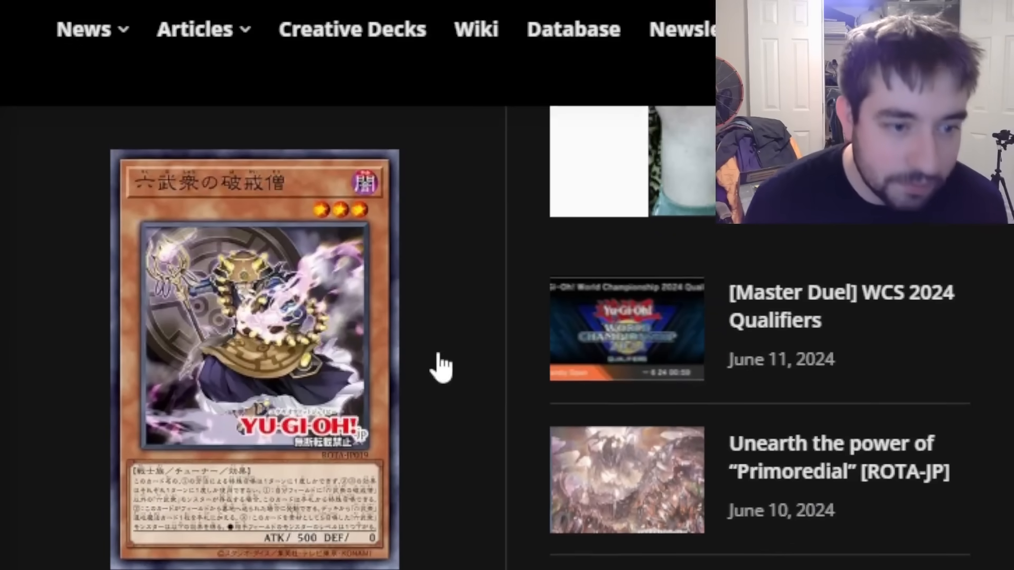
scroll(down, 3)
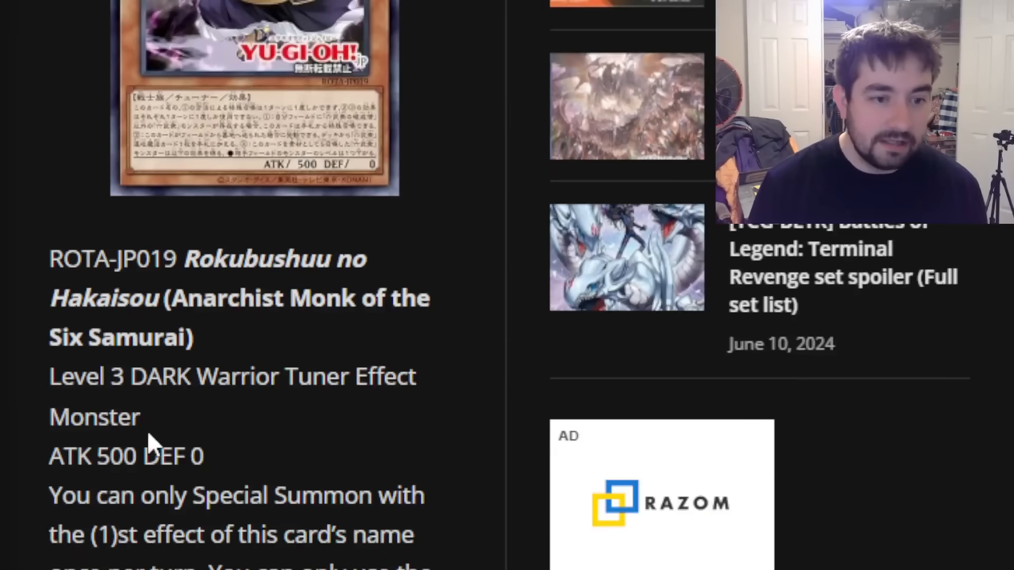
mouse_move(349, 449)
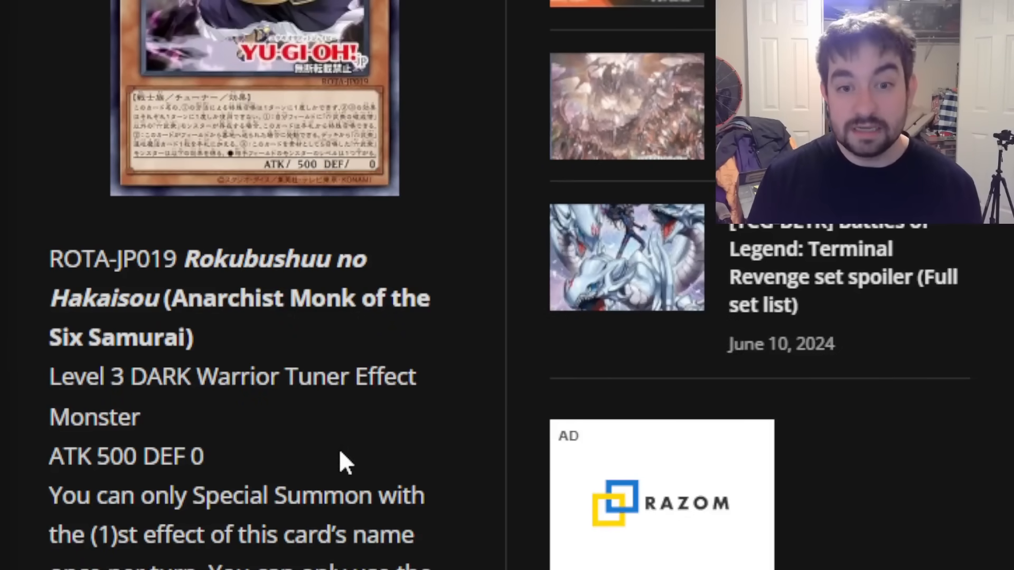
scroll(down, 3)
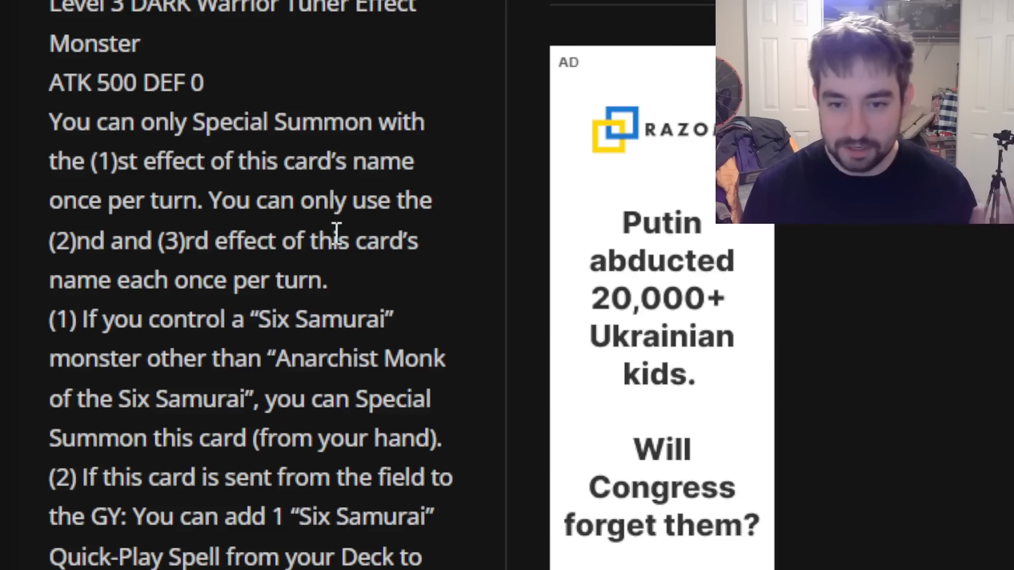
mouse_move(61, 346)
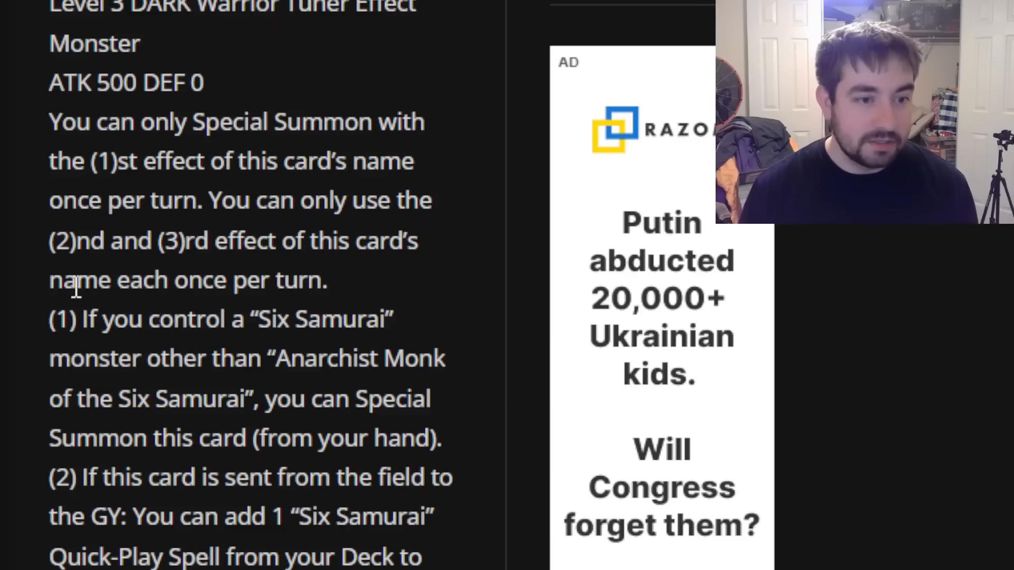
mouse_move(333, 395)
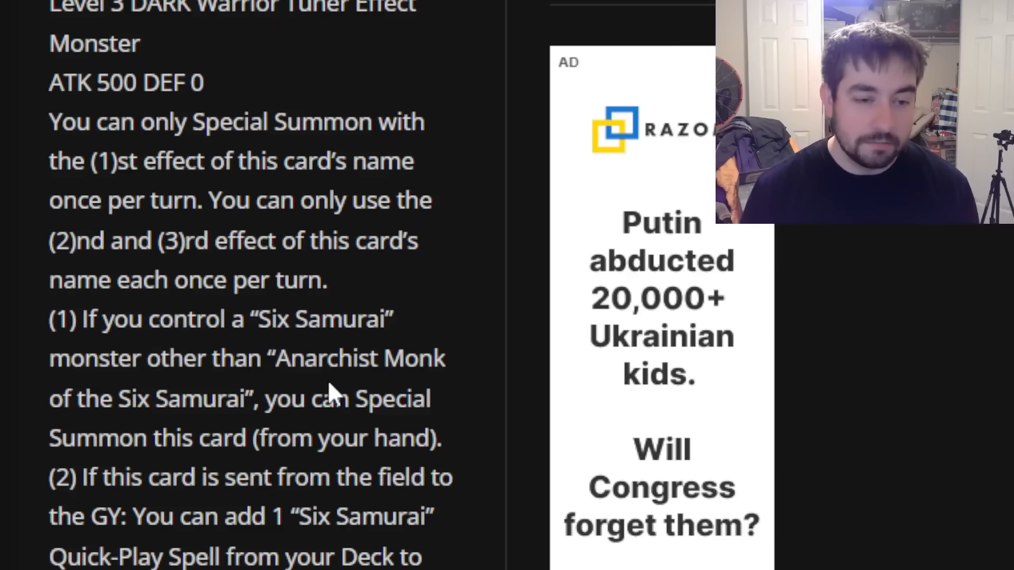
Scroll a bit further to Anarchist Monk's third effect for Six Samurai Synchro materials.
scroll(down, 3)
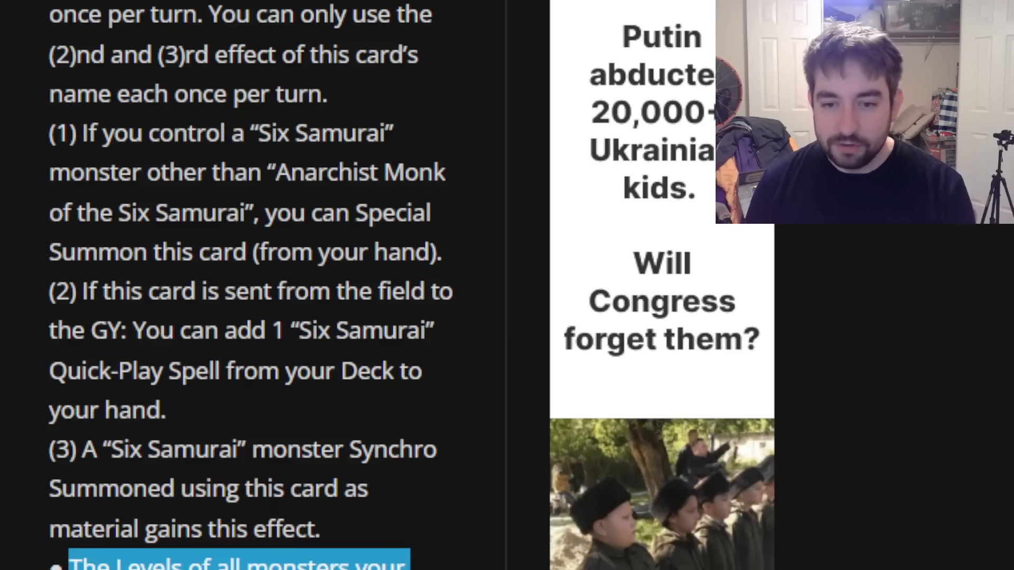
Scroll down to Instructor of the Six Samurai's card image, stats, summon and Six Strike search effects.
scroll(down, 3)
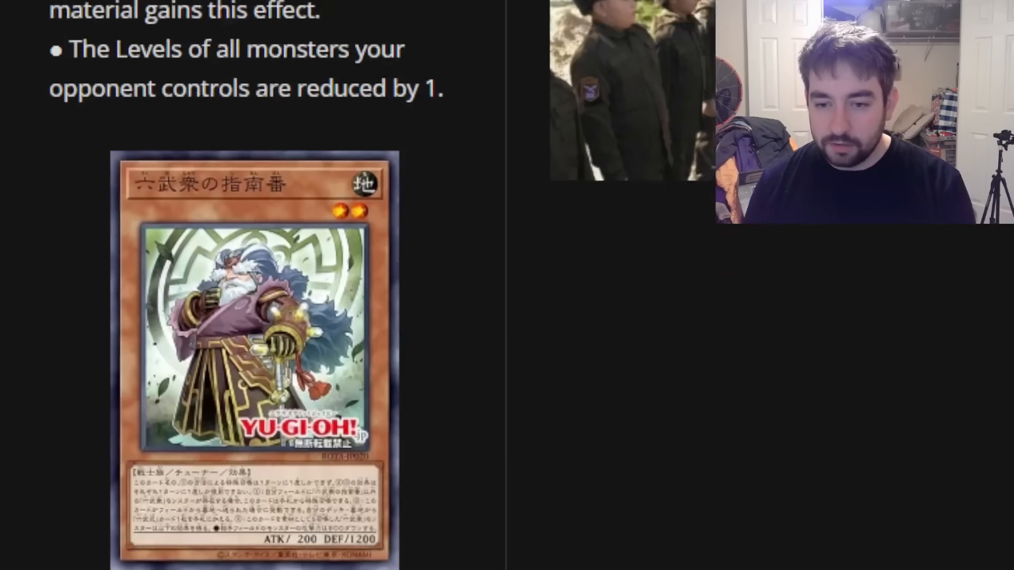
scroll(down, 3)
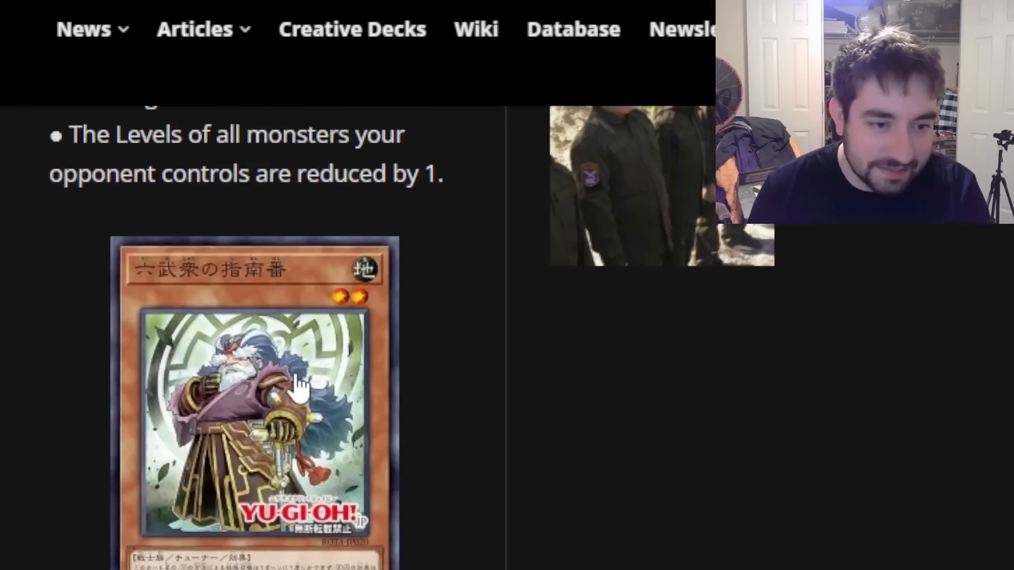
scroll(down, 3)
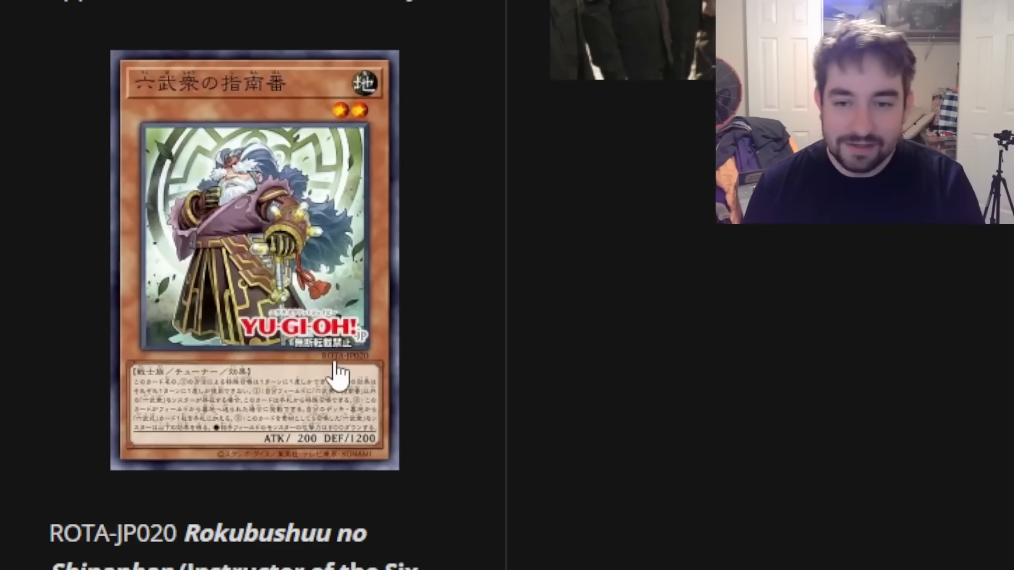
mouse_move(230, 240)
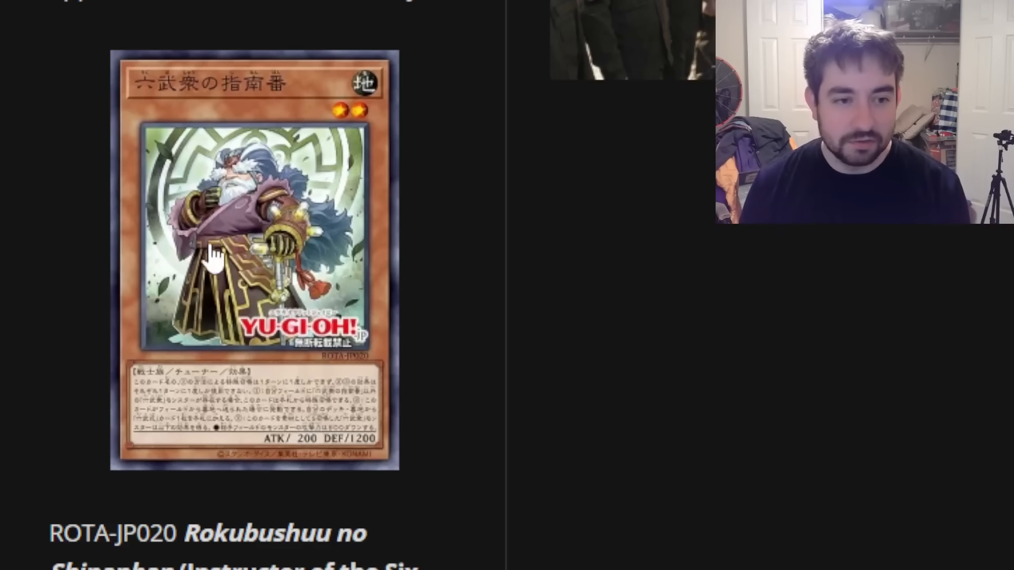
mouse_move(404, 446)
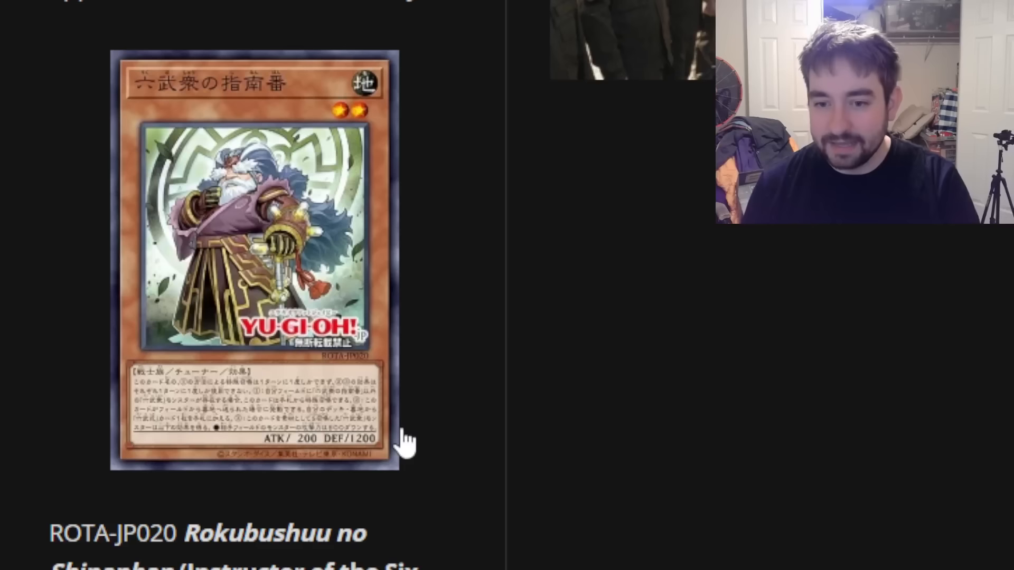
scroll(down, 3)
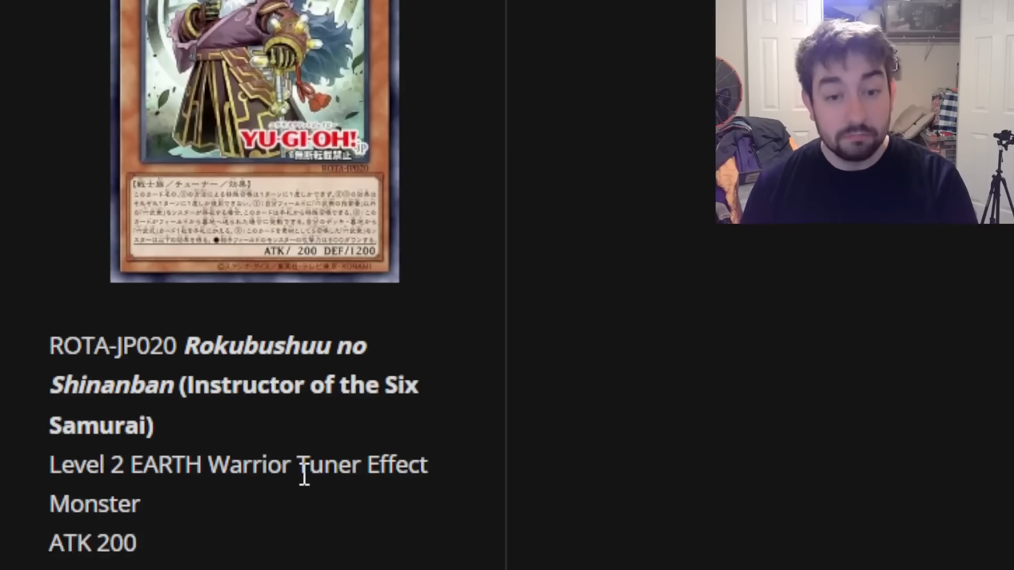
scroll(down, 3)
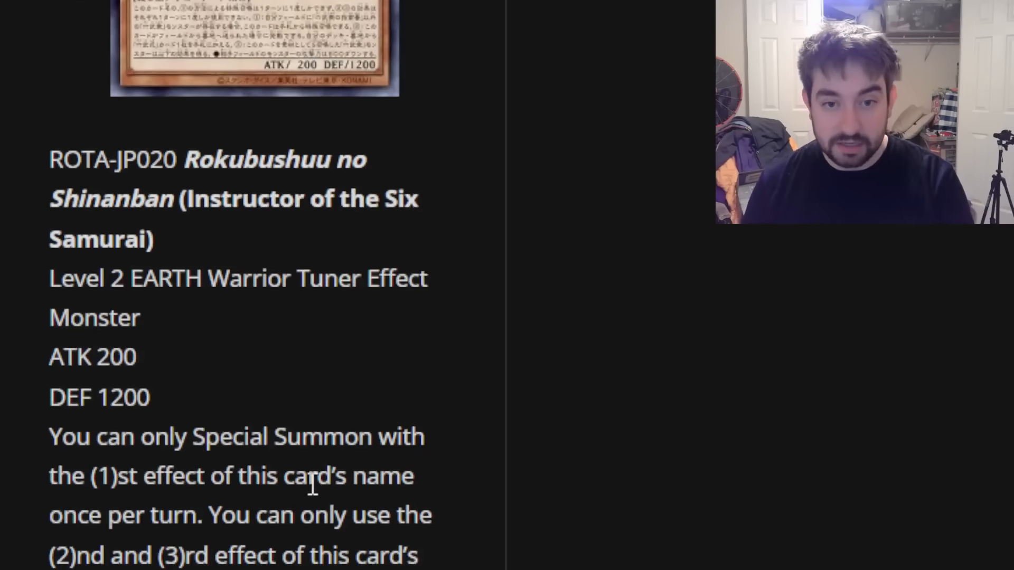
scroll(down, 3)
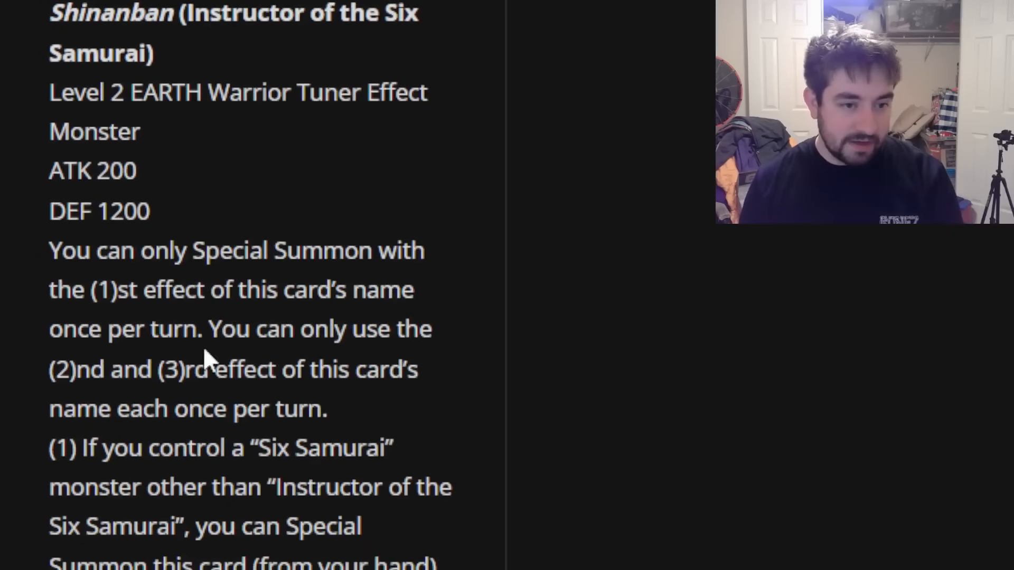
scroll(down, 3)
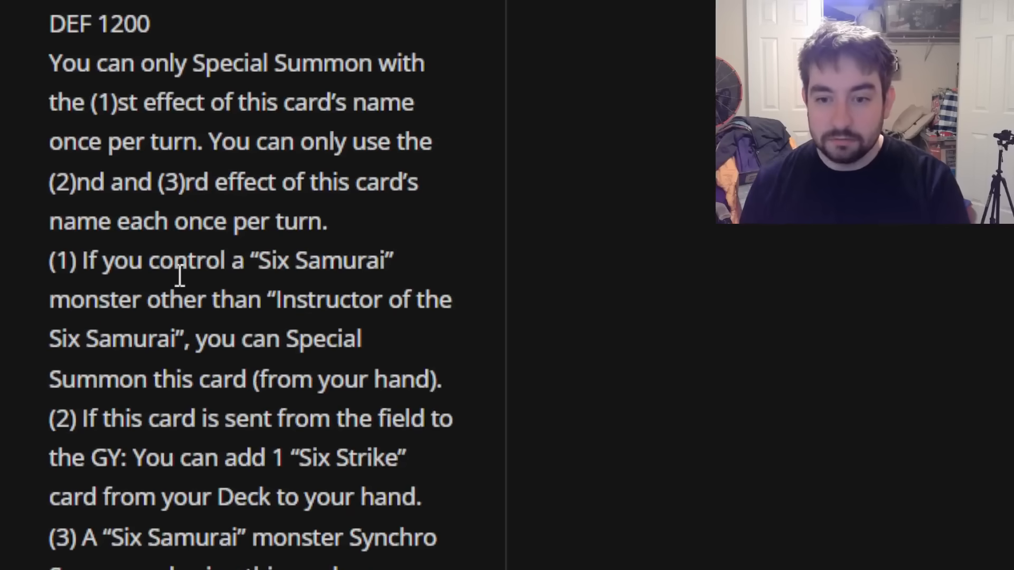
mouse_move(398, 300)
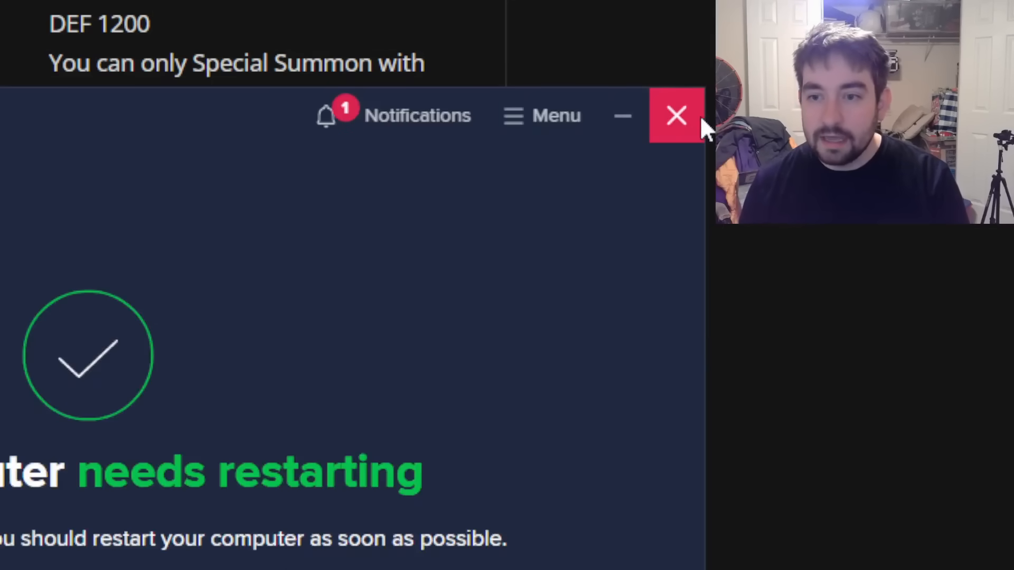
Close the antivirus restart-needed popup with its red X.
click(676, 116)
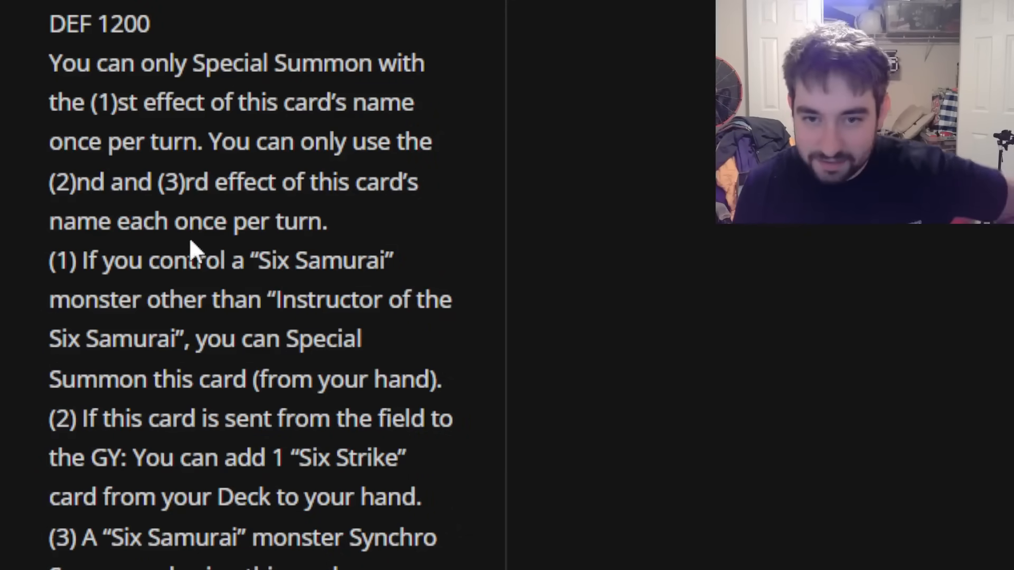
mouse_move(349, 308)
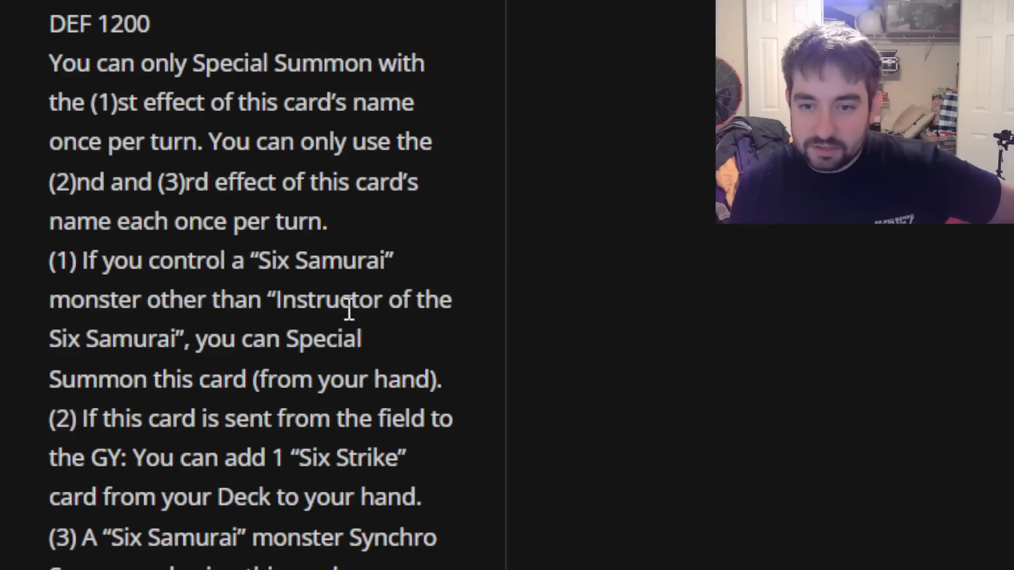
mouse_move(404, 379)
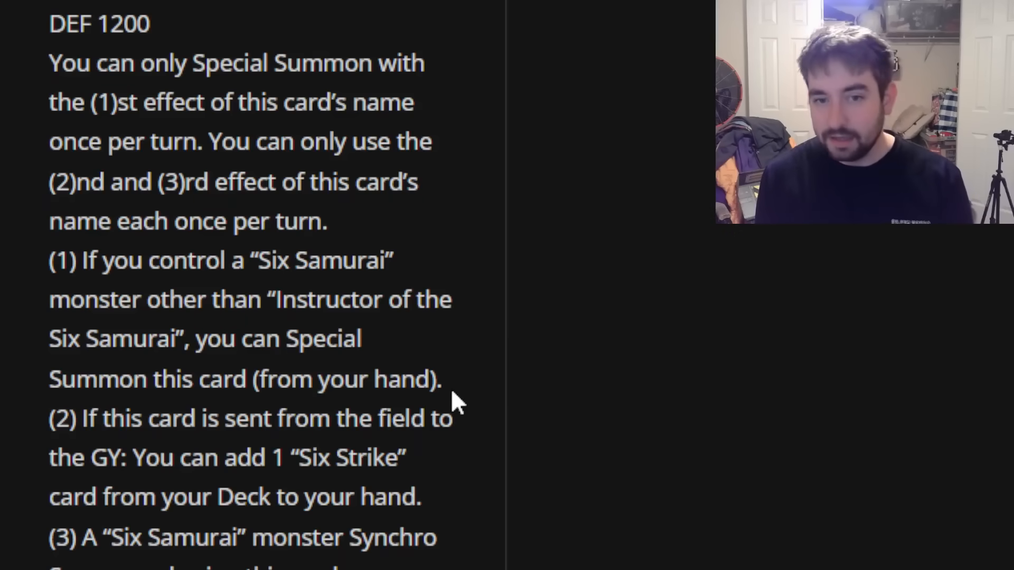
mouse_move(377, 379)
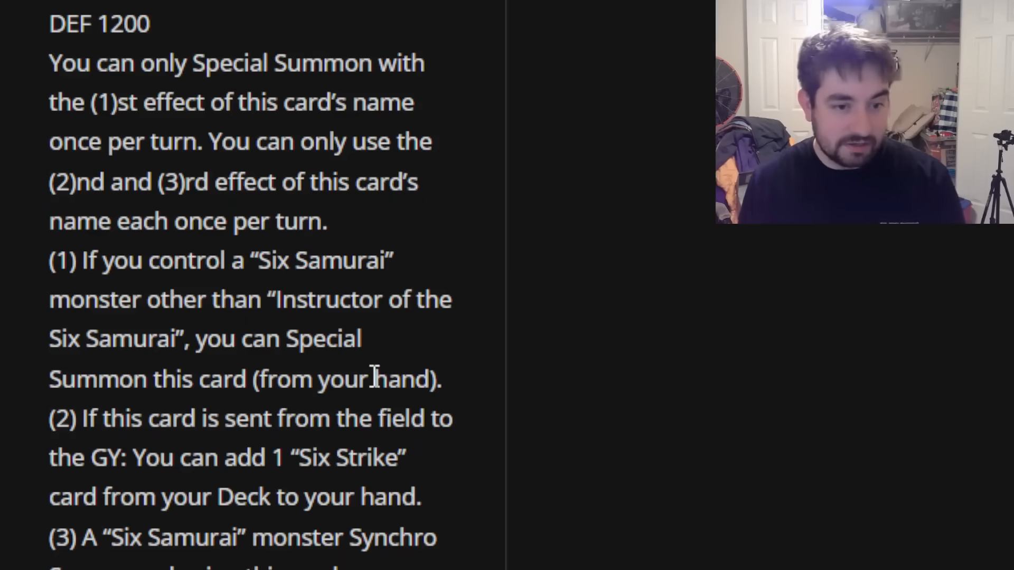
Scroll to Instructor's third effect making opponent's monsters lose 500 ATK.
scroll(down, 3)
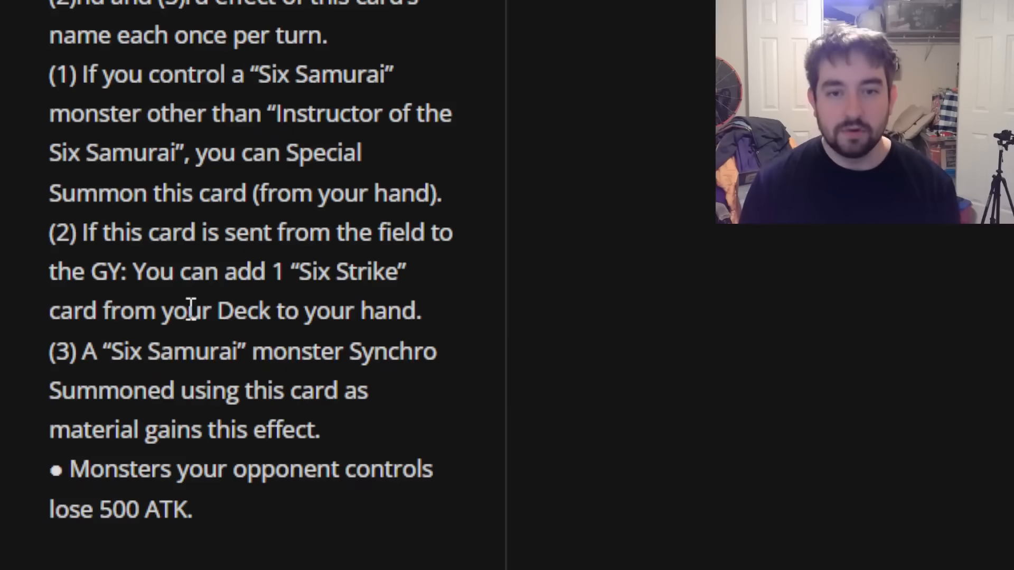
Scroll back and forth through Anarchist Monk's effects and the Legendary Klesha Six Samurai – Shi En entry.
scroll(up, 3)
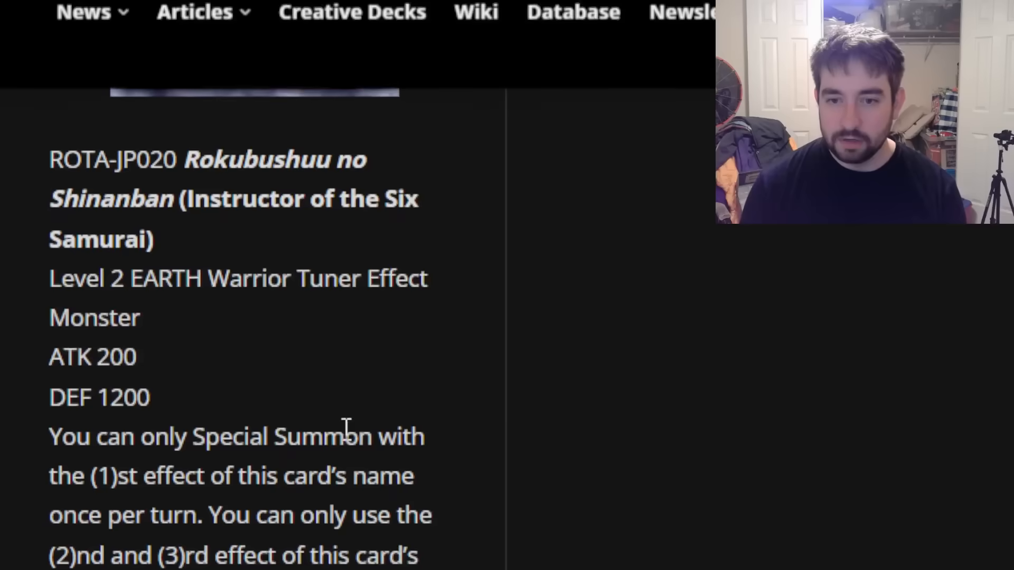
scroll(up, 3)
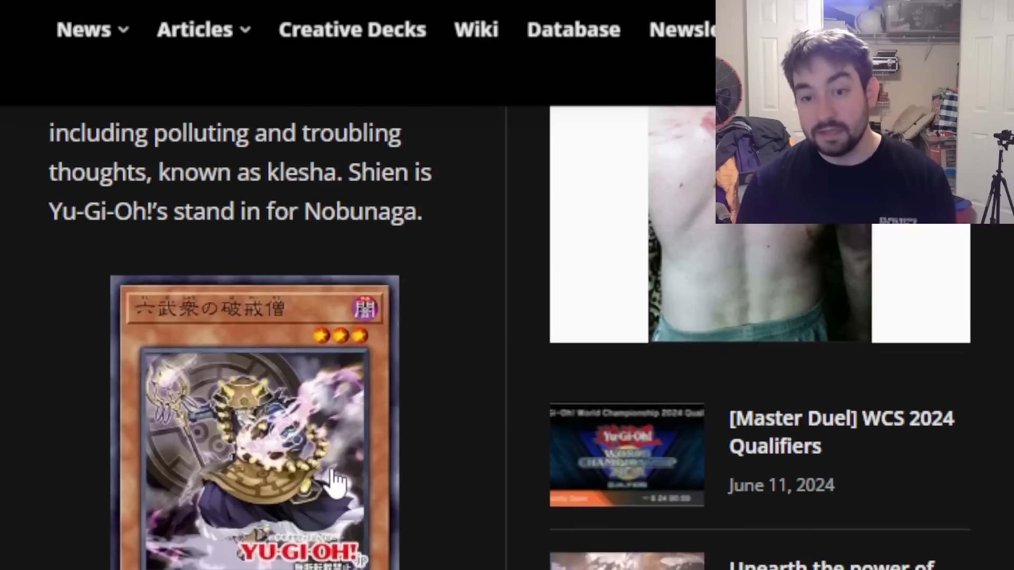
scroll(down, 3)
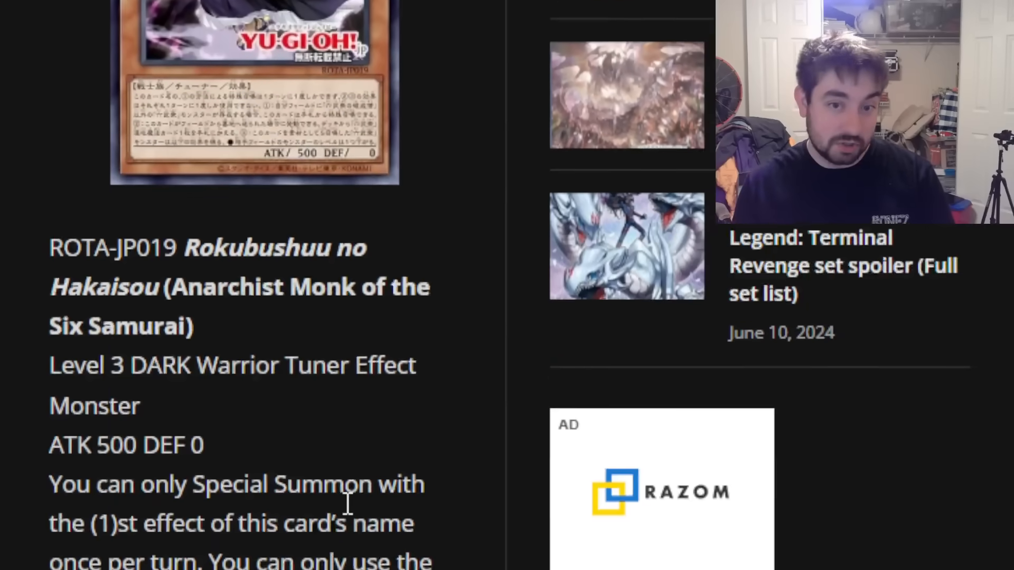
scroll(down, 3)
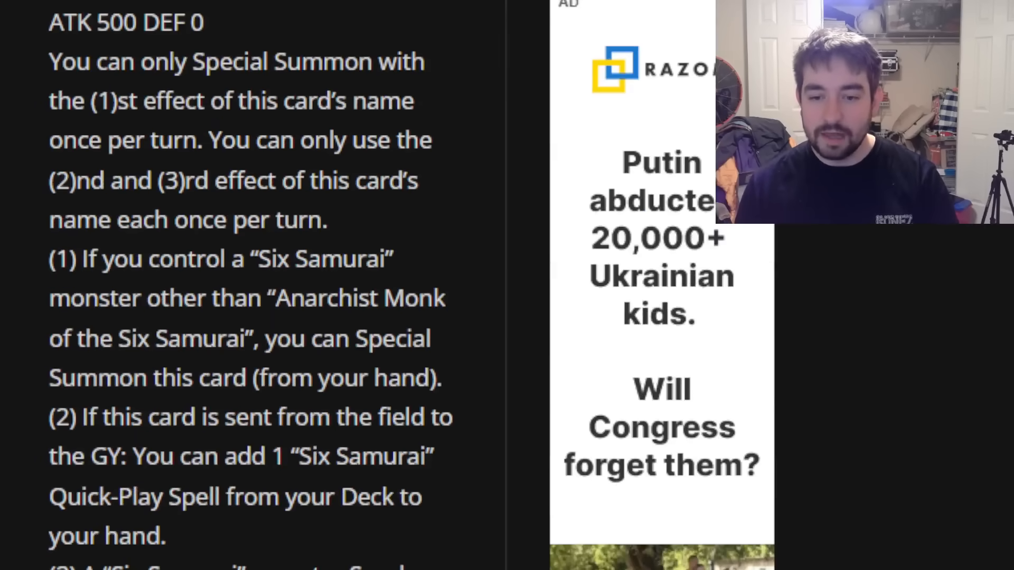
scroll(up, 3)
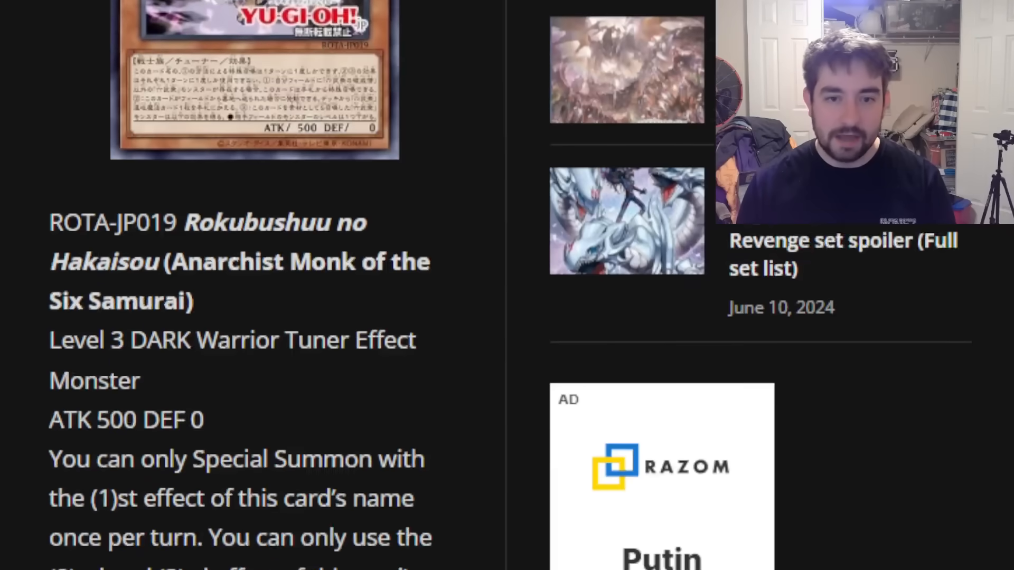
scroll(down, 3)
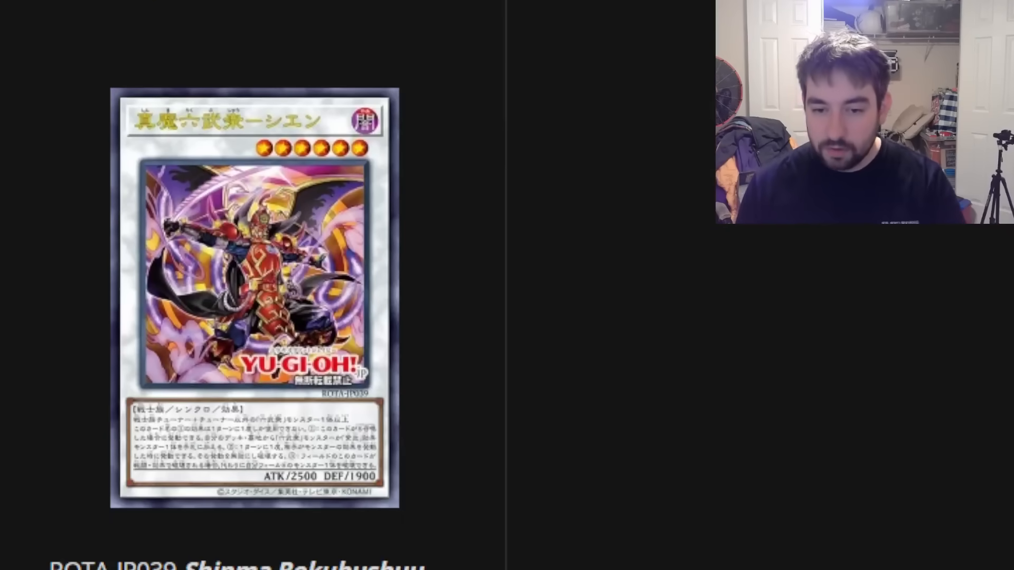
mouse_move(286, 513)
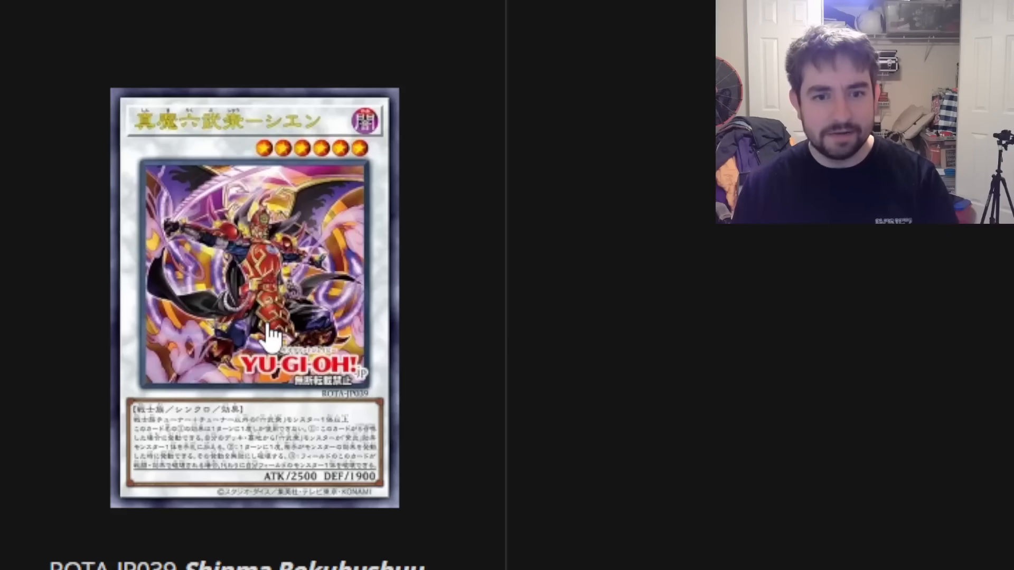
scroll(down, 3)
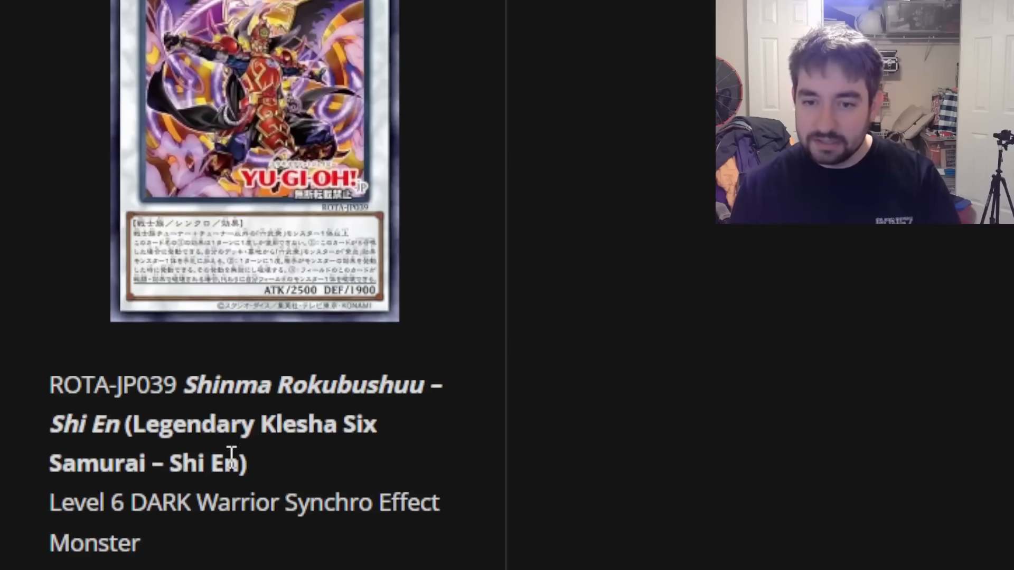
mouse_move(333, 439)
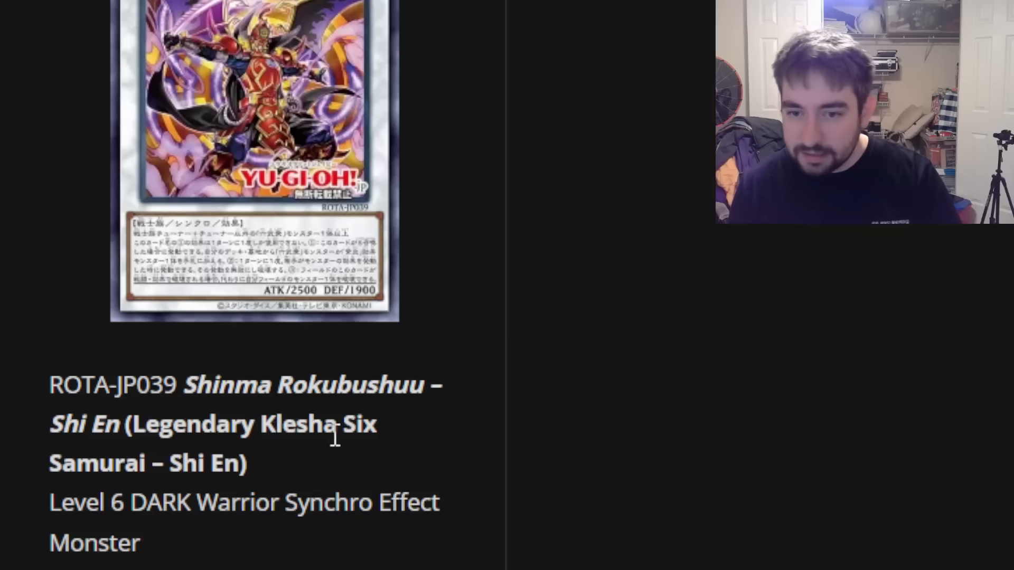
mouse_move(215, 551)
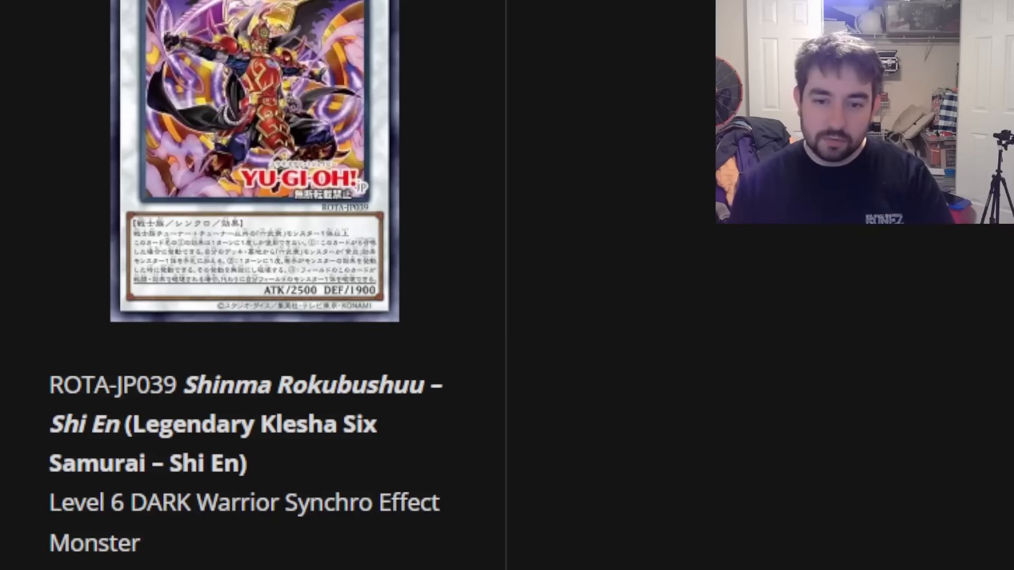
scroll(down, 3)
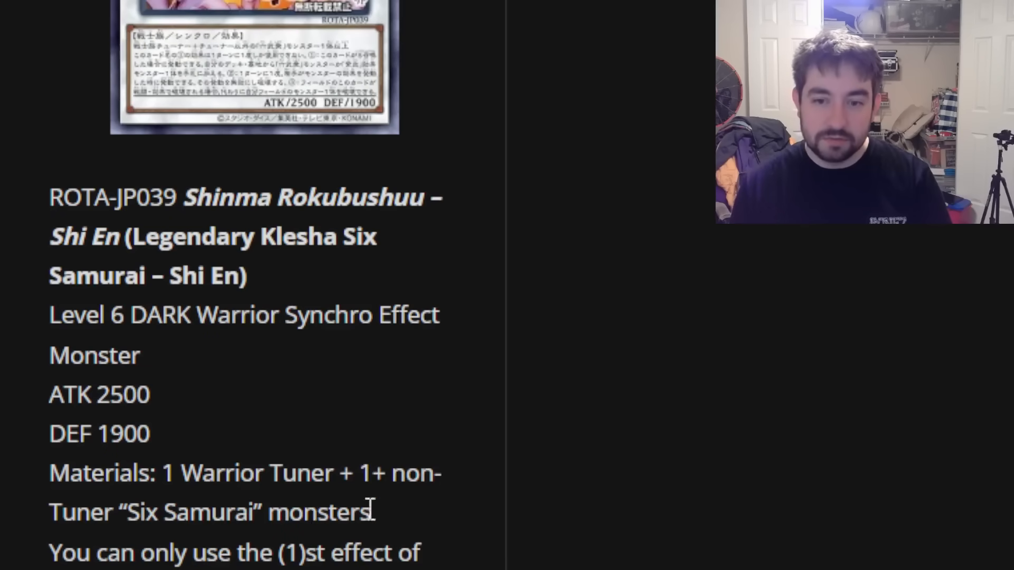
mouse_move(484, 513)
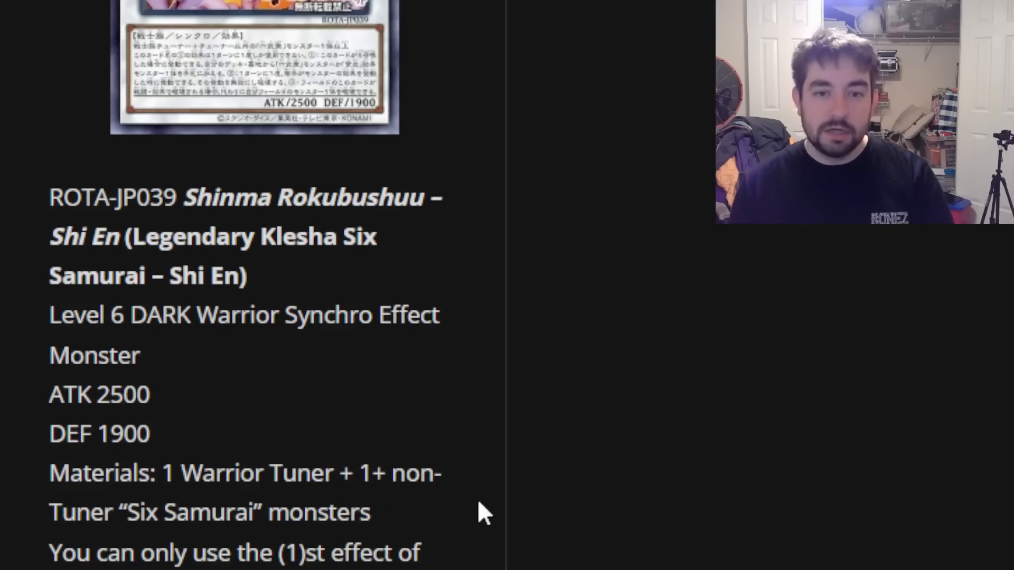
scroll(down, 3)
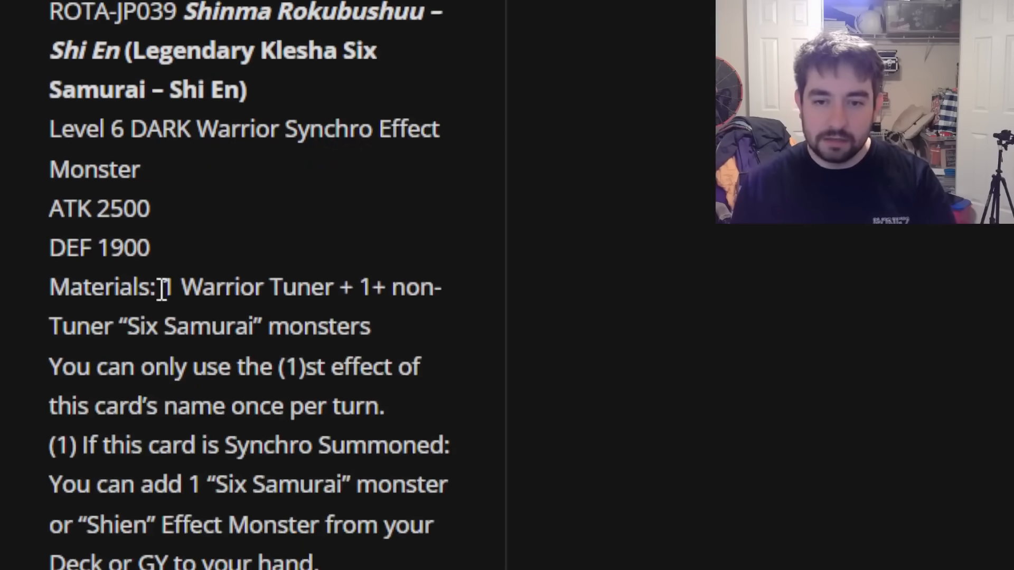
mouse_move(693, 485)
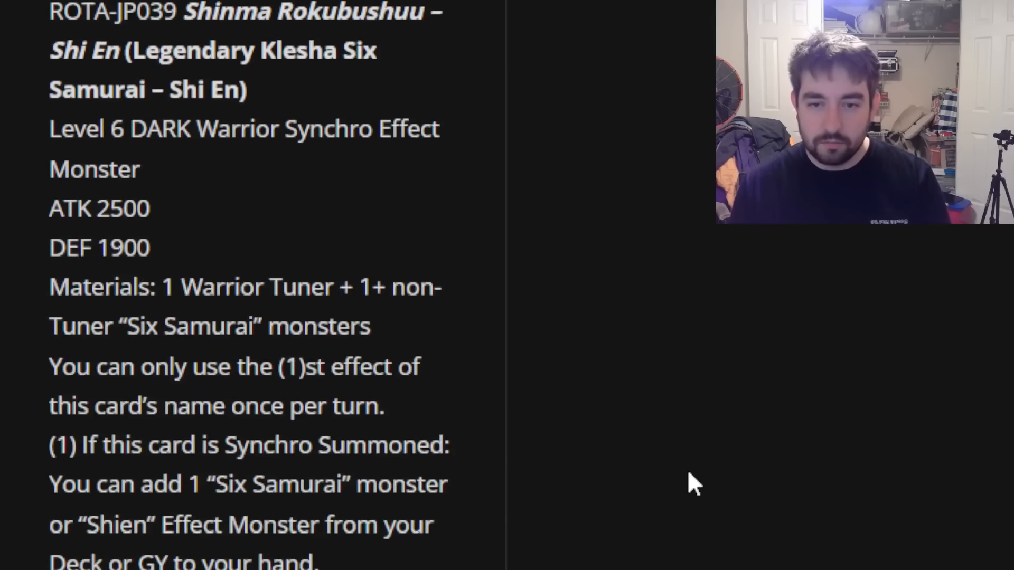
scroll(down, 3)
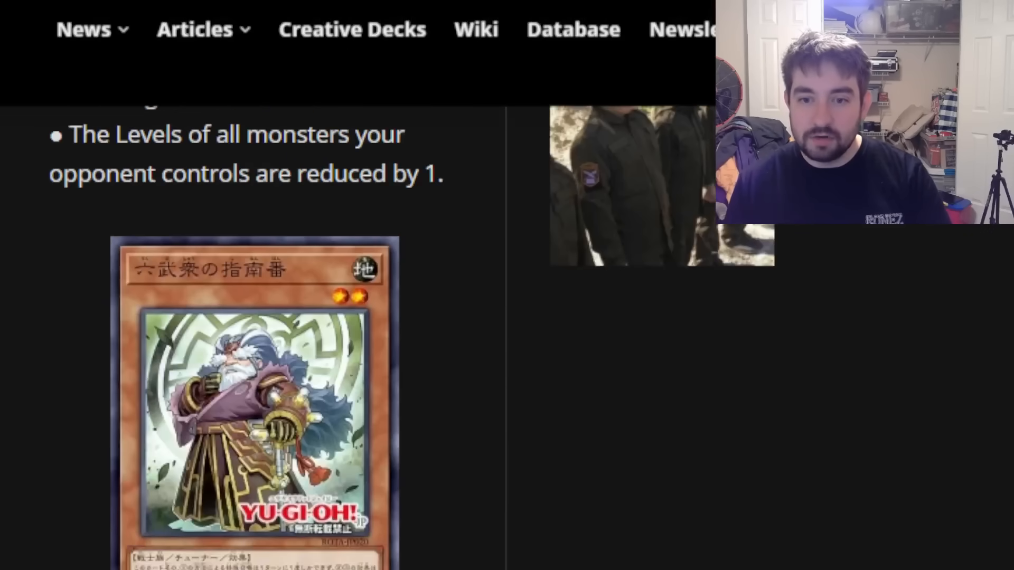
Scroll through Shi En's negate and destruction-substitute effects.
scroll(down, 3)
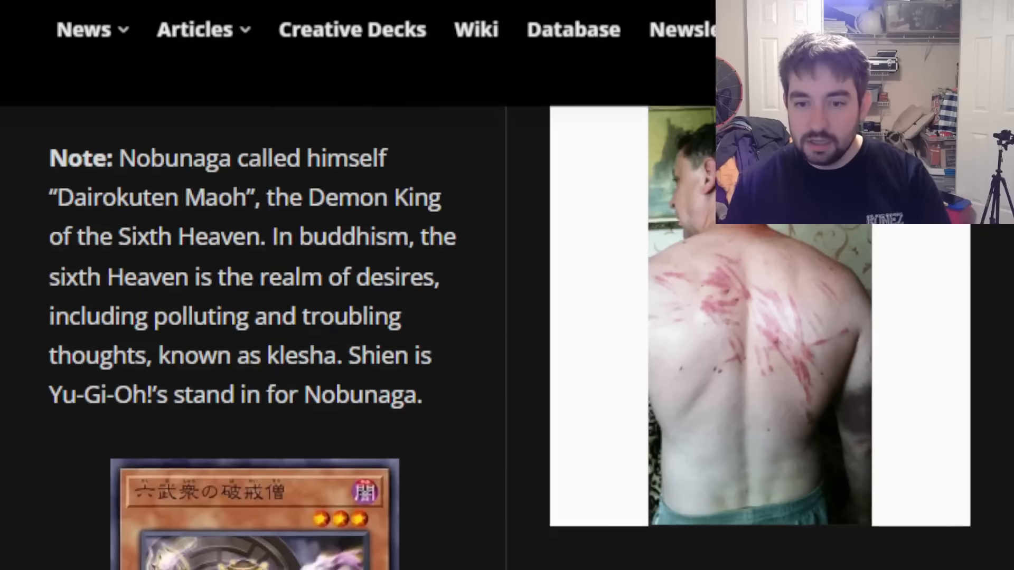
scroll(down, 3)
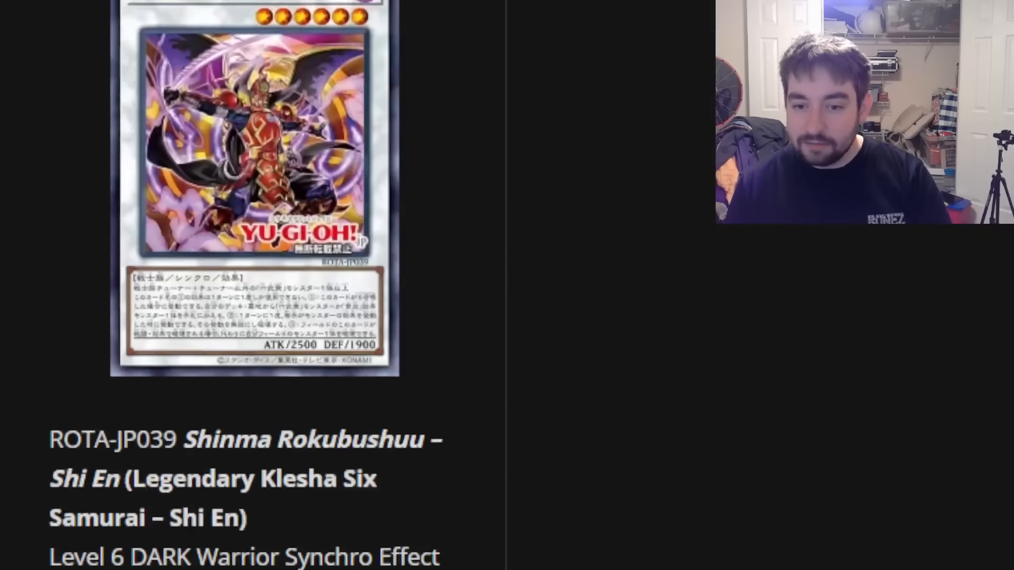
scroll(down, 3)
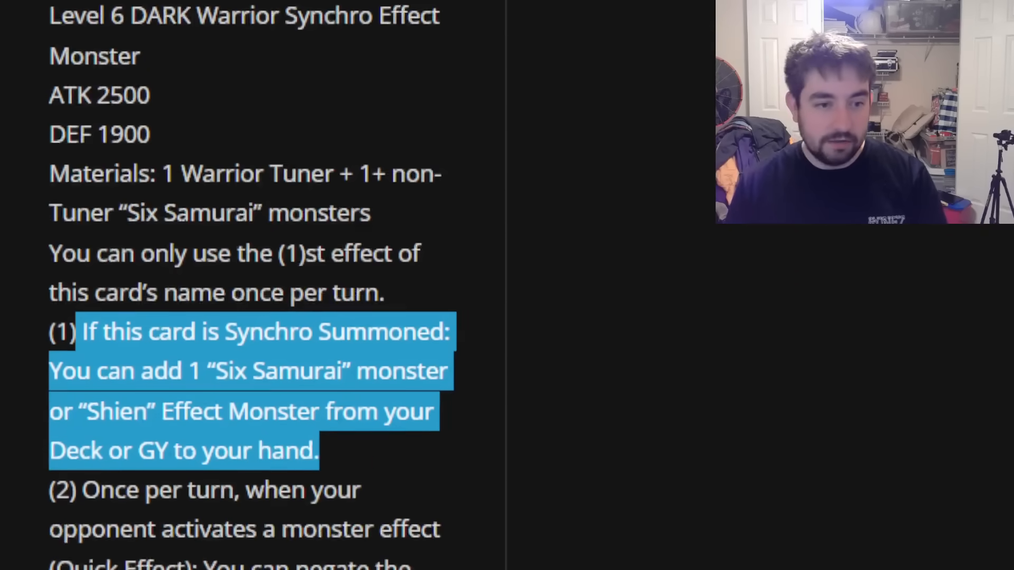
scroll(down, 3)
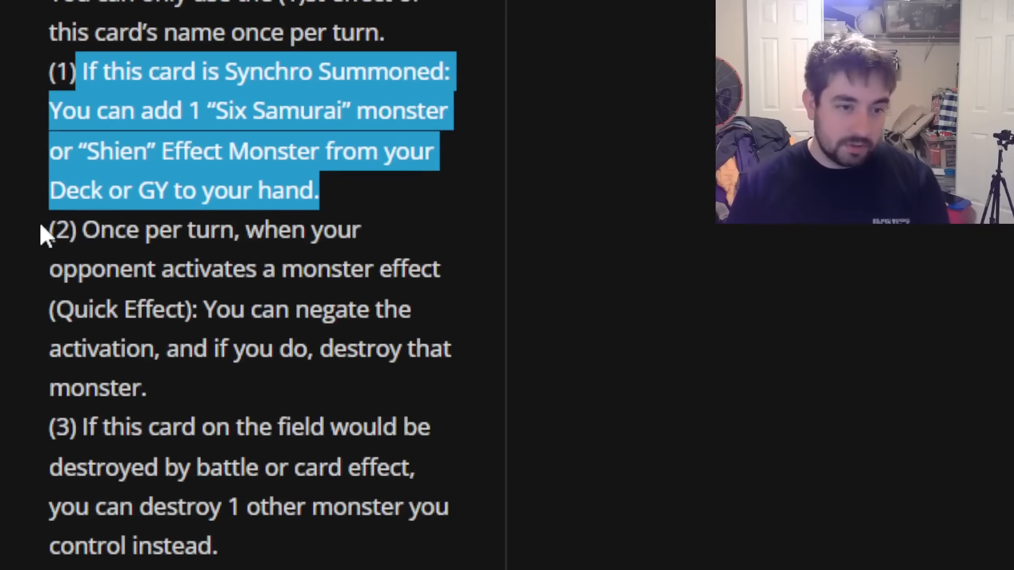
mouse_move(181, 284)
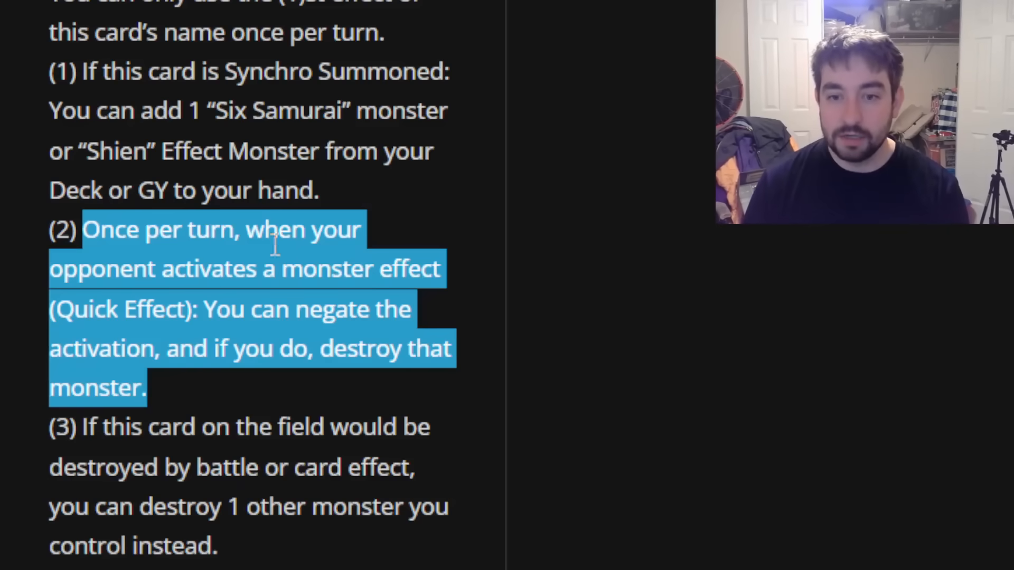
mouse_move(259, 414)
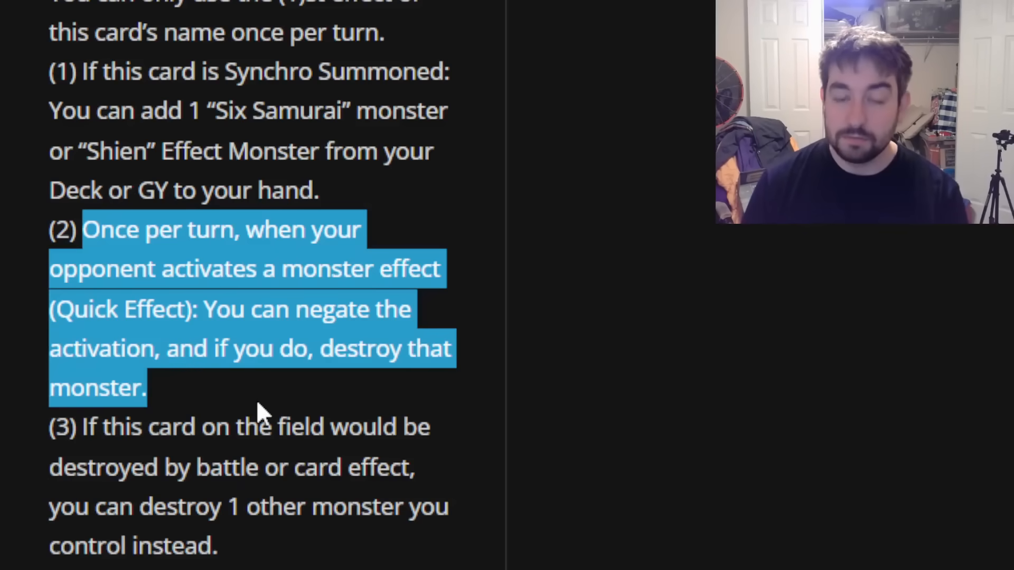
mouse_move(311, 398)
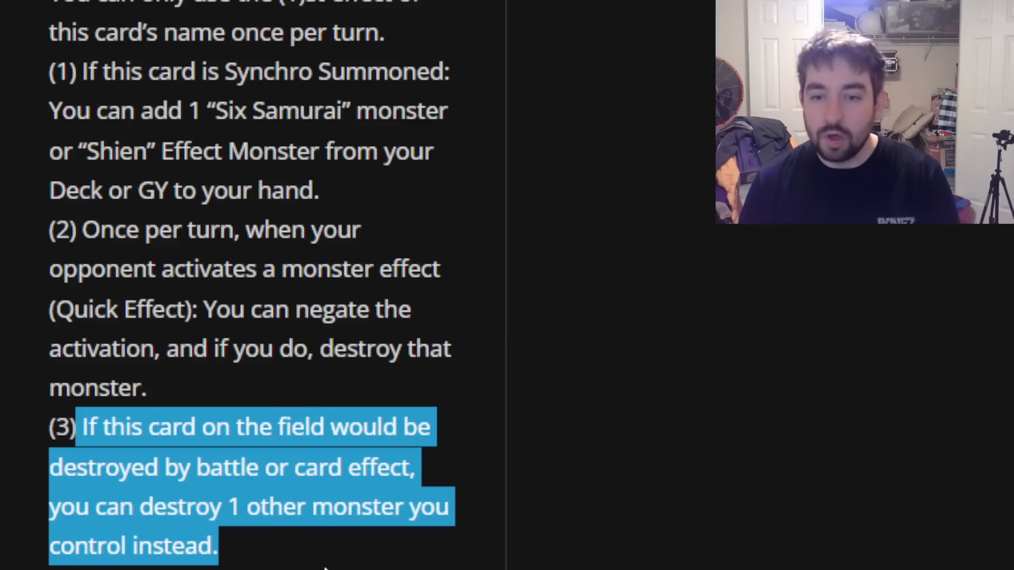
mouse_move(284, 559)
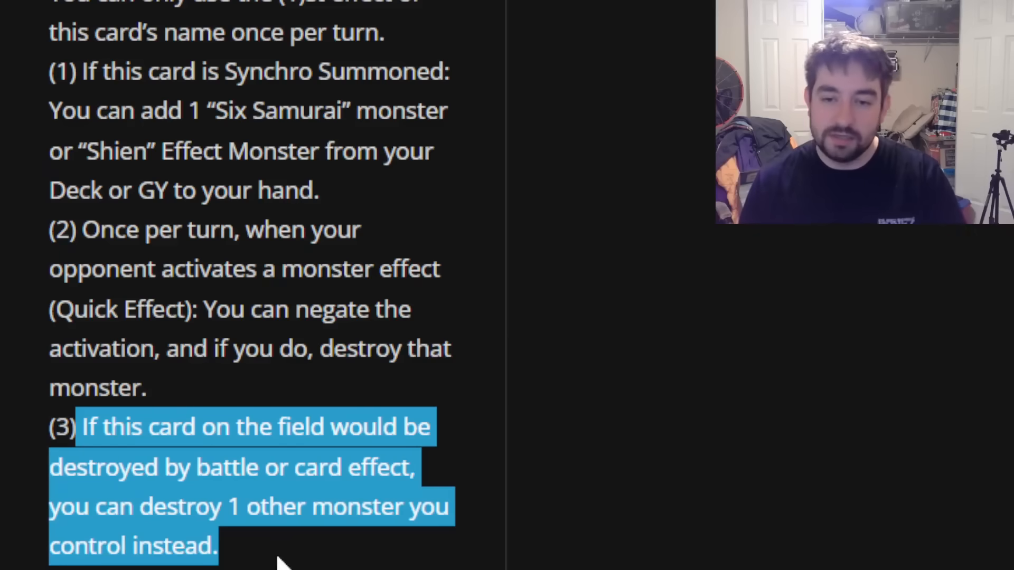
Scroll on until Legendary Klesha Six Samurai – Enishi's card image appears.
scroll(up, 3)
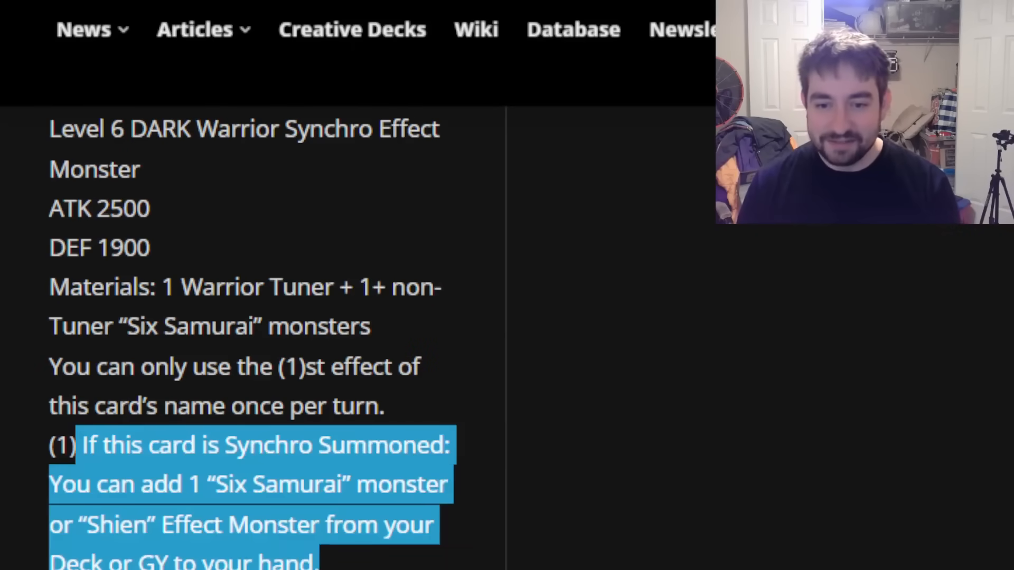
scroll(down, 3)
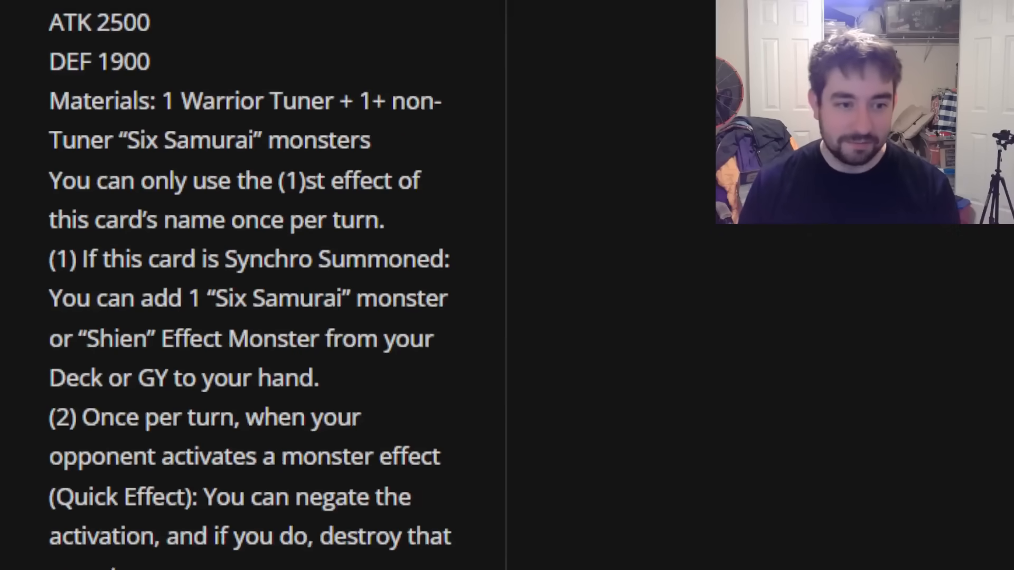
scroll(down, 3)
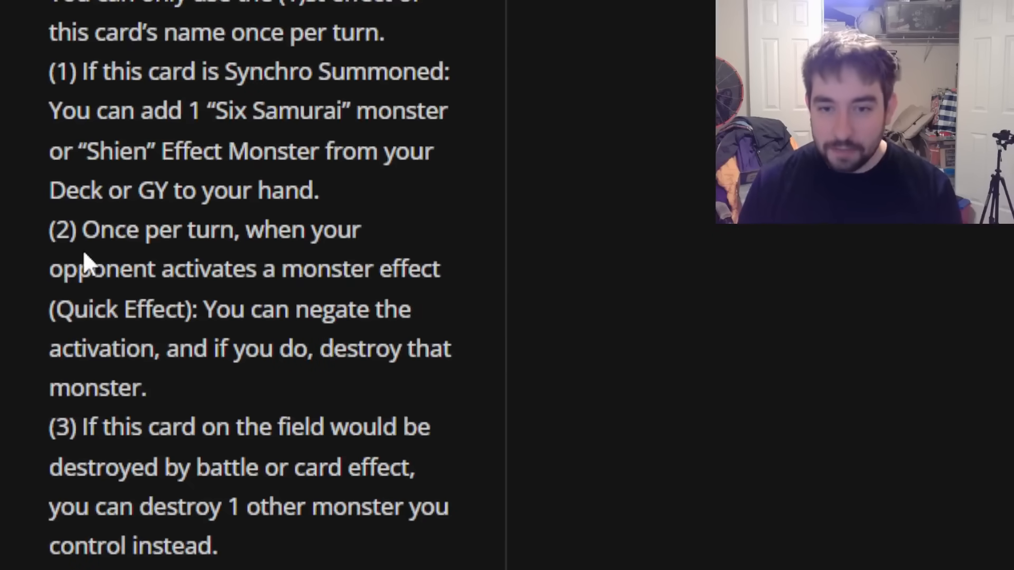
mouse_move(306, 396)
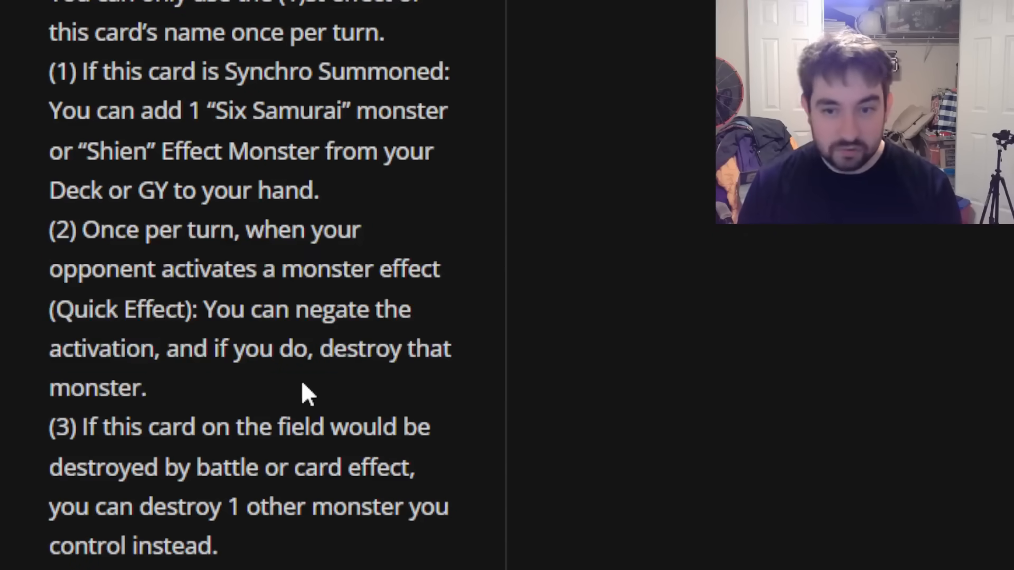
mouse_move(401, 394)
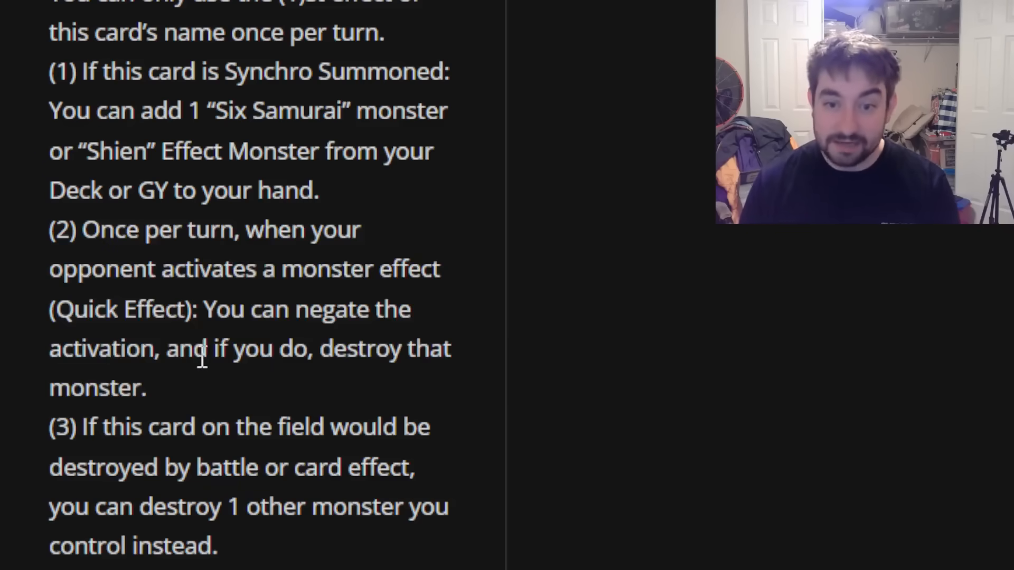
scroll(down, 3)
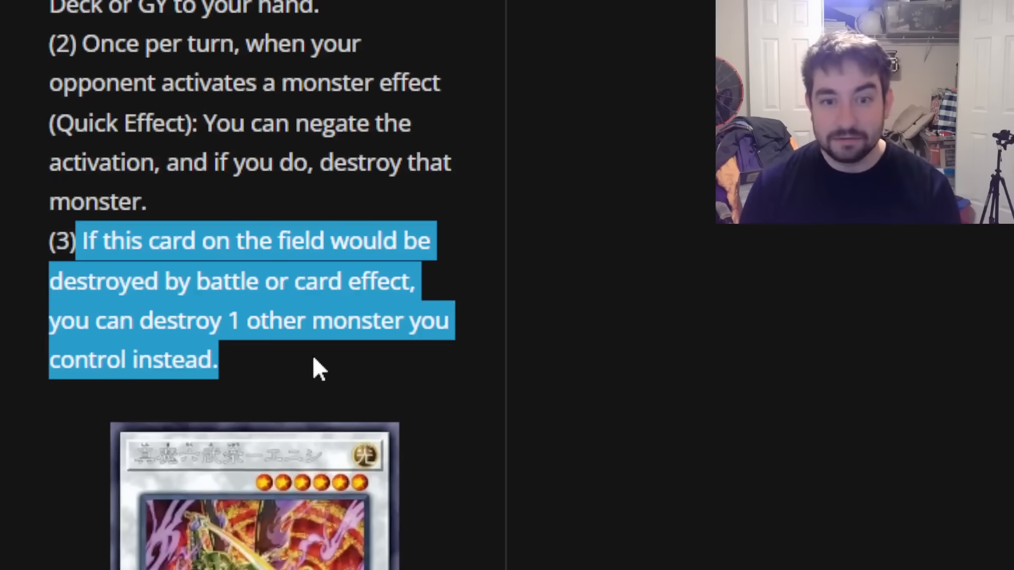
mouse_move(443, 470)
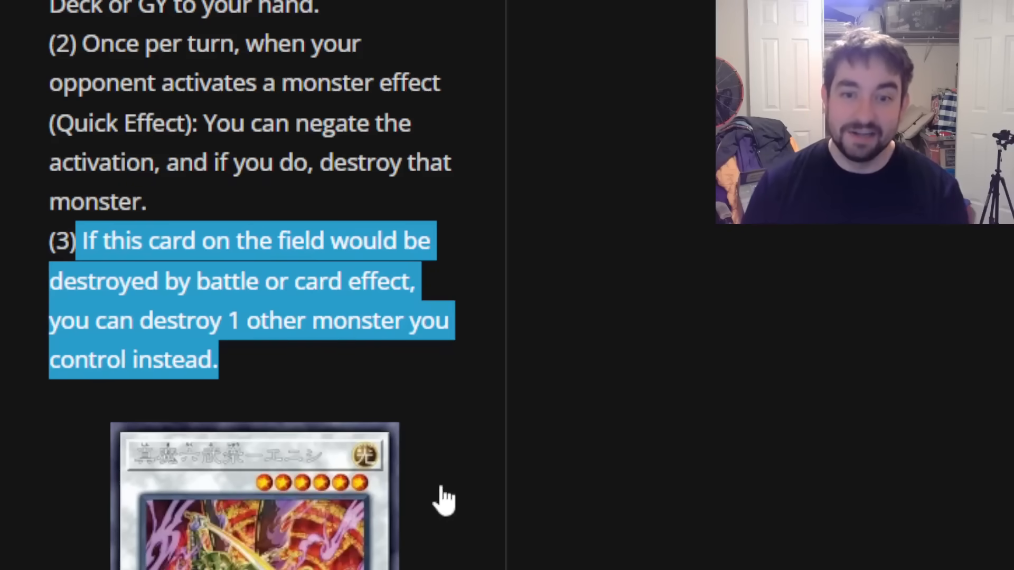
scroll(up, 3)
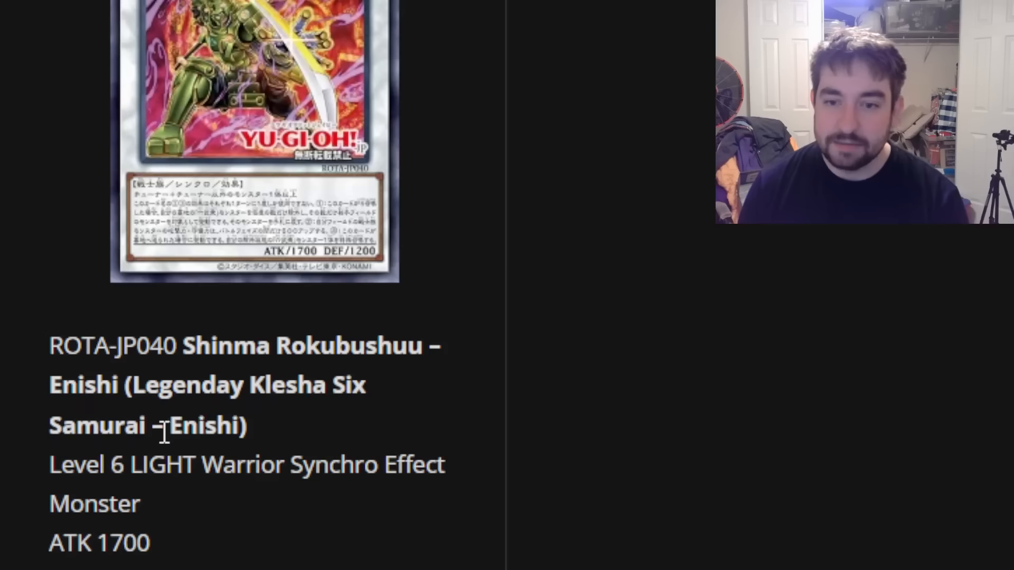
Highlight Enishi's ROTA-JP040 Synchro materials line and read its return-to-hand effect (1).
scroll(up, 3)
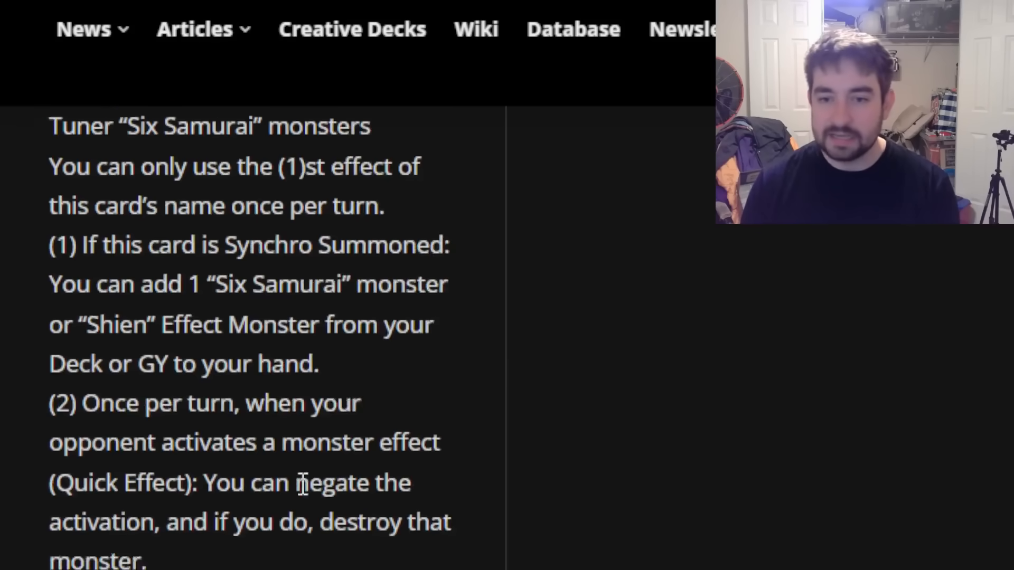
scroll(up, 3)
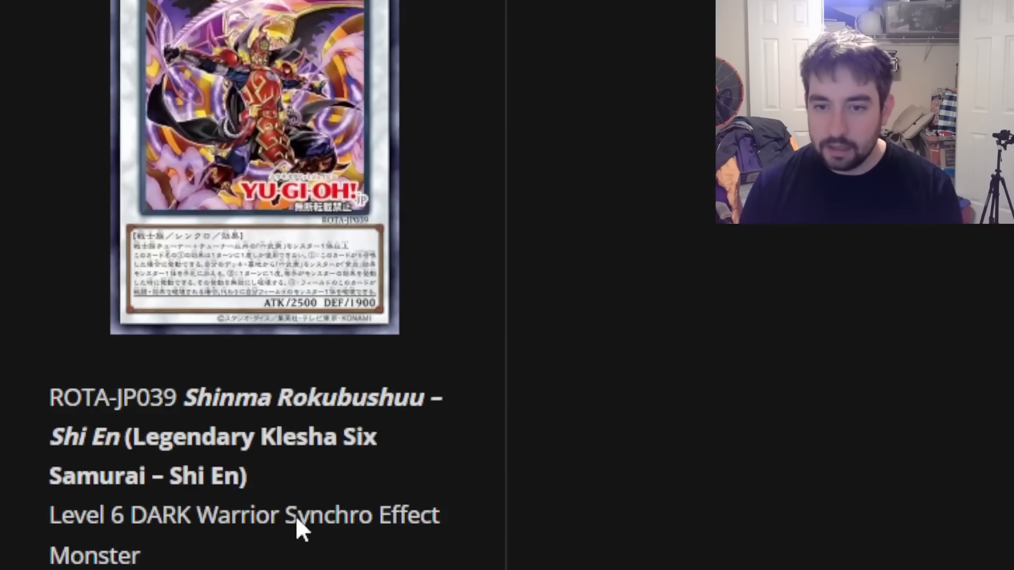
scroll(down, 3)
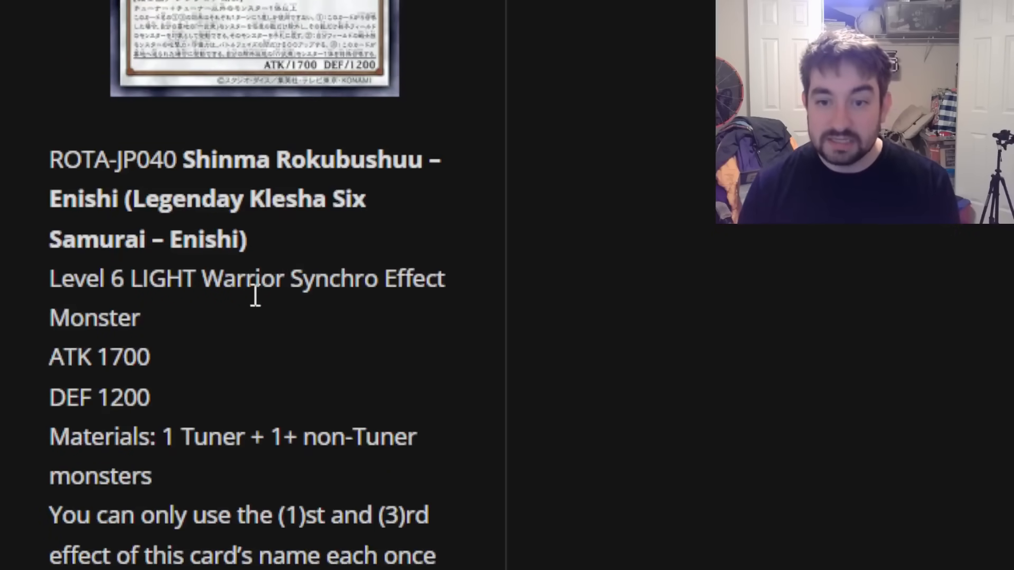
mouse_move(155, 420)
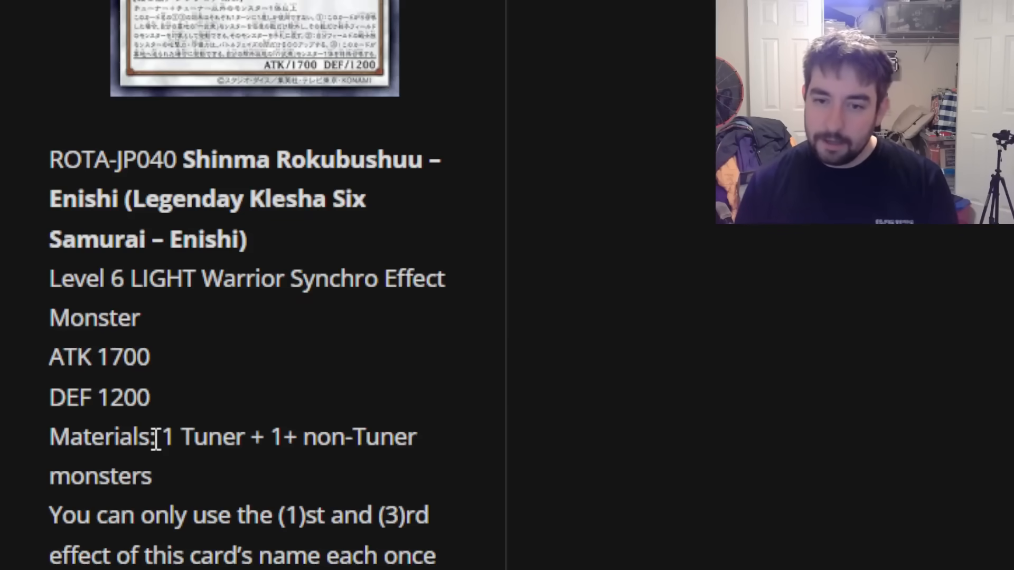
double_click(166, 437)
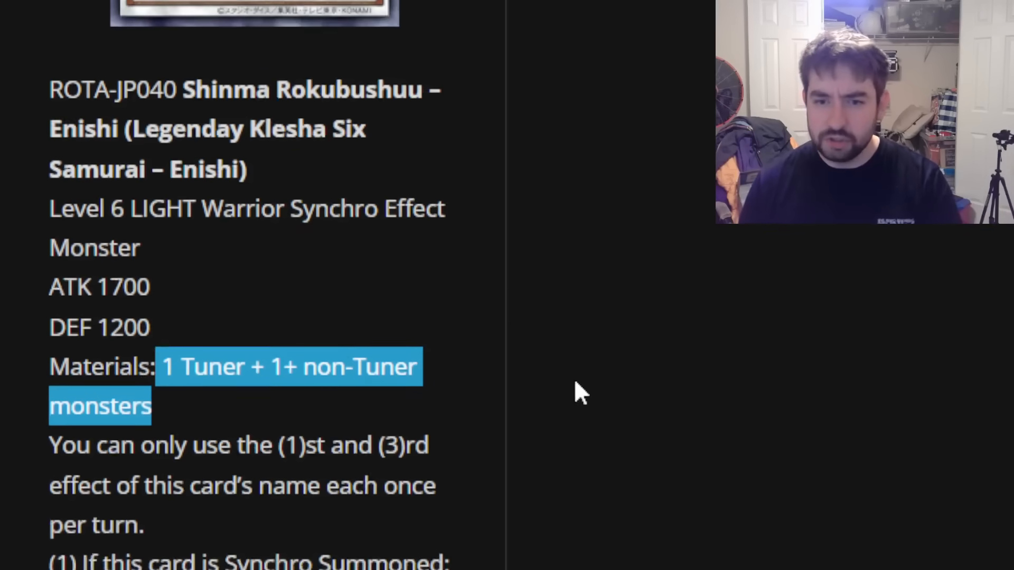
scroll(down, 3)
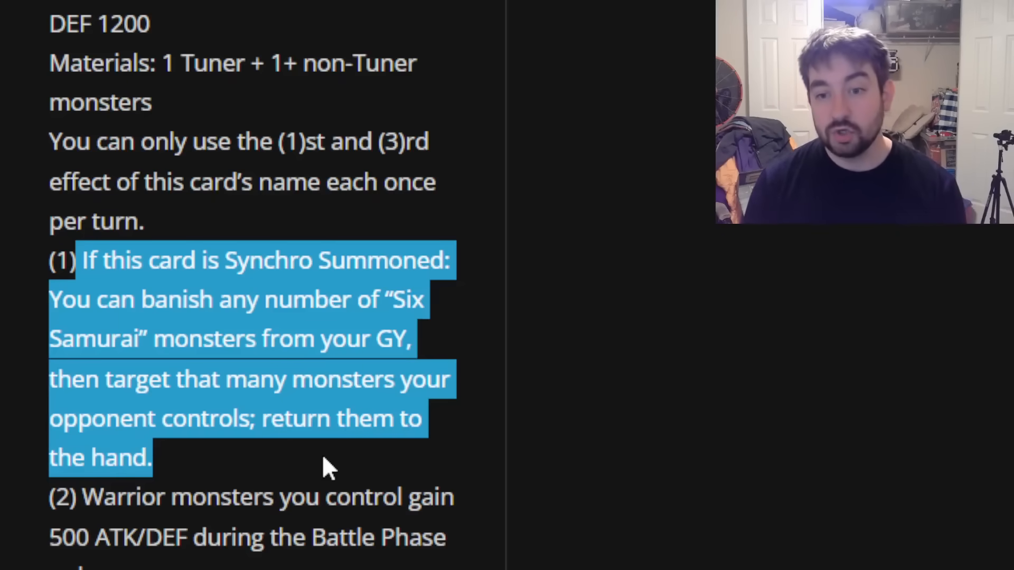
mouse_move(230, 481)
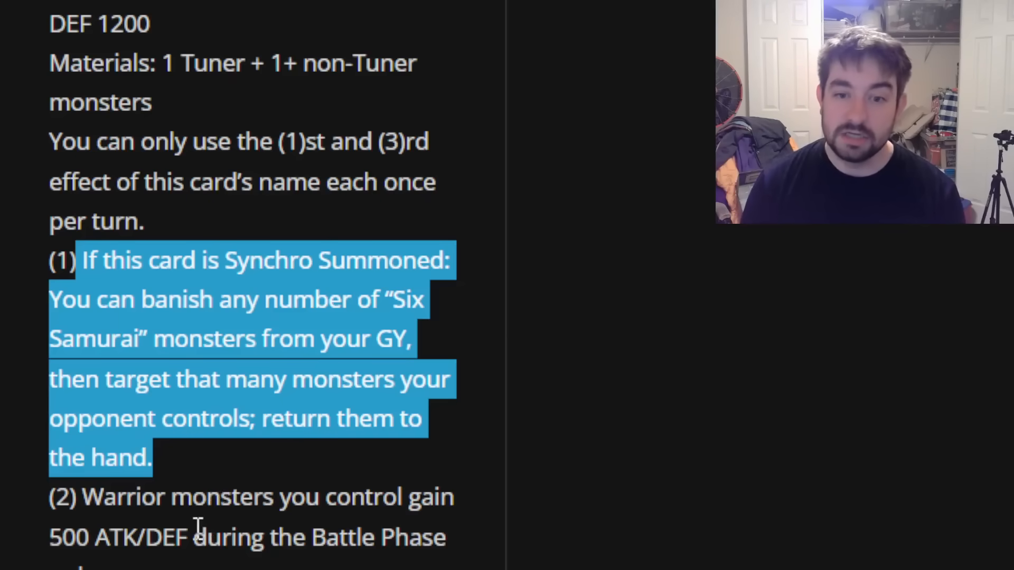
mouse_move(463, 433)
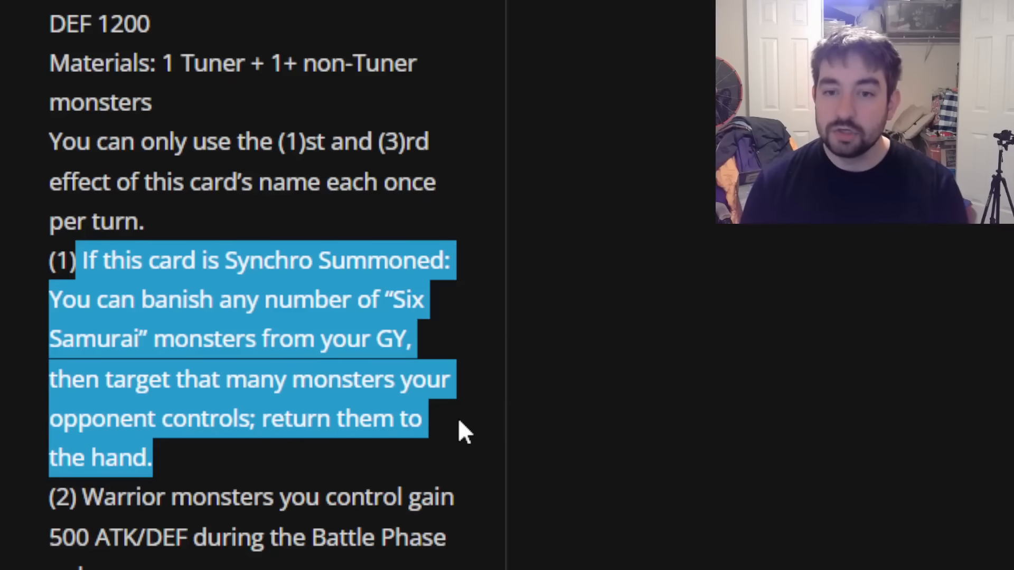
mouse_move(345, 332)
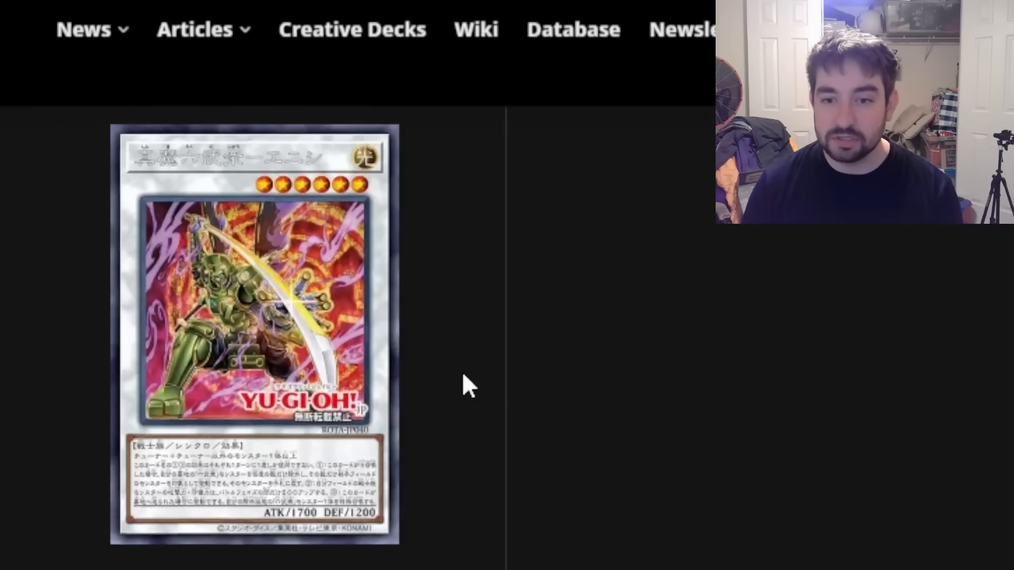
Scroll through Enishi's Battle Phase Warrior boost and banished Six Samurai revival effects.
scroll(down, 3)
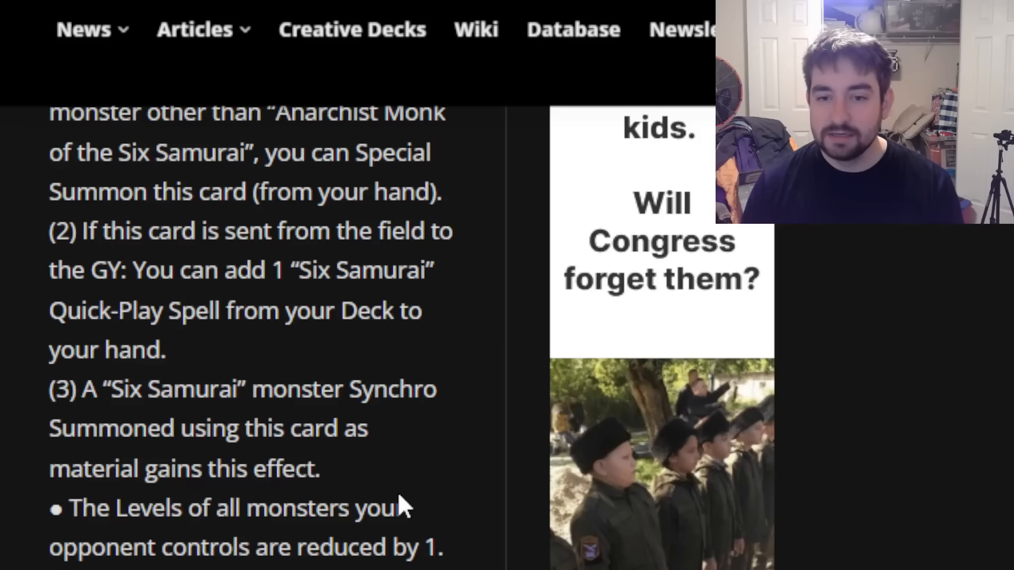
scroll(down, 3)
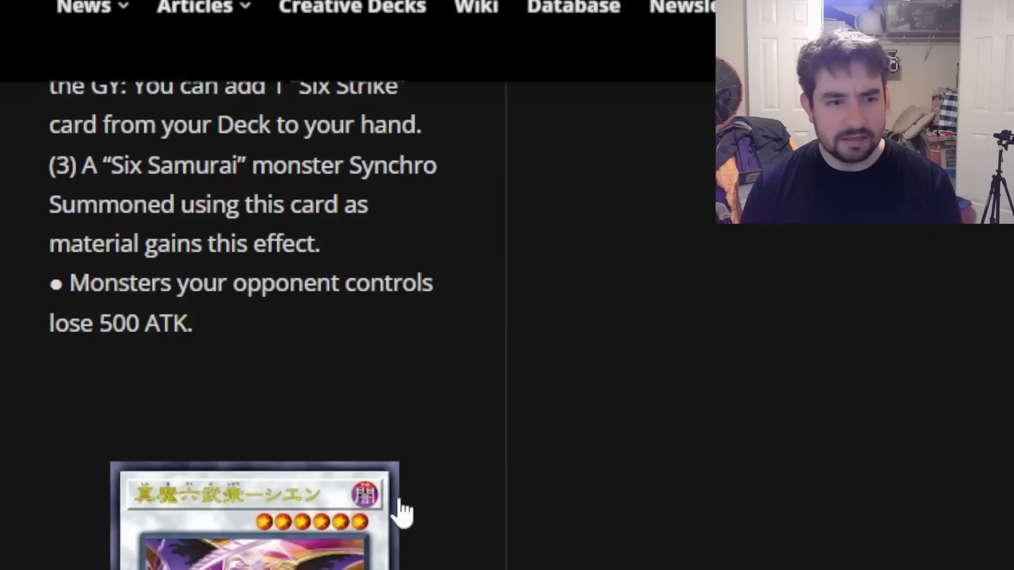
scroll(down, 3)
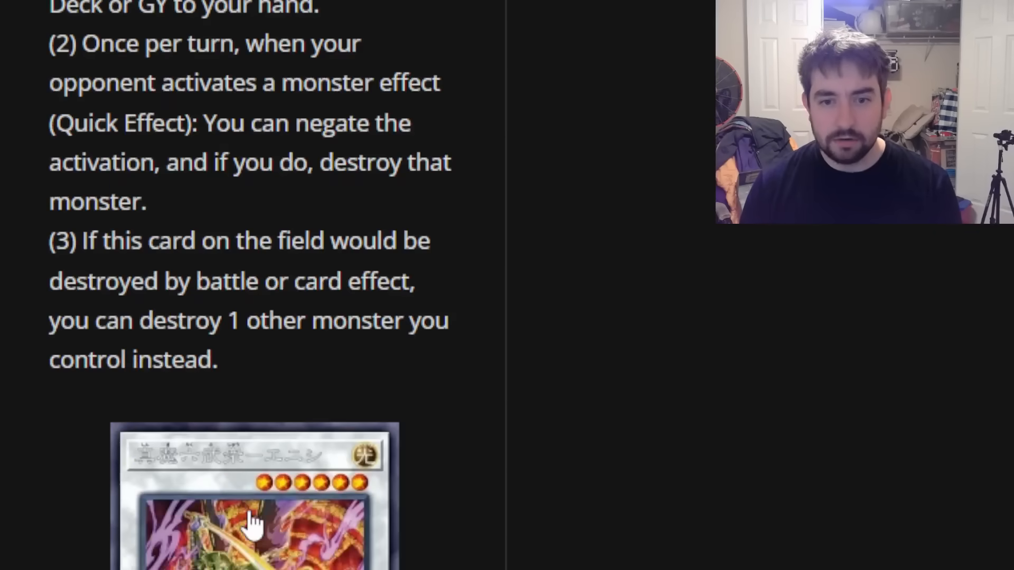
scroll(down, 3)
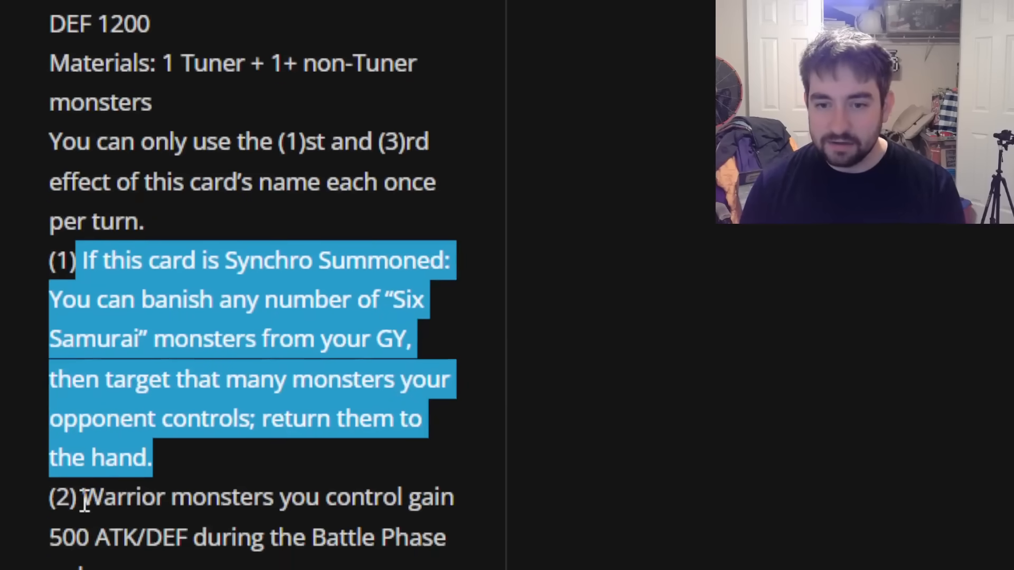
scroll(down, 3)
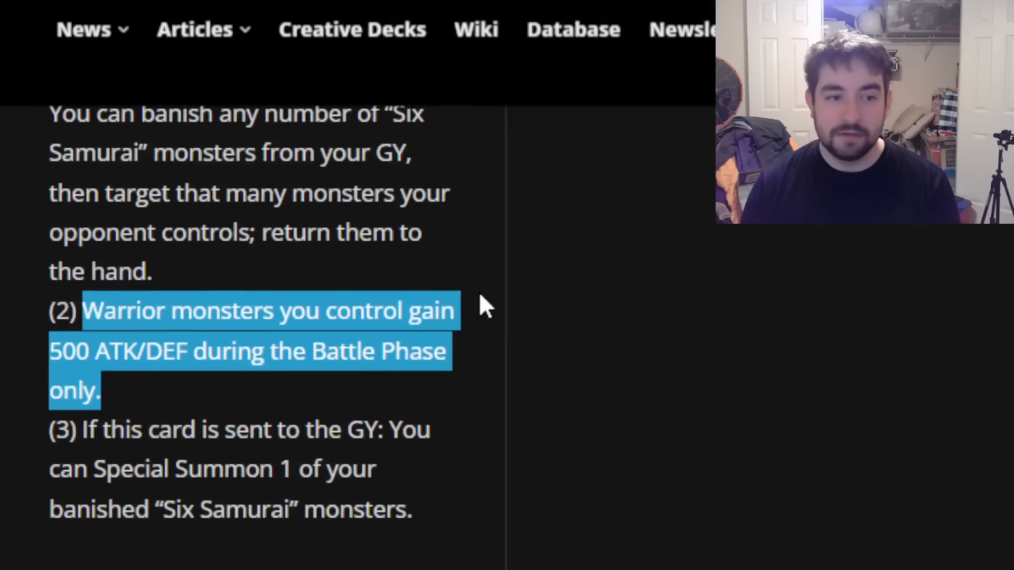
mouse_move(478, 510)
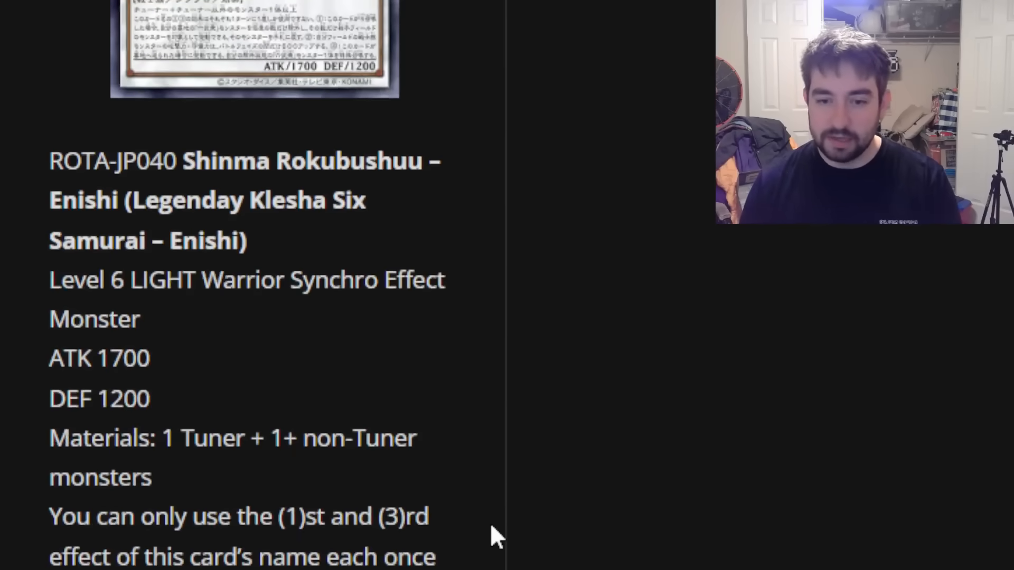
scroll(up, 3)
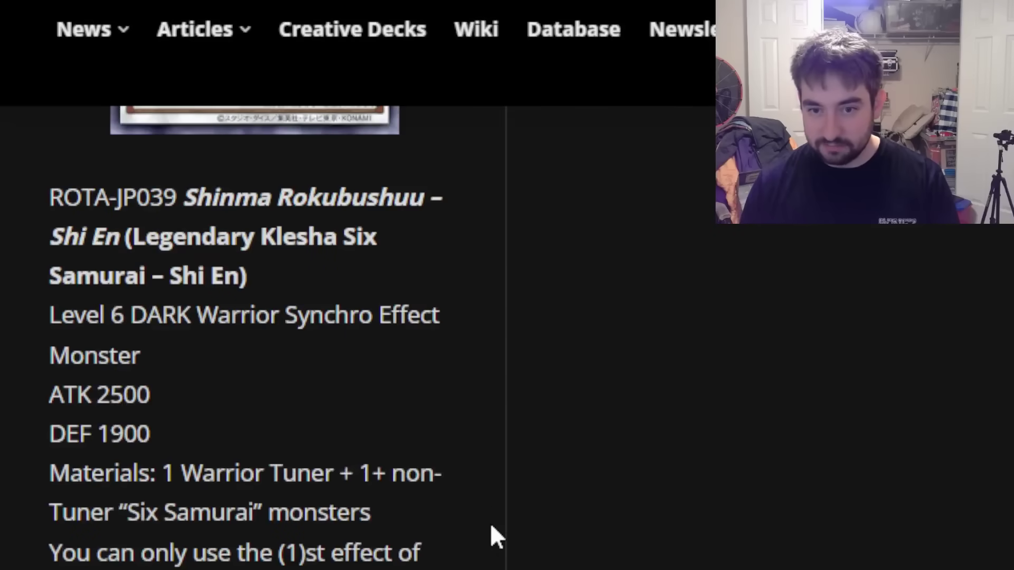
scroll(down, 3)
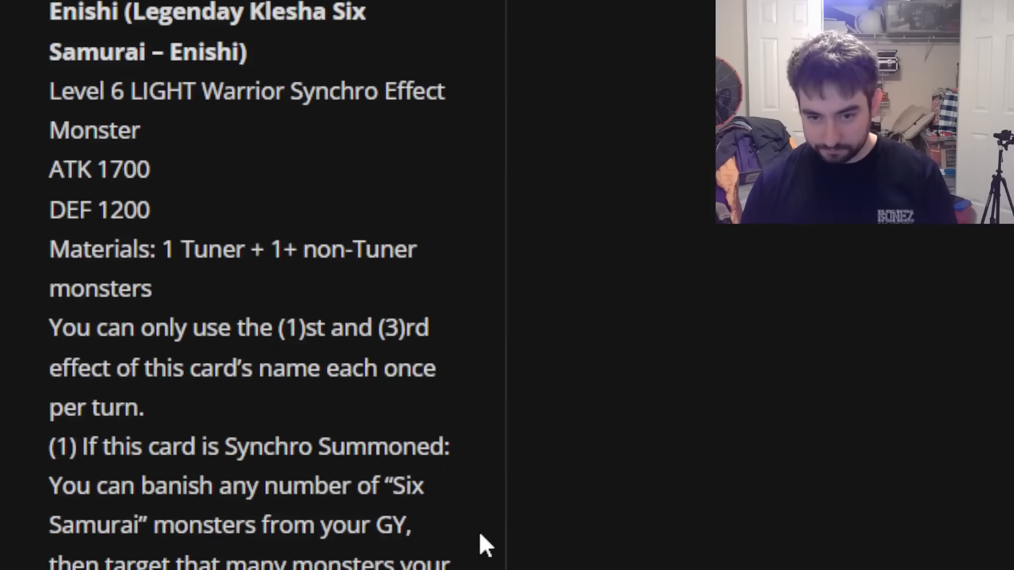
scroll(down, 3)
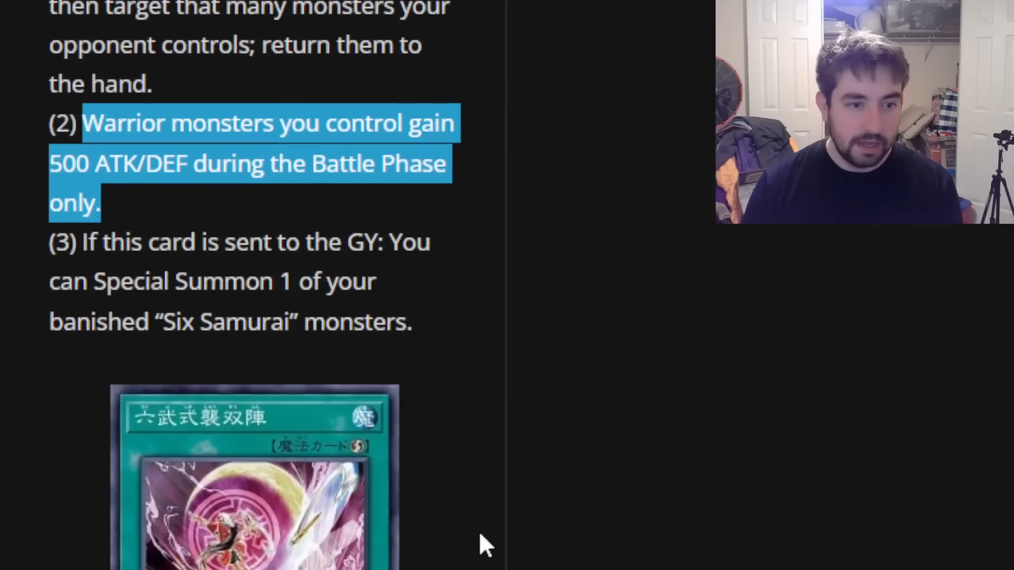
mouse_move(335, 234)
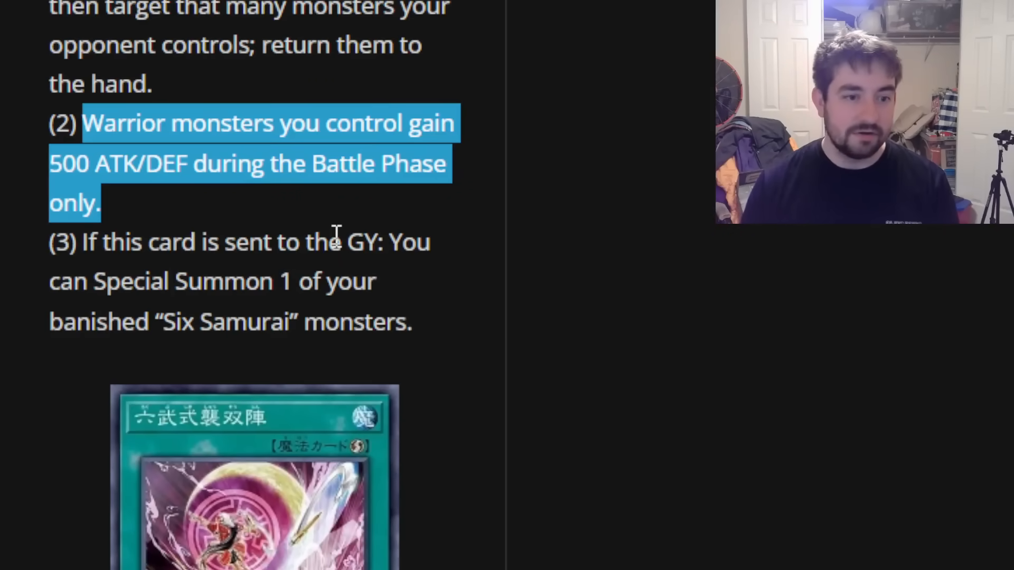
mouse_move(316, 311)
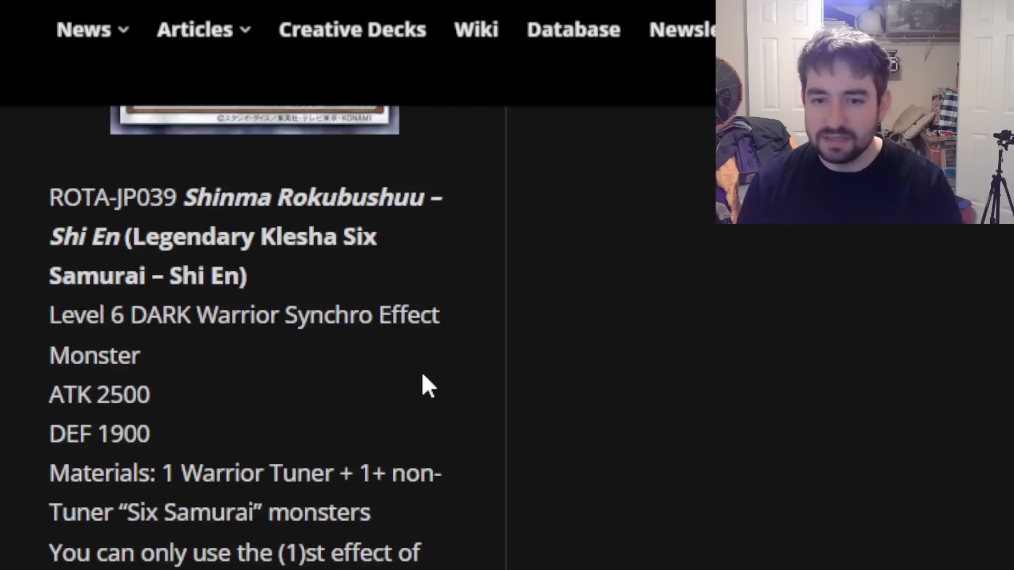
Scroll past the Enishi card image and its effects.
scroll(down, 3)
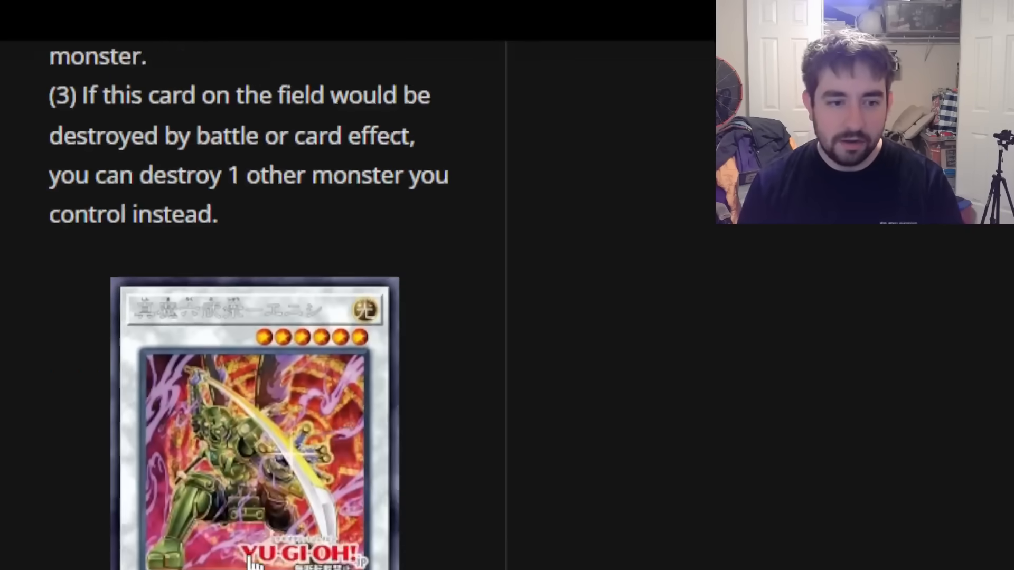
scroll(down, 3)
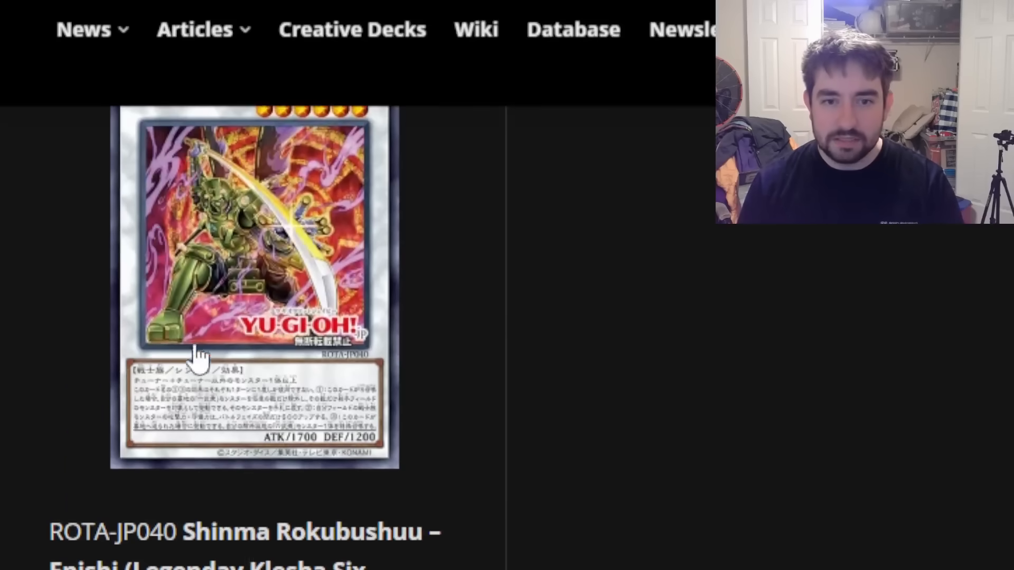
scroll(down, 3)
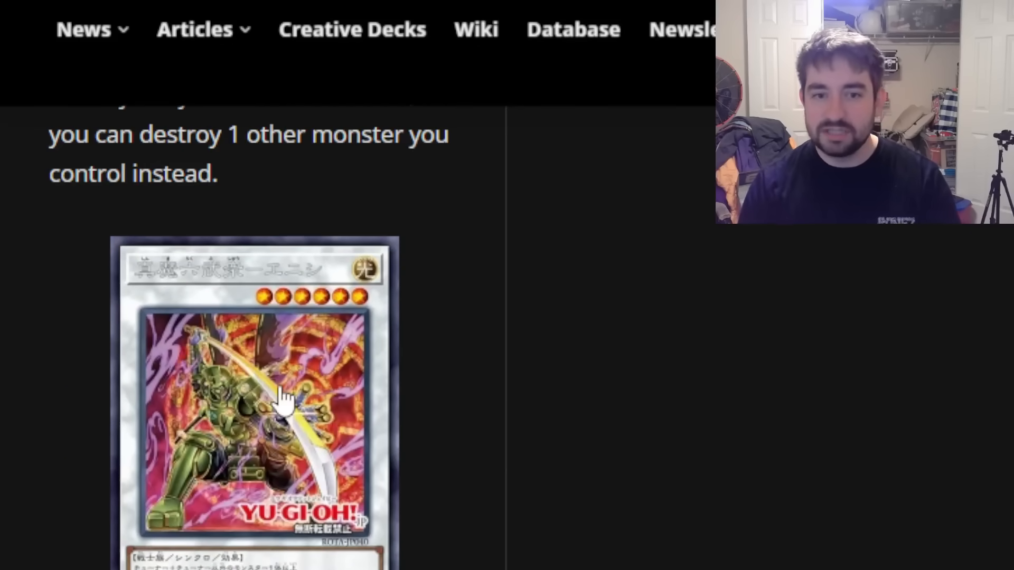
mouse_move(314, 420)
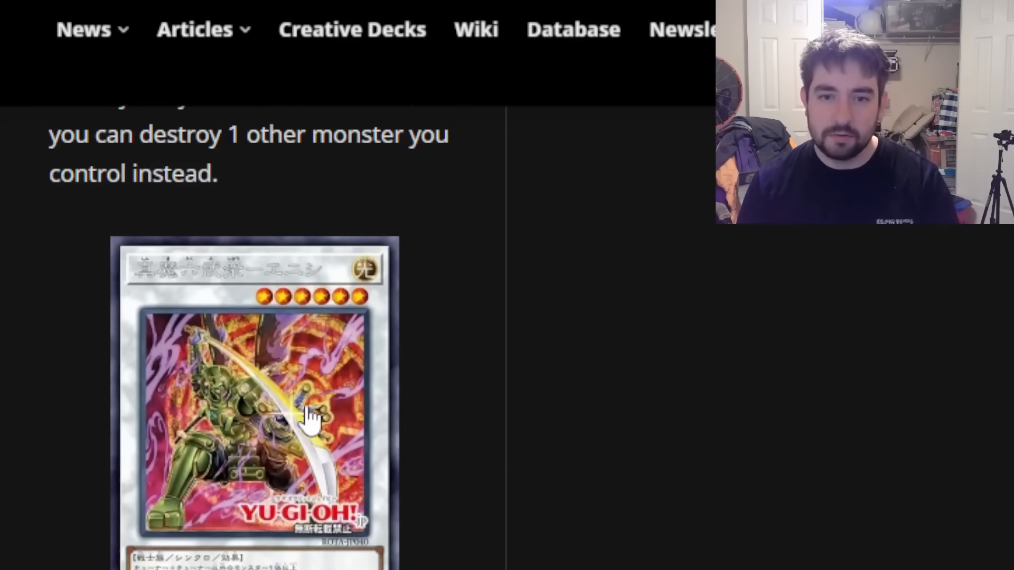
scroll(down, 3)
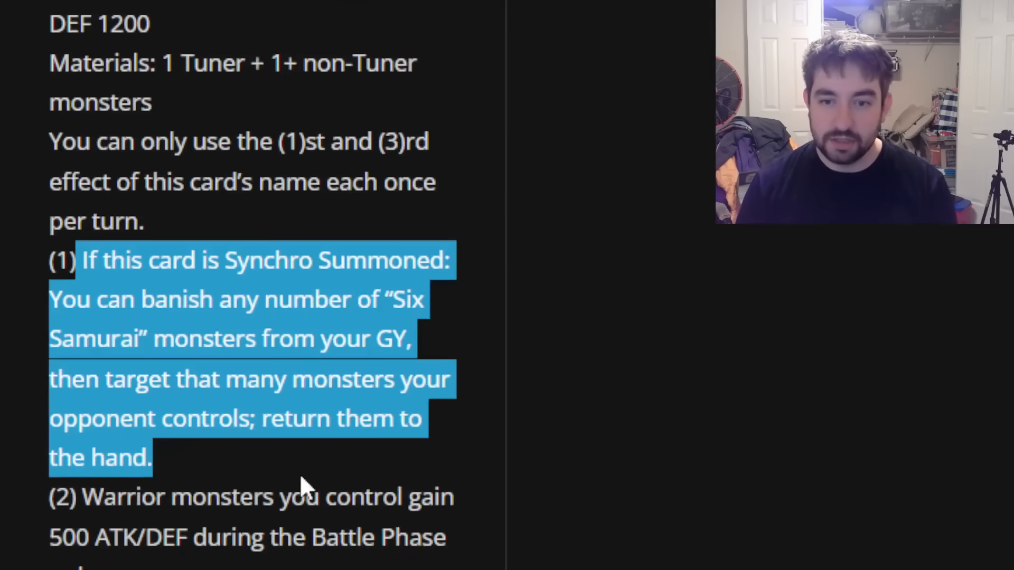
mouse_move(230, 478)
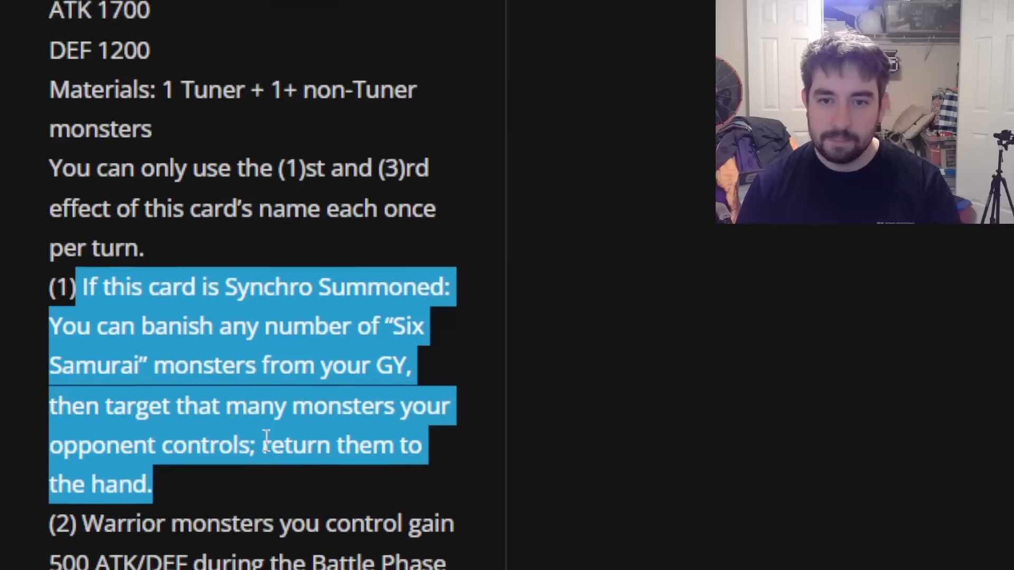
Scroll to the Quick-Play Spell Six Strike – Double Assault and its effects.
scroll(down, 3)
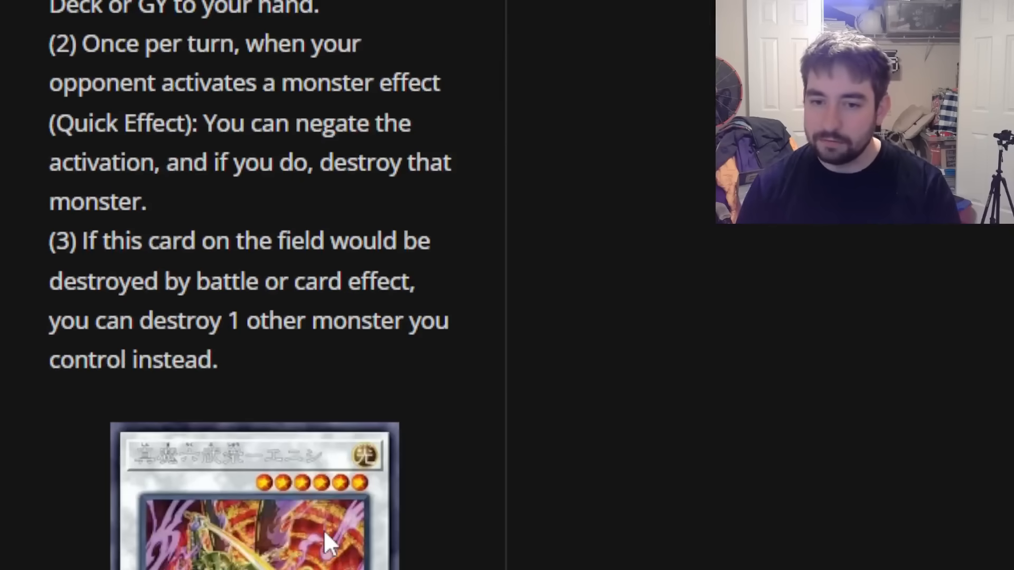
scroll(down, 3)
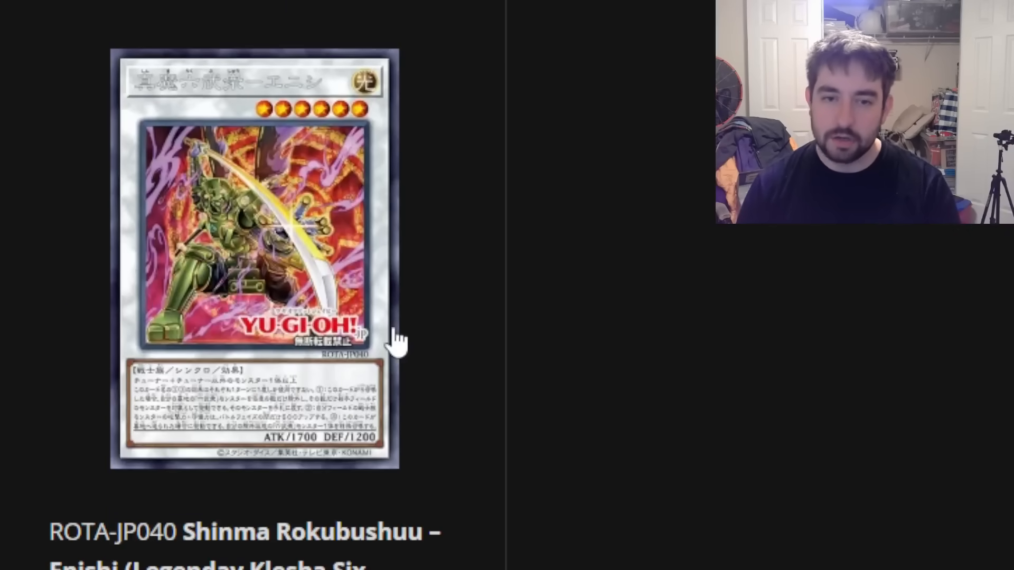
scroll(down, 3)
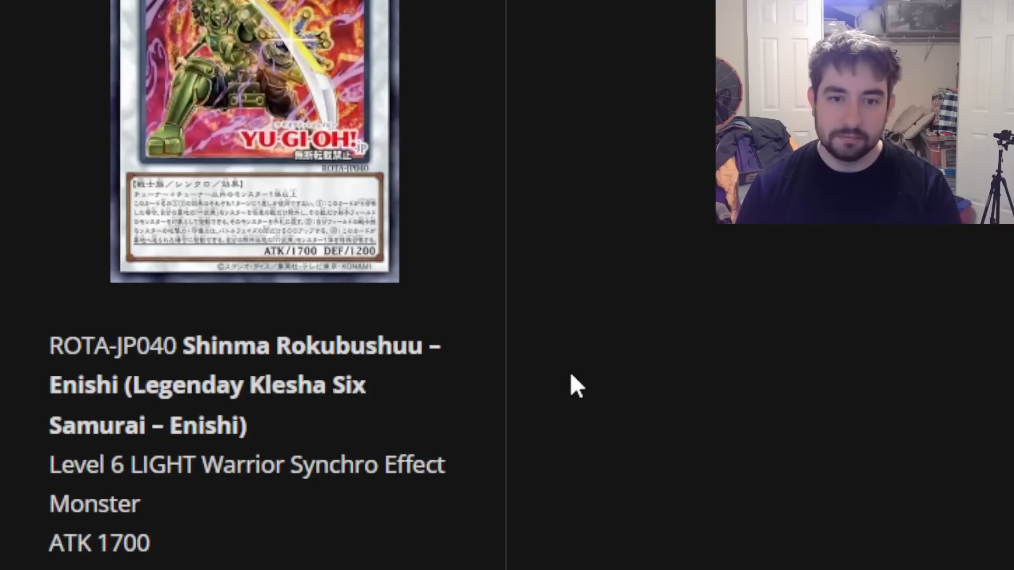
scroll(up, 3)
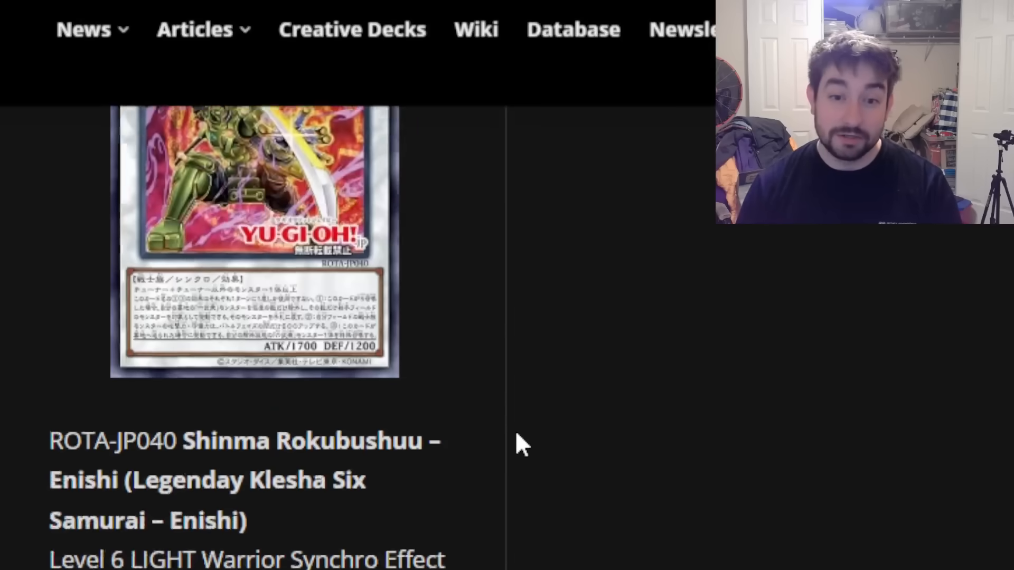
scroll(down, 3)
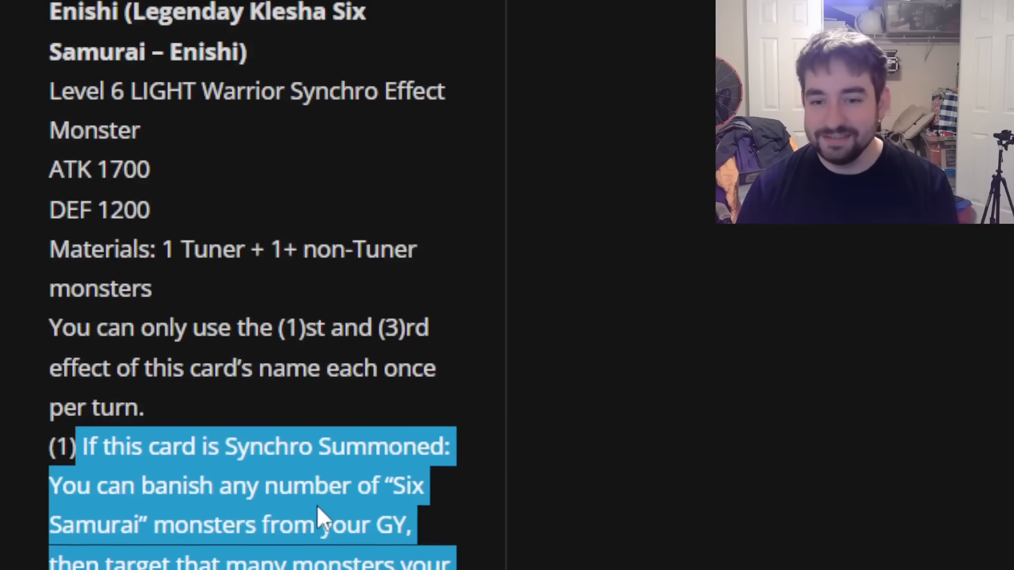
scroll(down, 3)
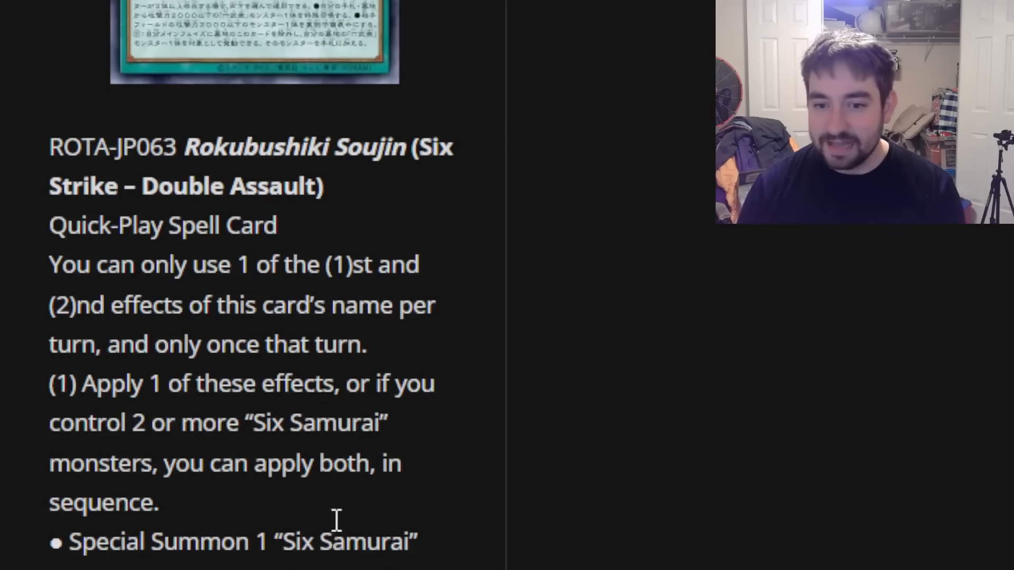
scroll(down, 3)
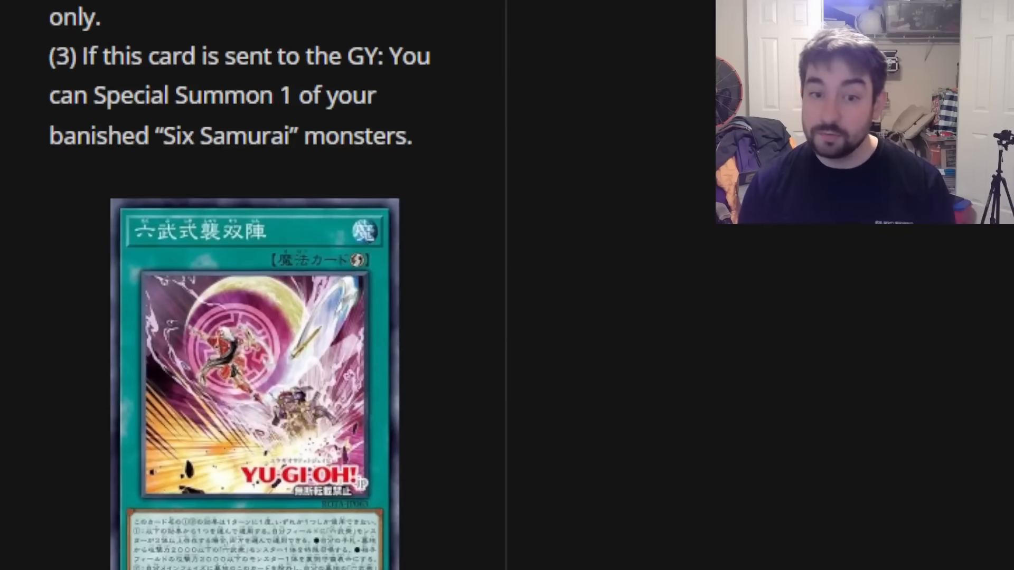
scroll(down, 3)
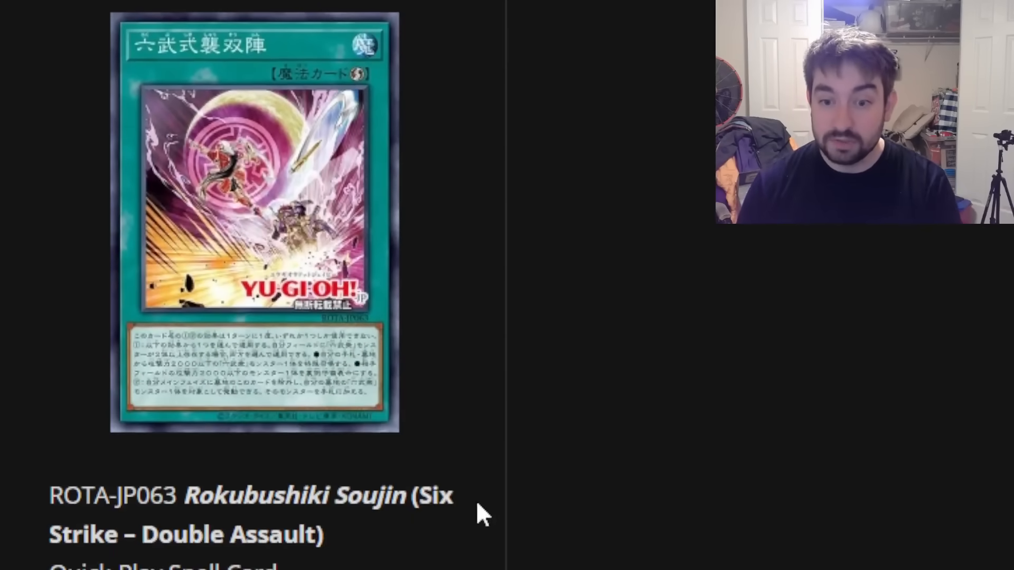
scroll(down, 3)
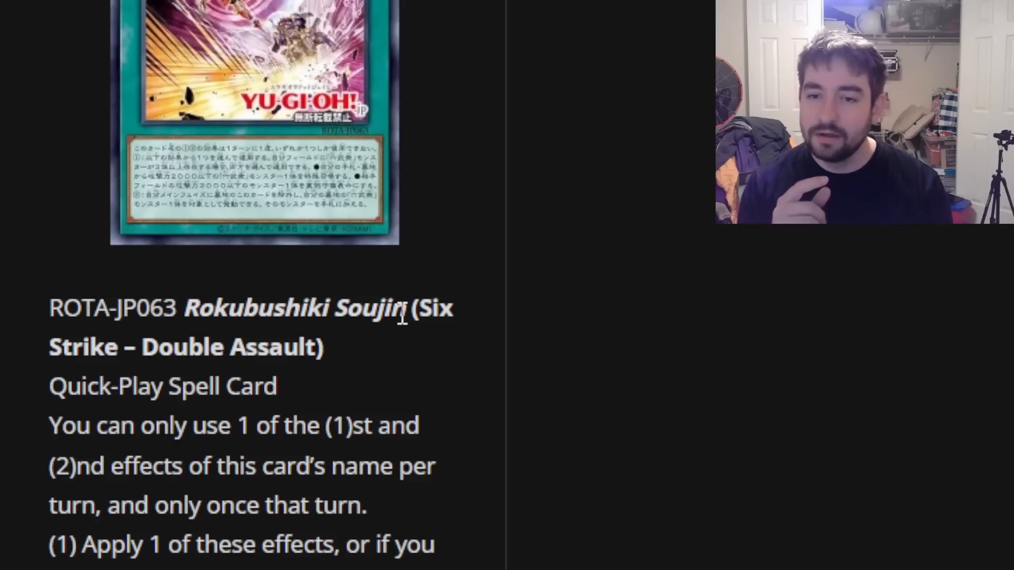
mouse_move(426, 369)
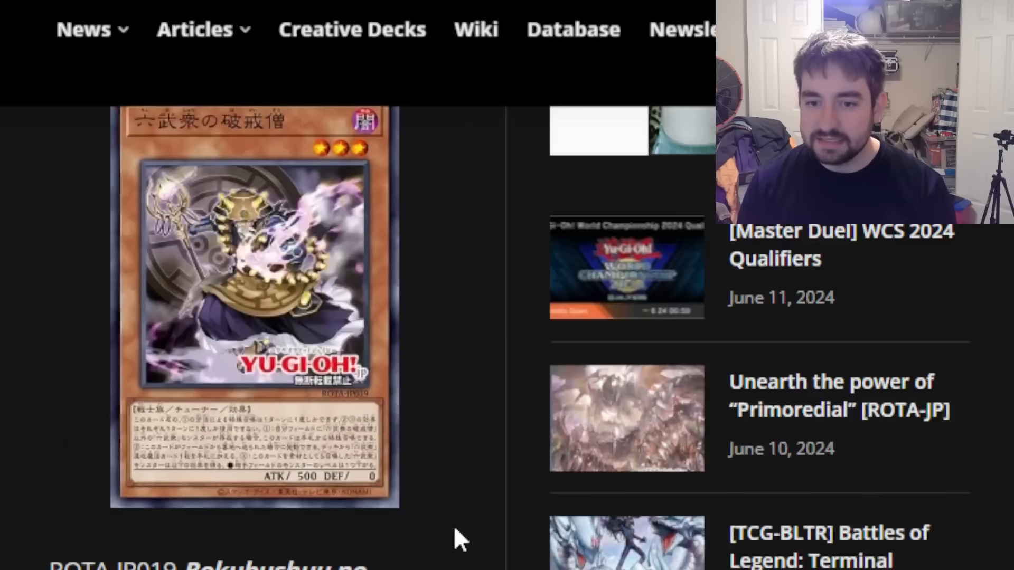
scroll(down, 3)
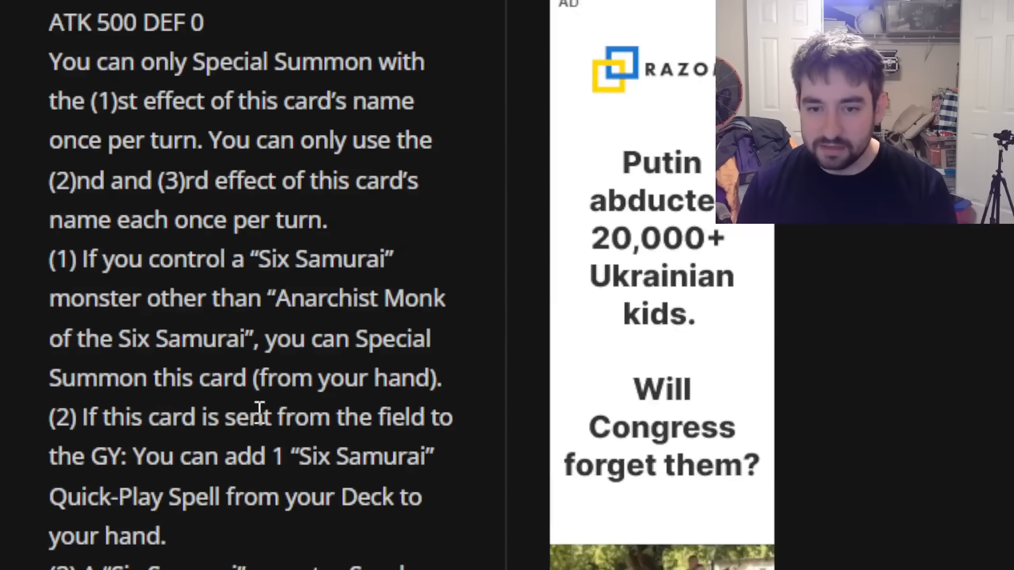
scroll(down, 3)
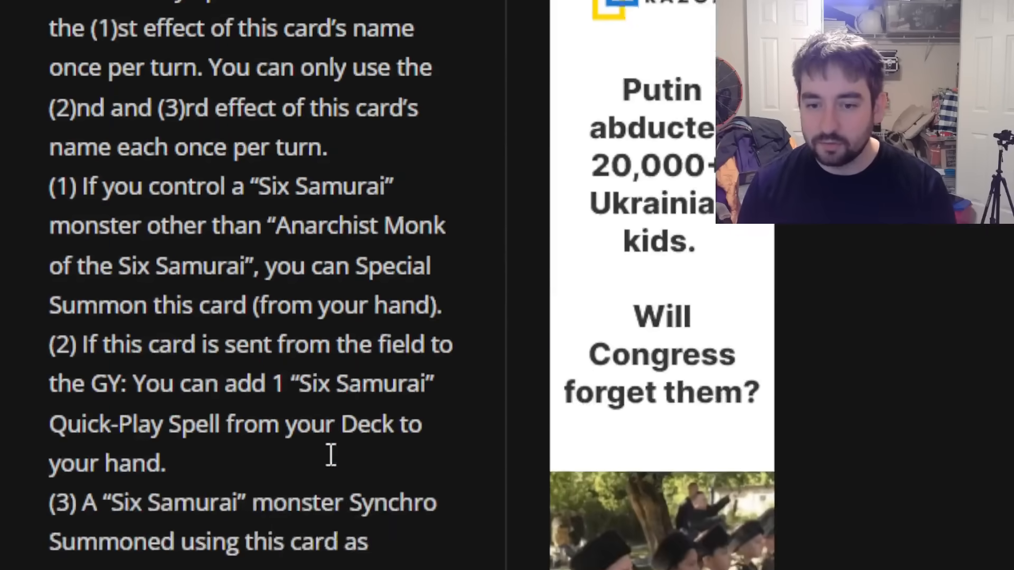
scroll(up, 3)
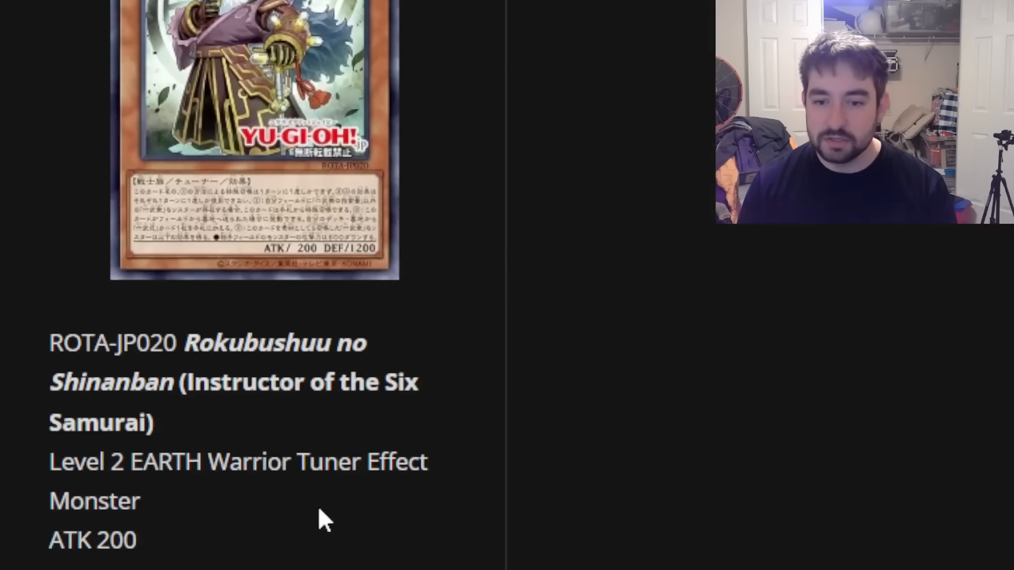
scroll(down, 3)
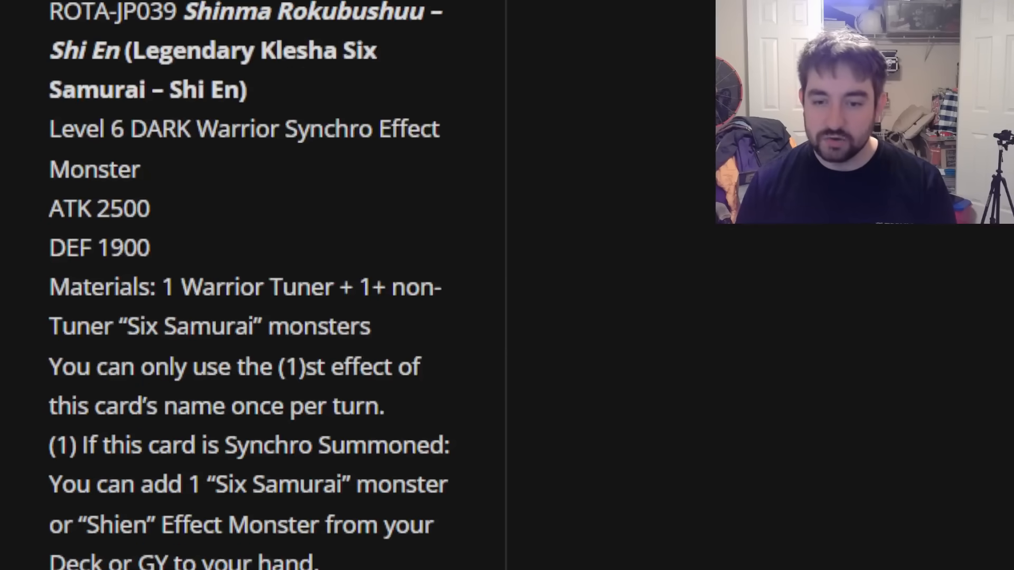
scroll(down, 3)
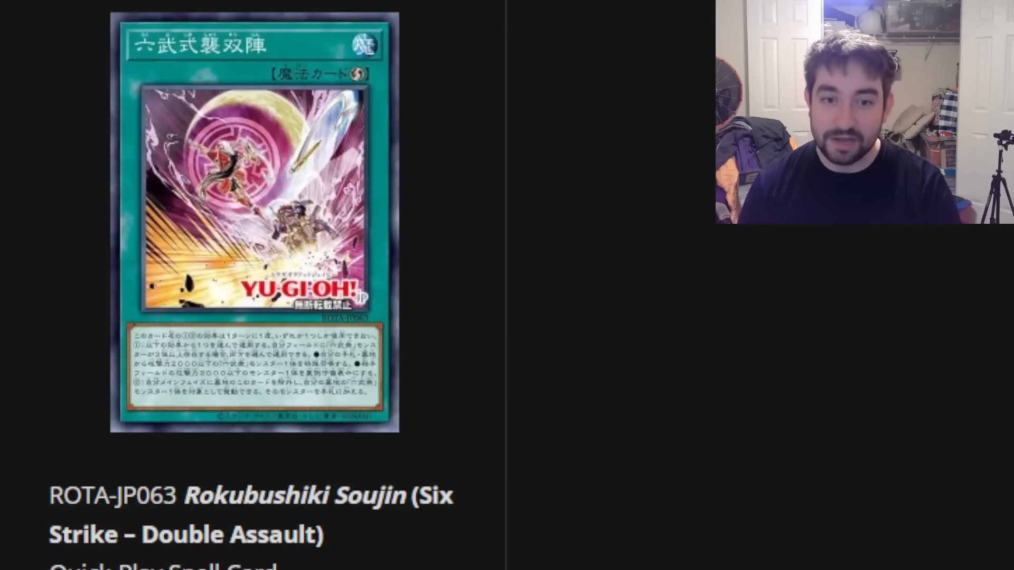
scroll(down, 3)
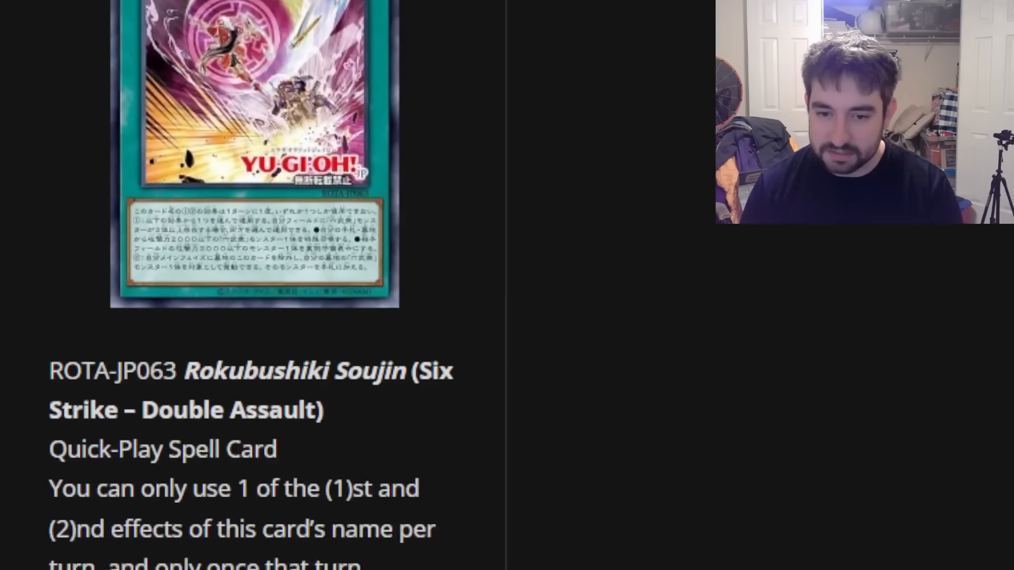
Scroll down through Six Strike – Double Assault's two effect options and its second effect.
scroll(down, 3)
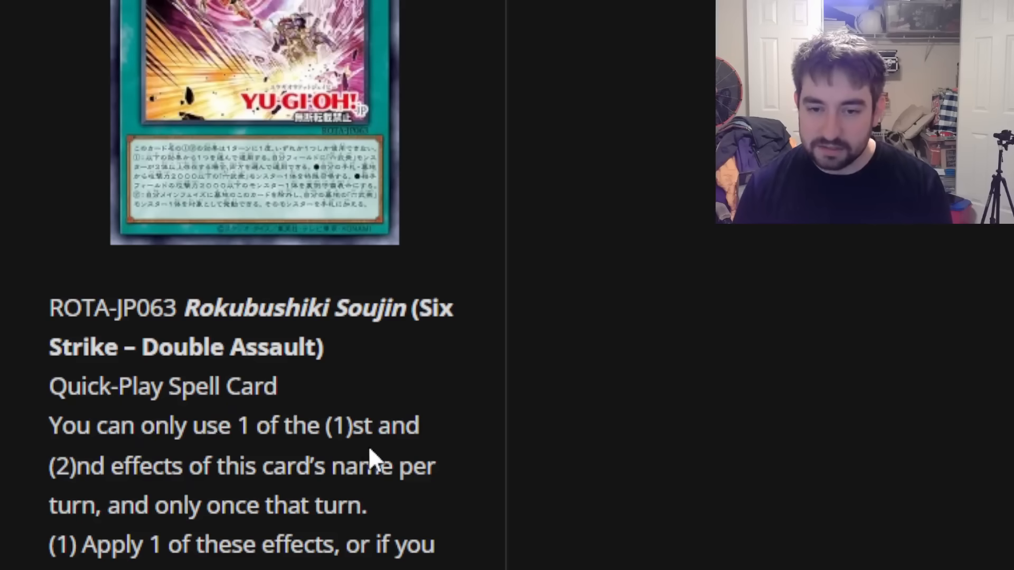
mouse_move(363, 452)
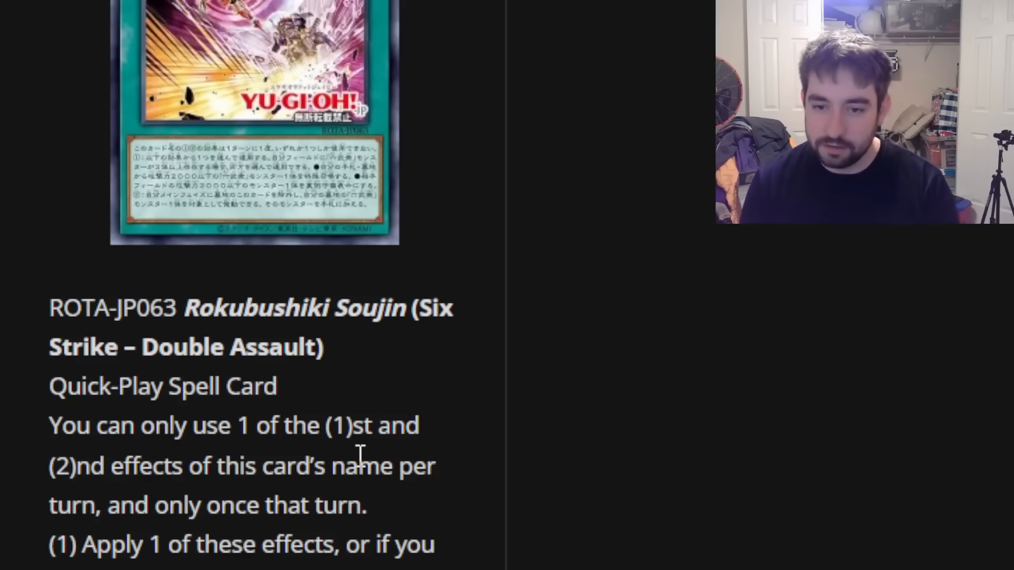
scroll(down, 3)
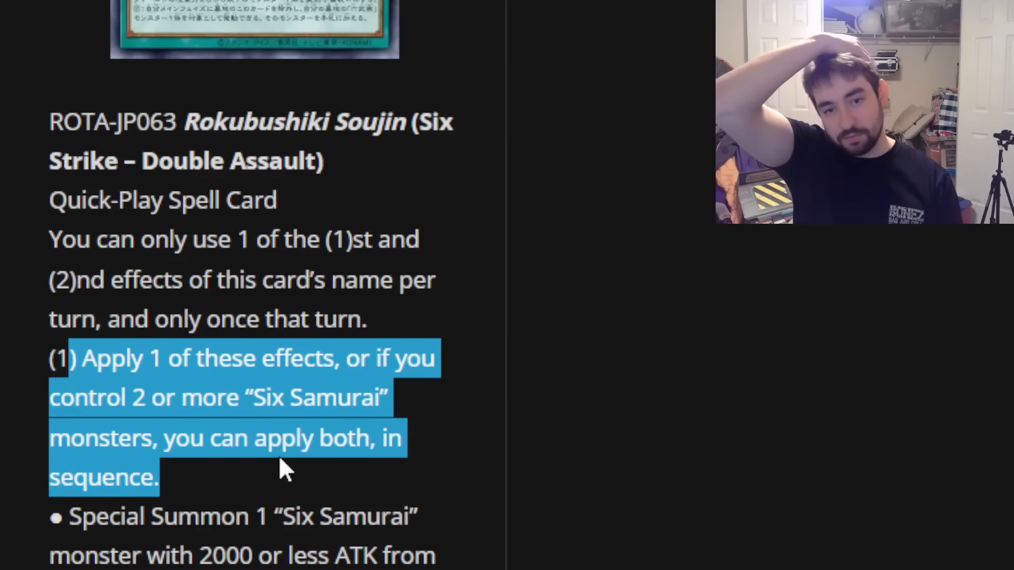
scroll(down, 3)
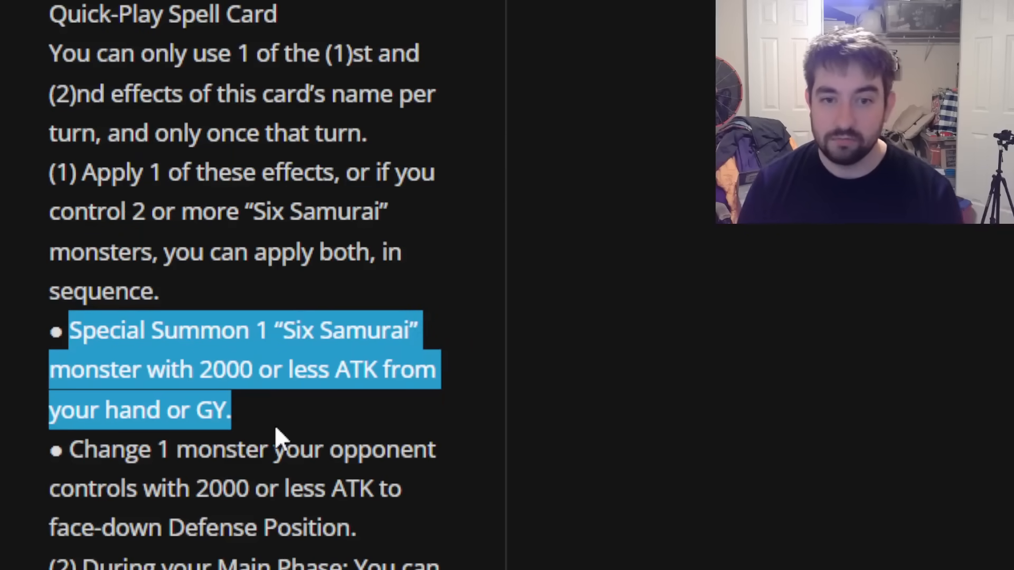
mouse_move(71, 449)
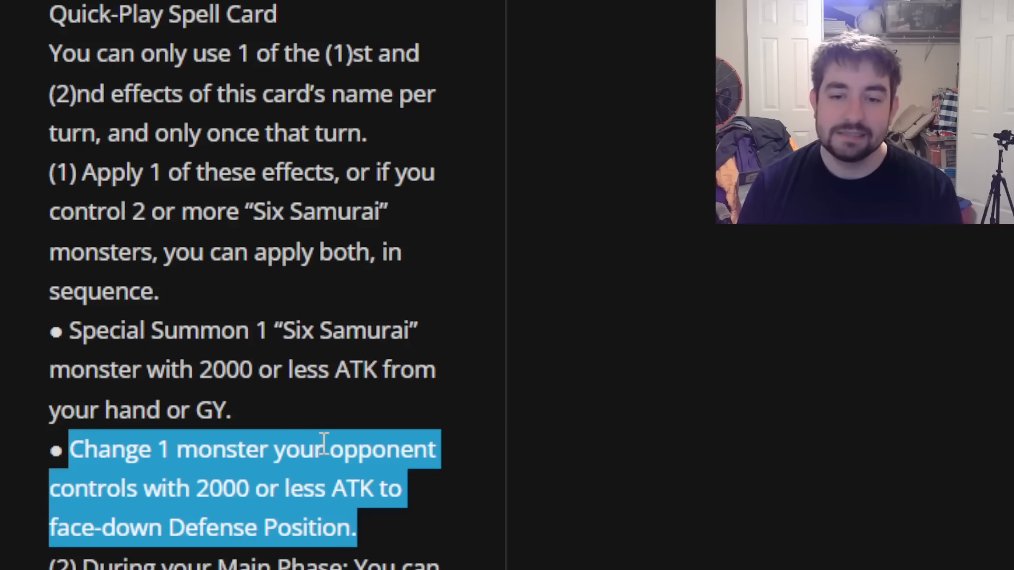
mouse_move(510, 413)
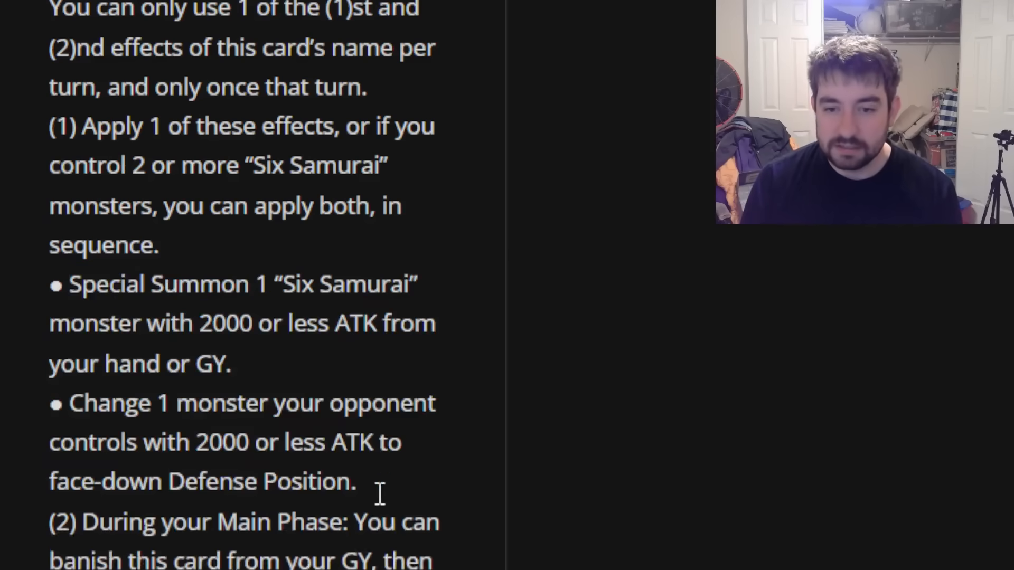
Highlight the second effect's number, clear the selection, and scroll back to the spell card image.
scroll(down, 3)
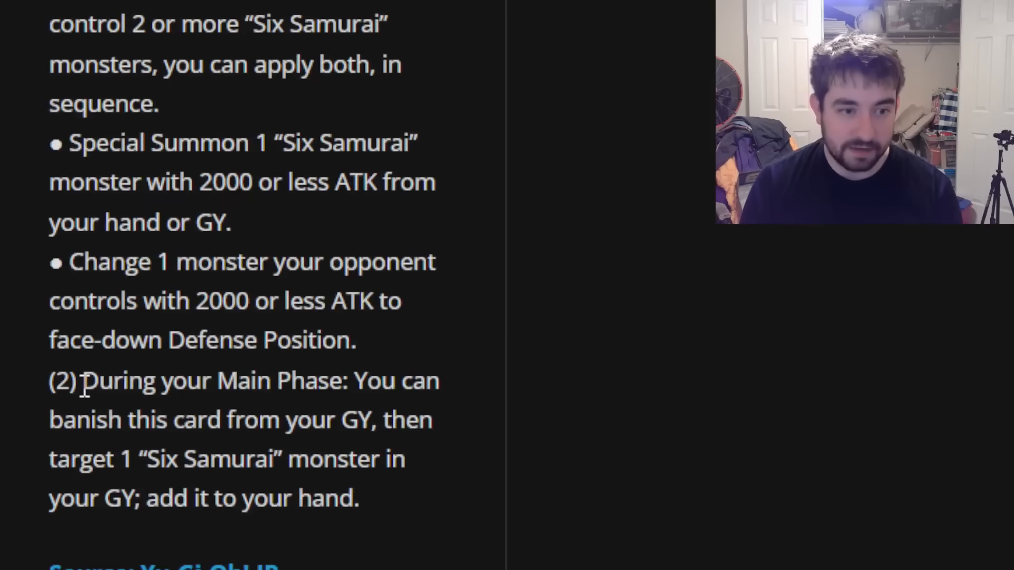
double_click(64, 381)
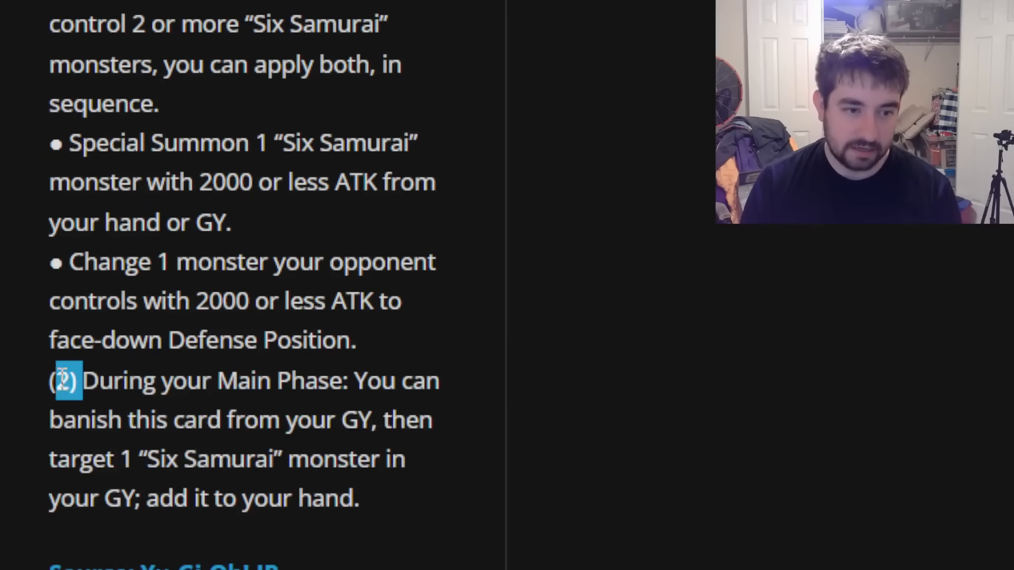
scroll(up, 3)
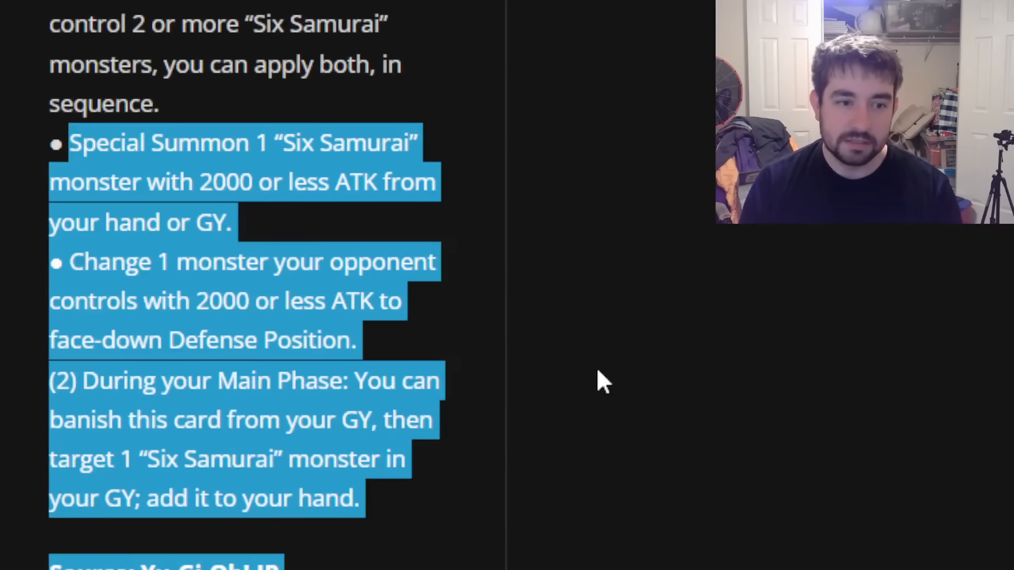
click(181, 123)
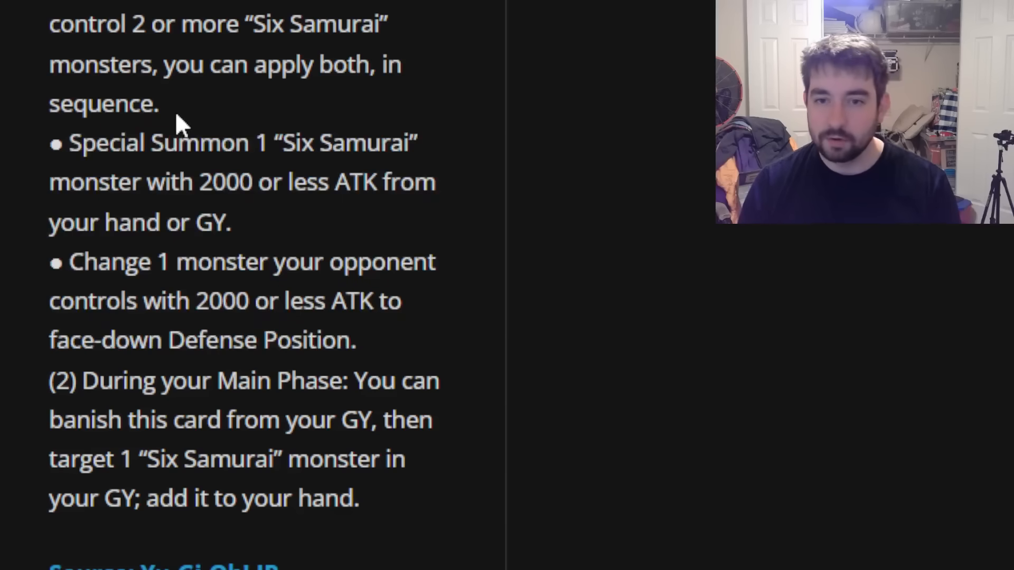
mouse_move(133, 348)
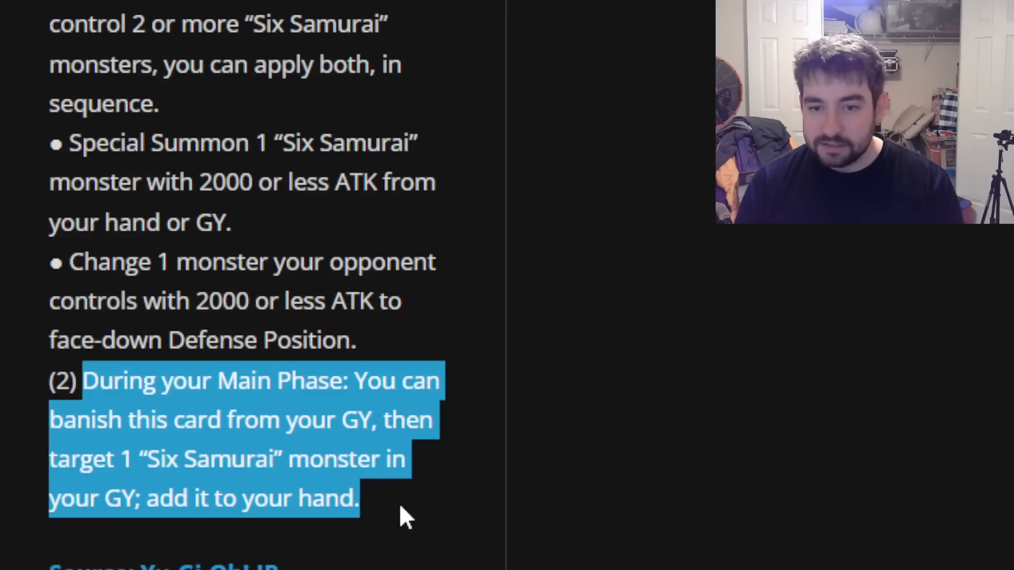
mouse_move(413, 521)
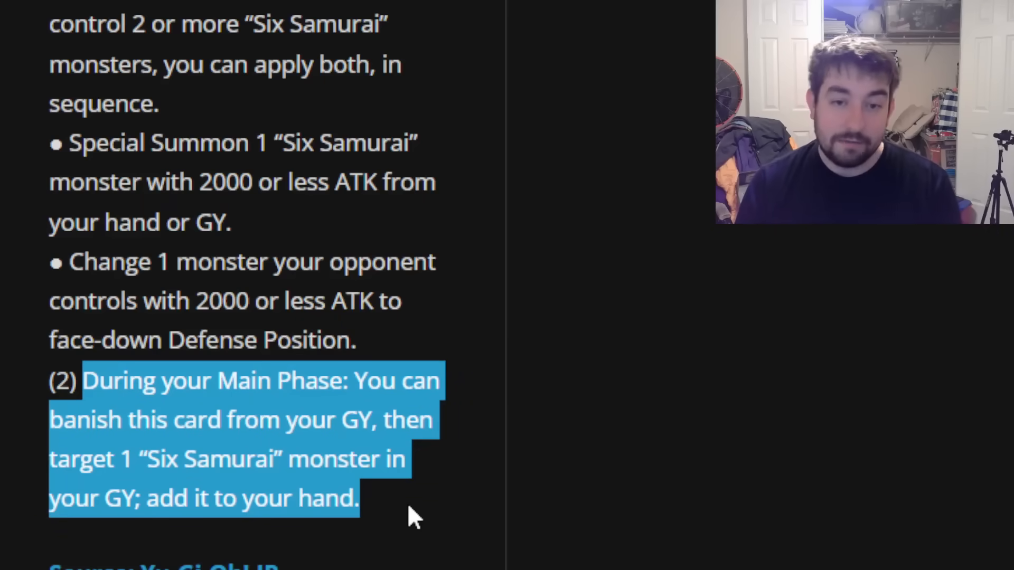
scroll(up, 3)
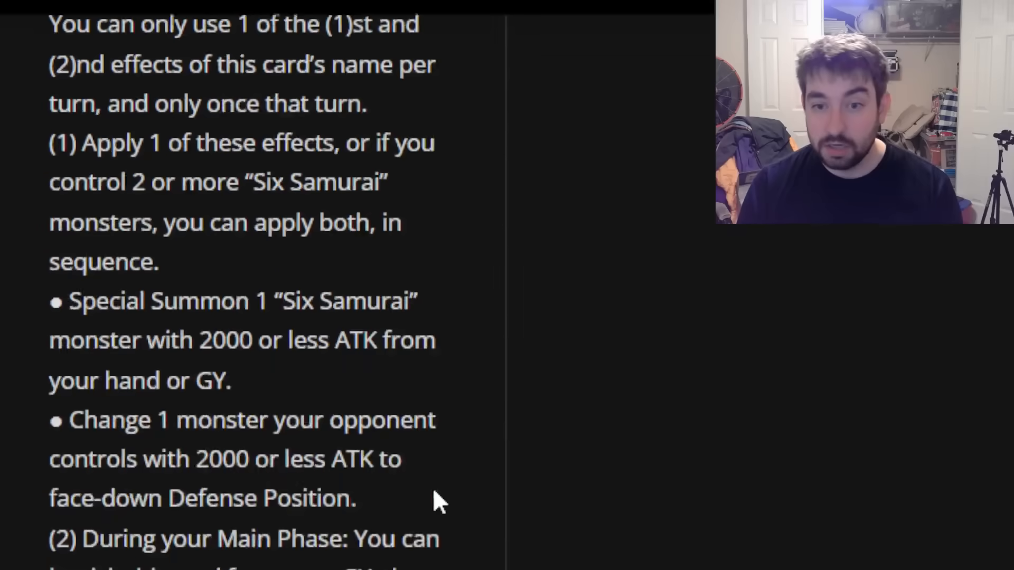
scroll(down, 3)
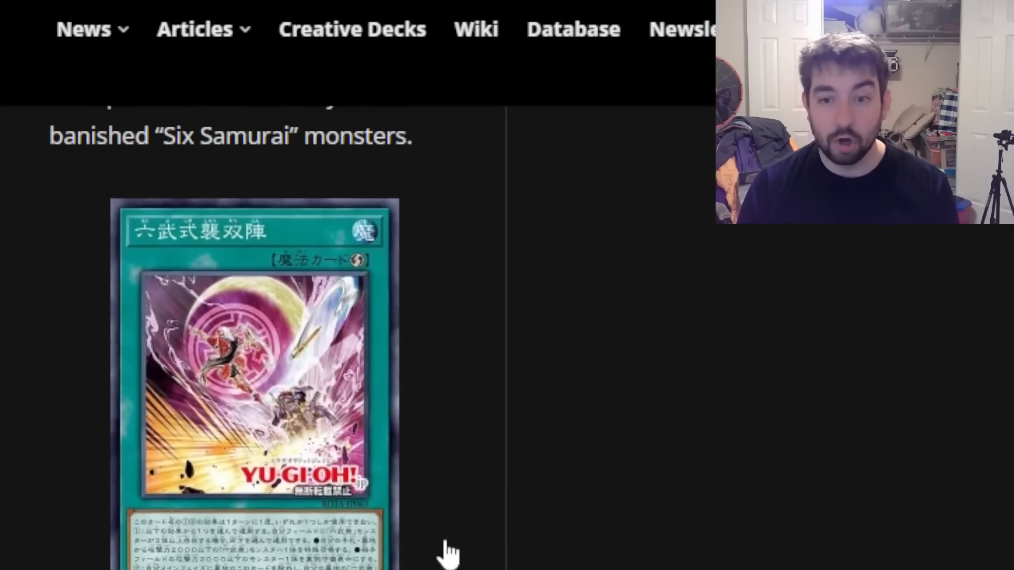
mouse_move(402, 532)
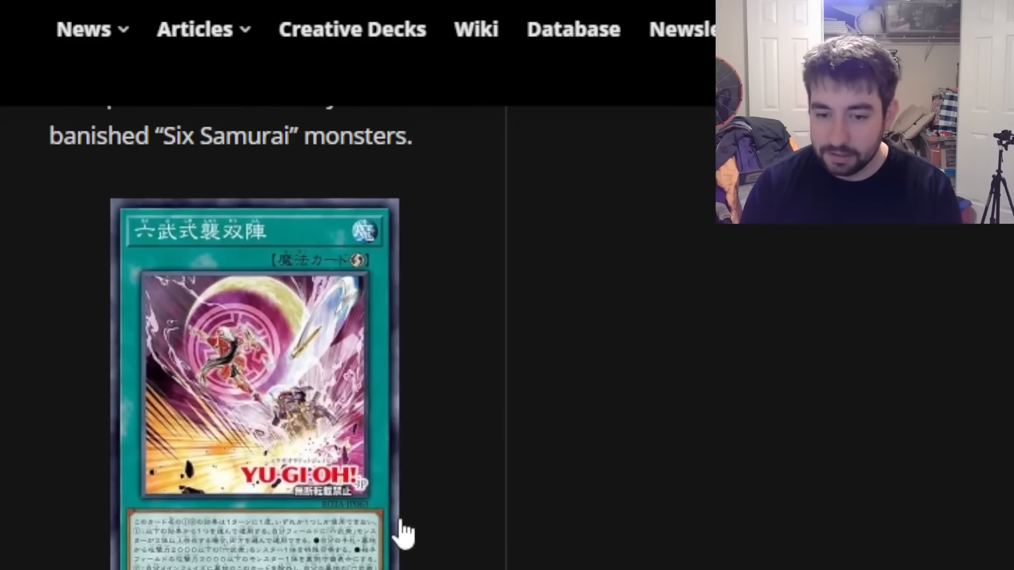
scroll(up, 3)
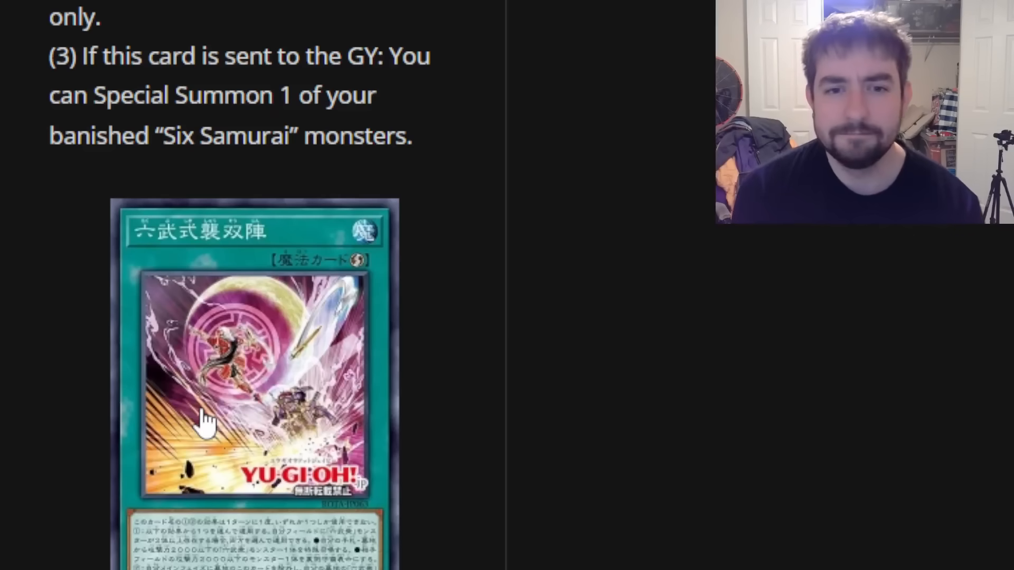
mouse_move(245, 469)
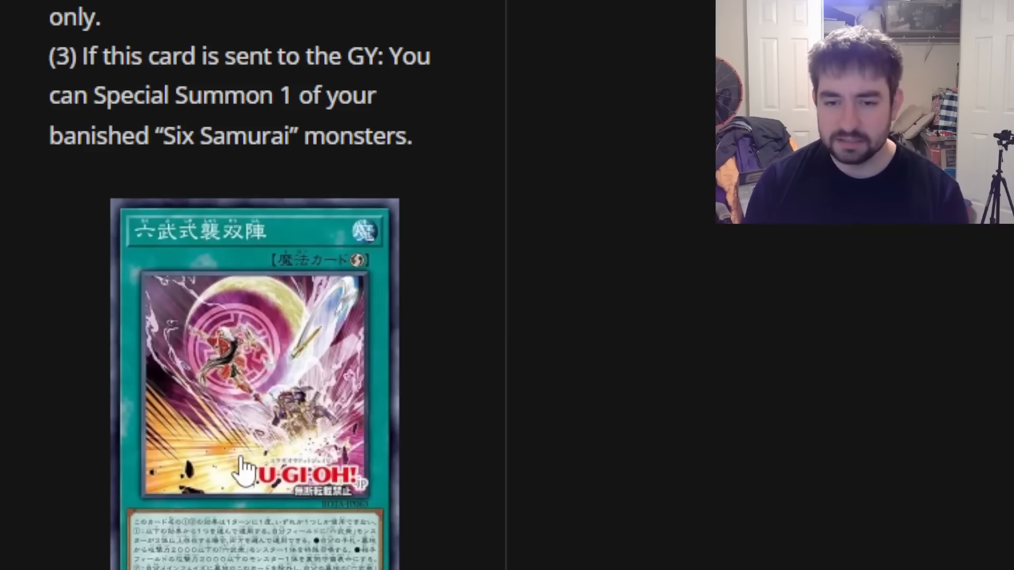
Highlight Double Assault's Special Summon bullet, then scroll to the Dark Level 3 monster.
scroll(down, 3)
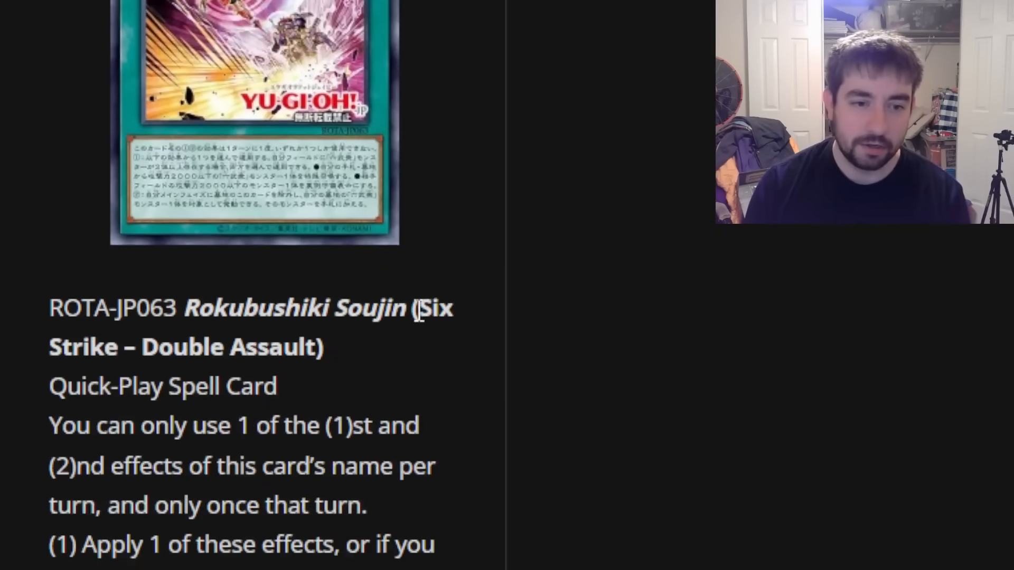
scroll(down, 3)
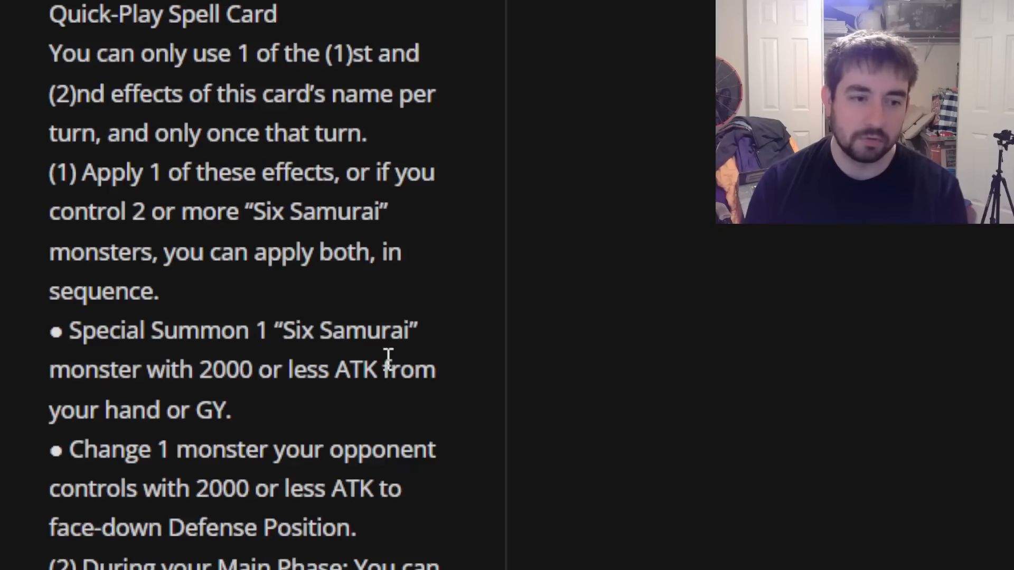
scroll(down, 3)
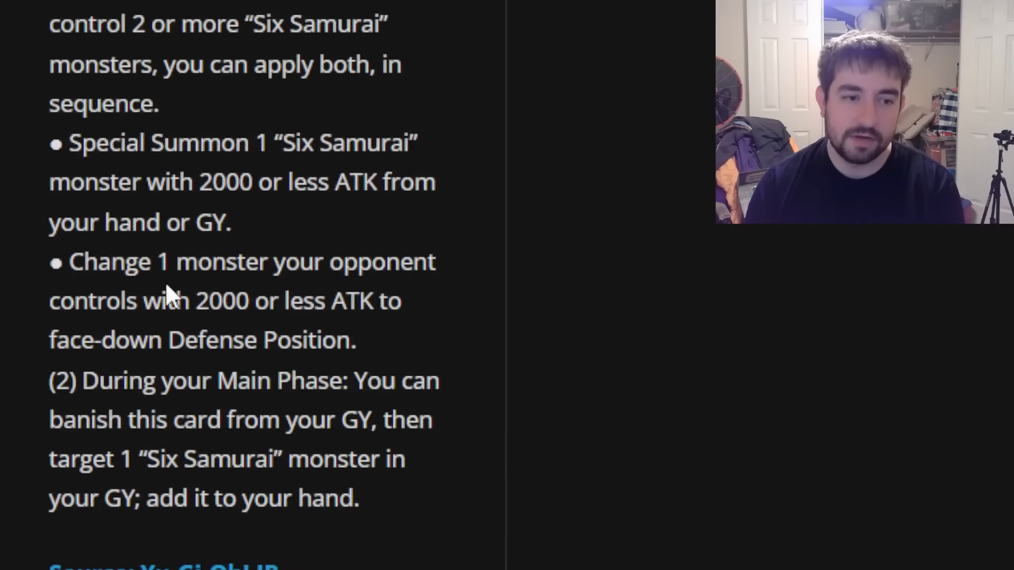
drag(49, 142, 229, 222)
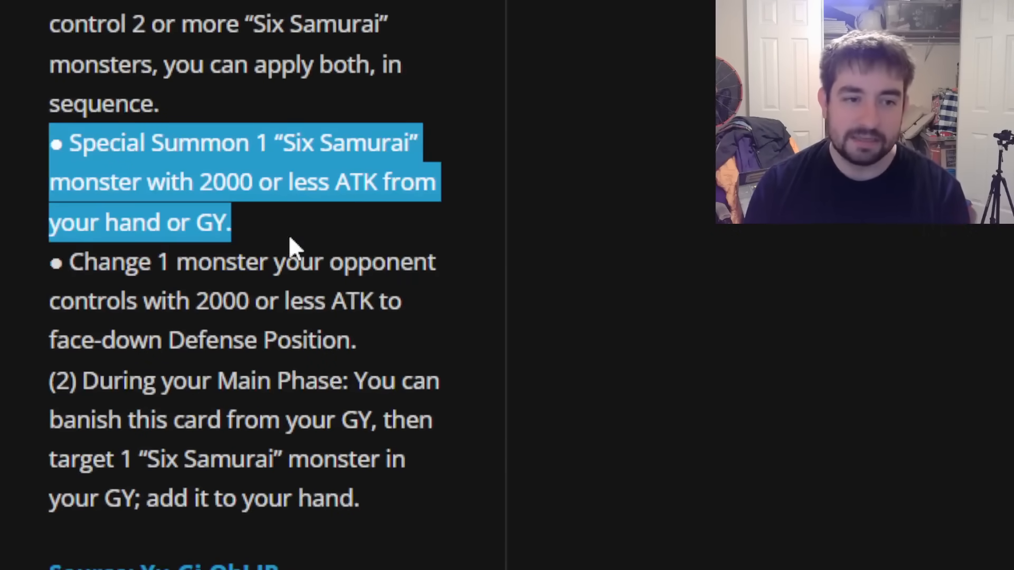
mouse_move(236, 285)
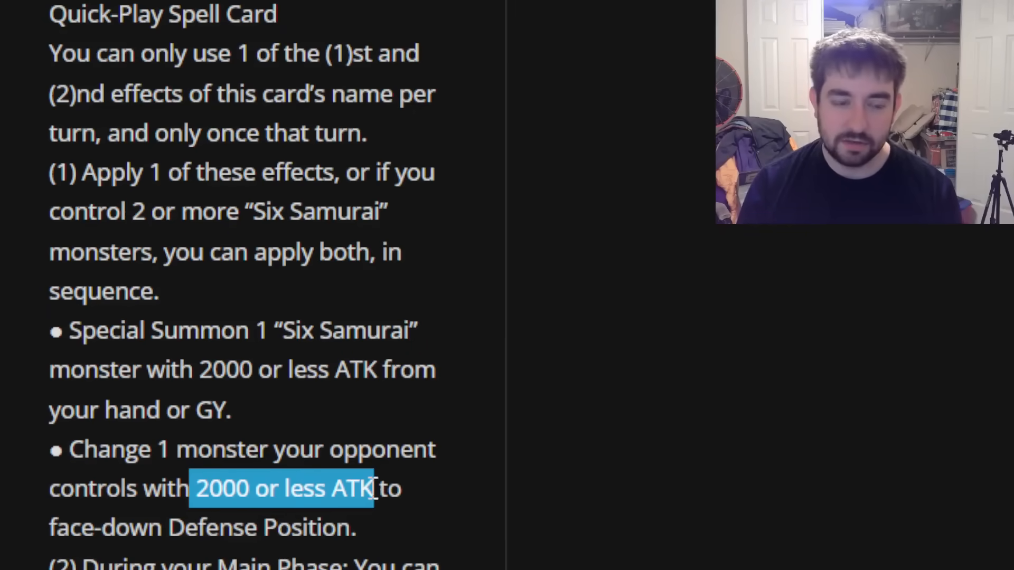
scroll(down, 3)
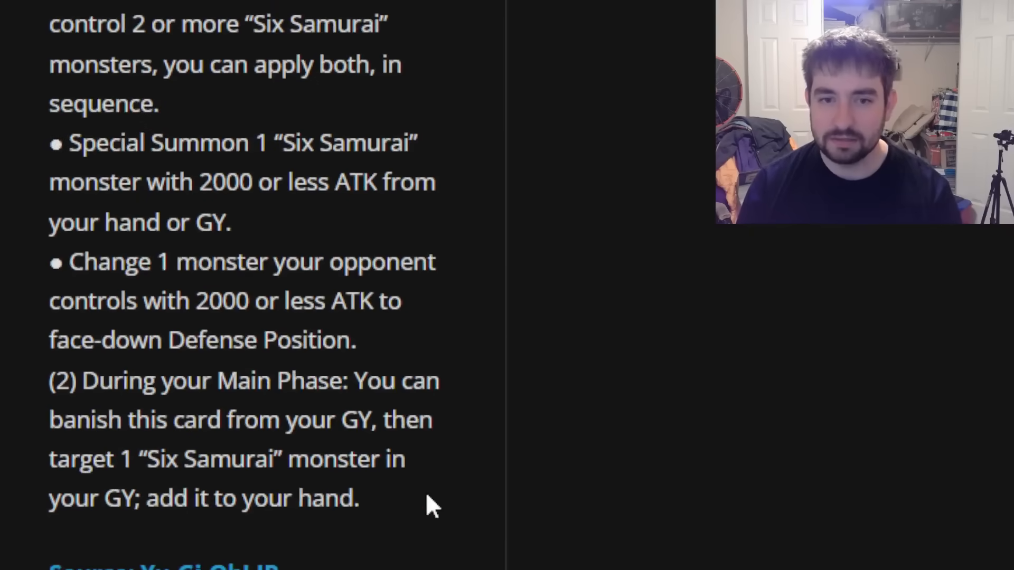
mouse_move(429, 498)
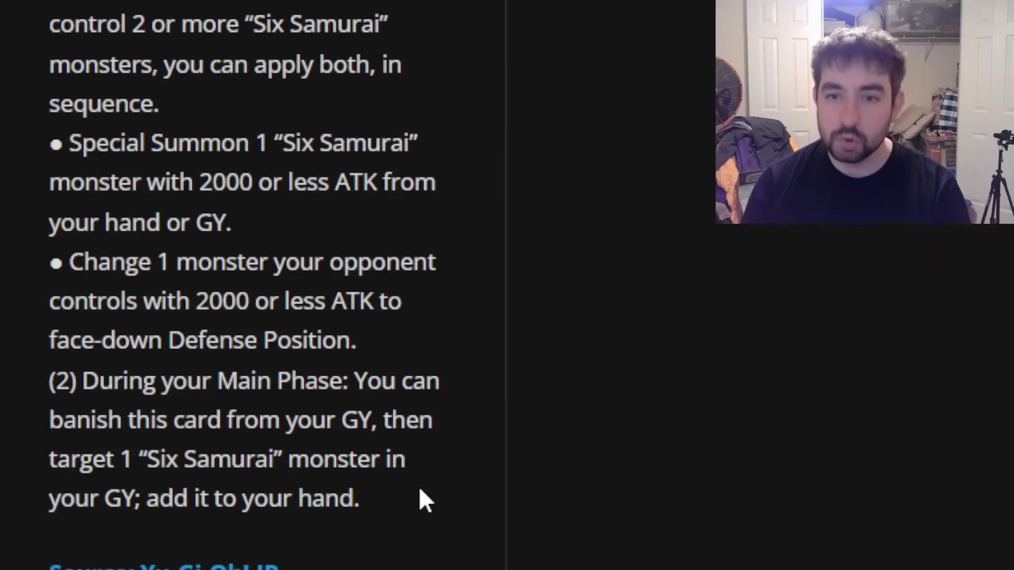
scroll(up, 3)
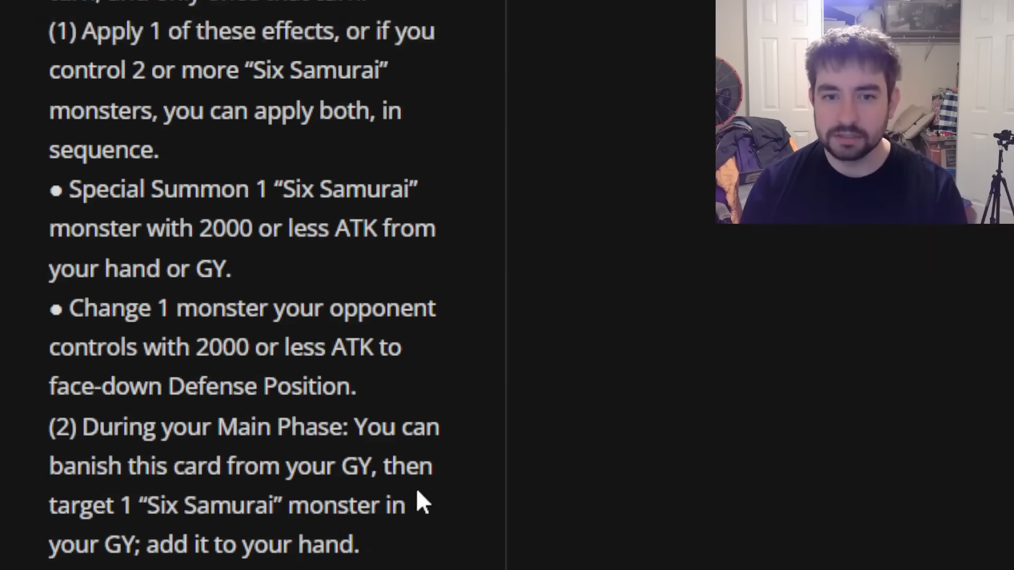
scroll(up, 3)
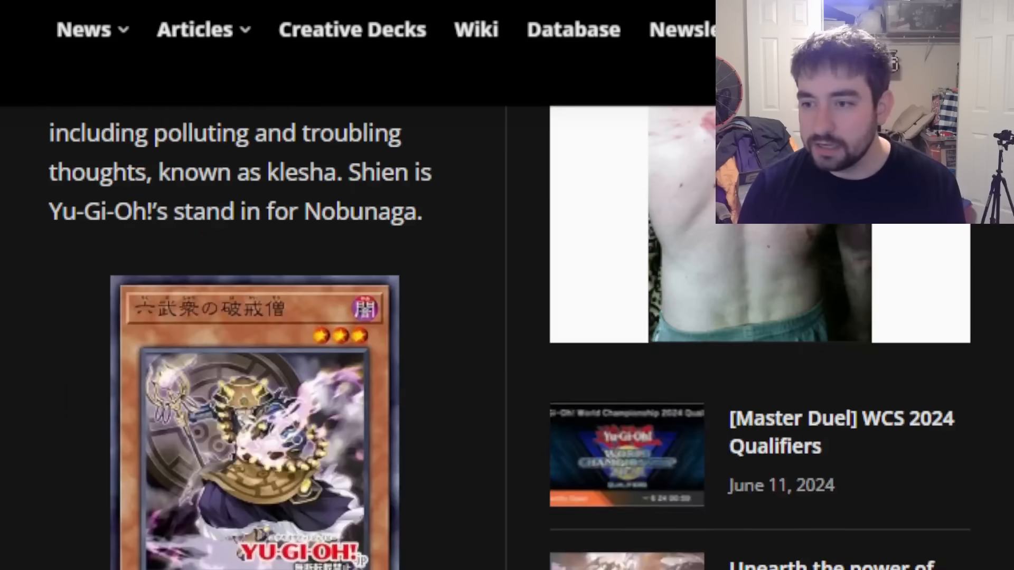
scroll(down, 3)
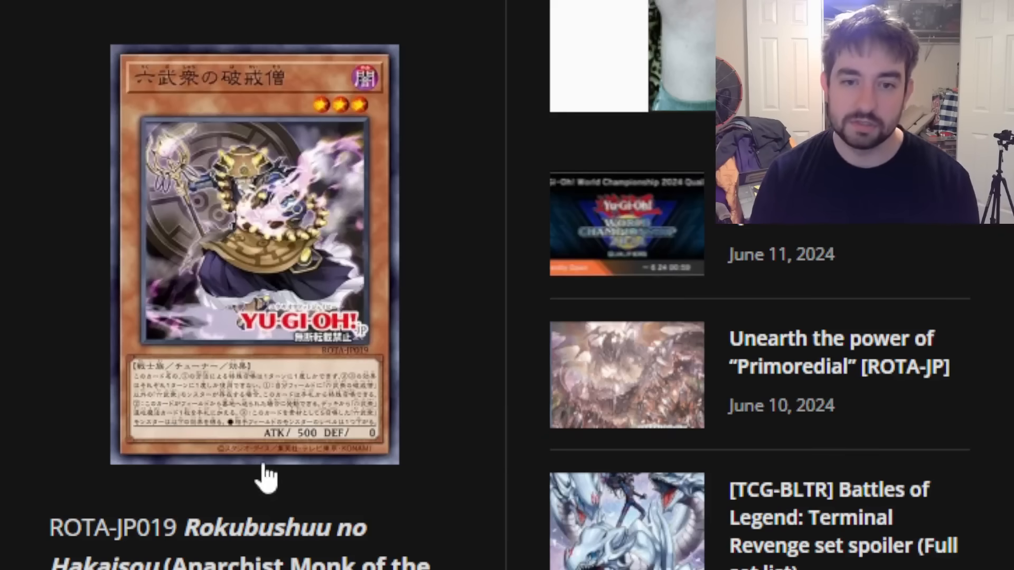
mouse_move(194, 492)
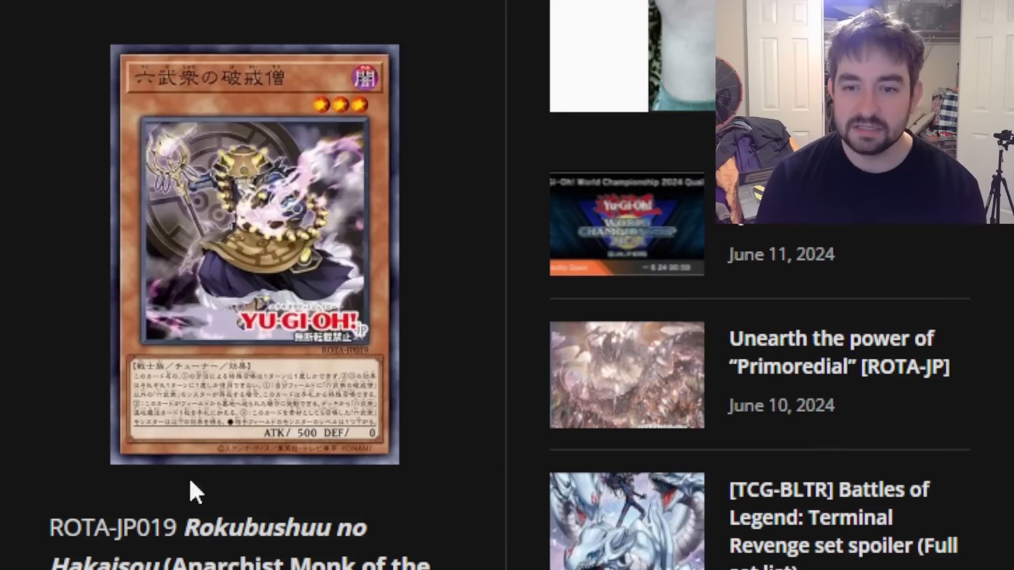
mouse_move(430, 514)
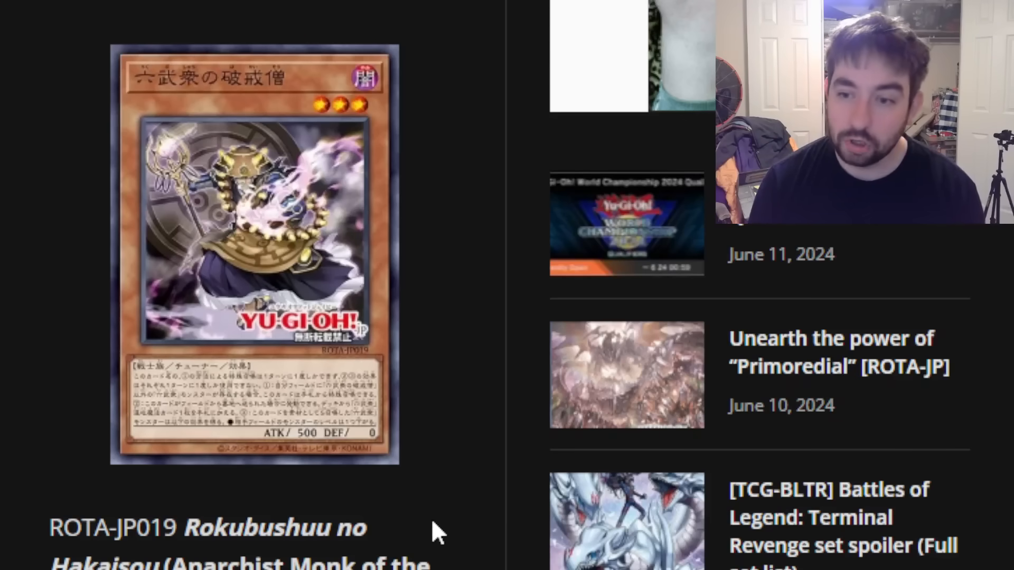
scroll(up, 3)
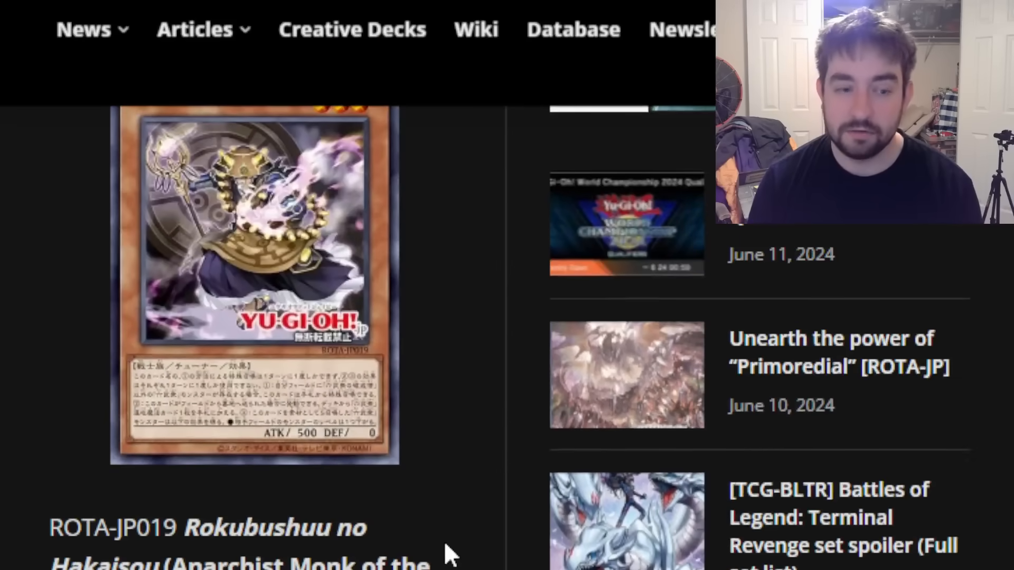
scroll(up, 3)
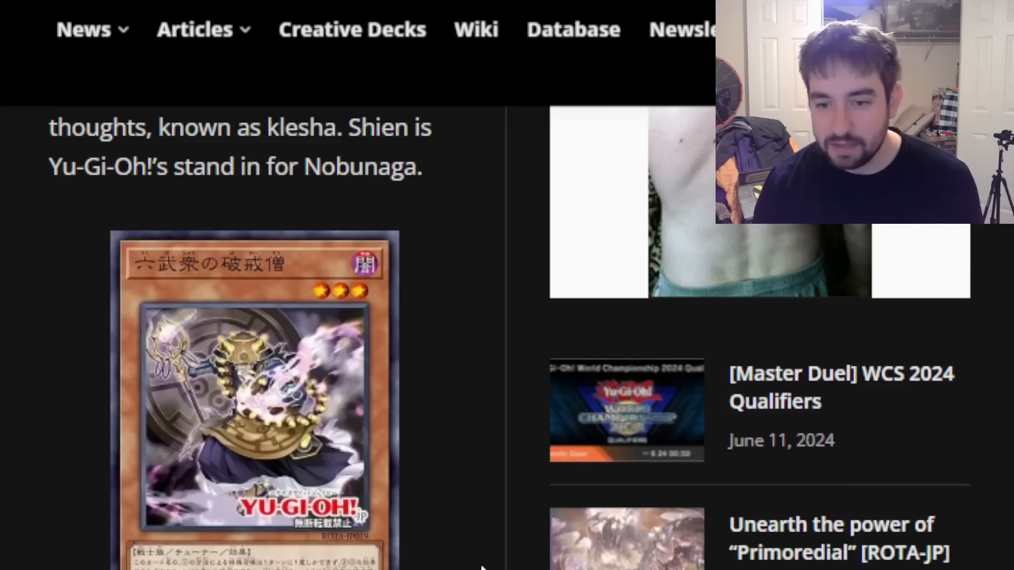
Scroll past the Instructor and Shi En entries to Enishi's Synchro card image.
scroll(down, 3)
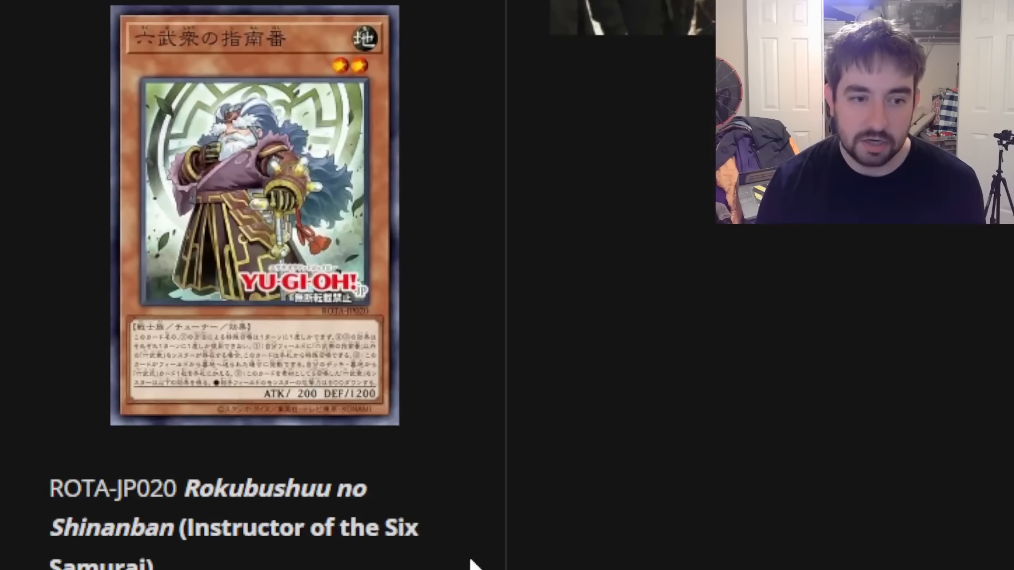
scroll(down, 3)
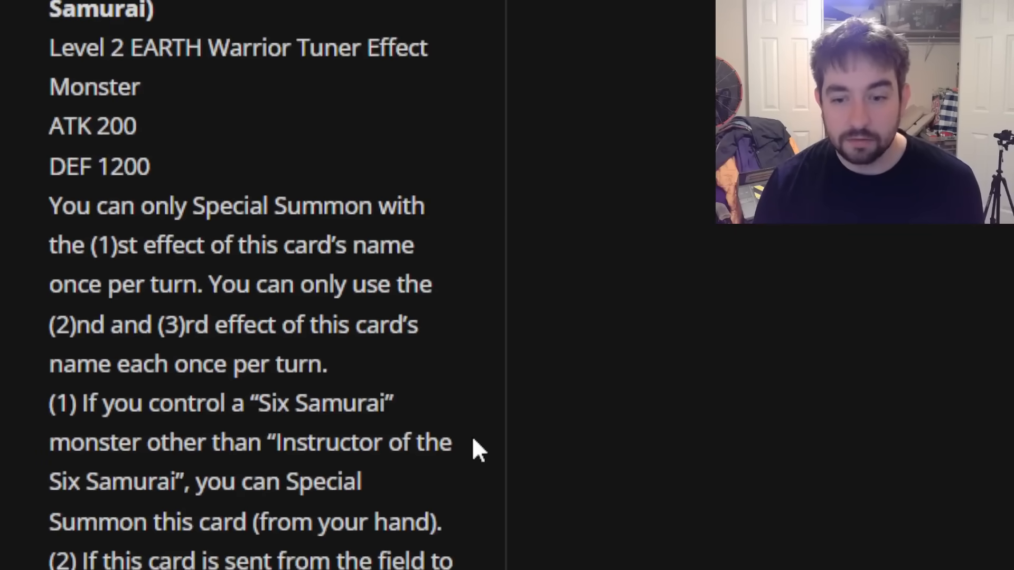
scroll(up, 3)
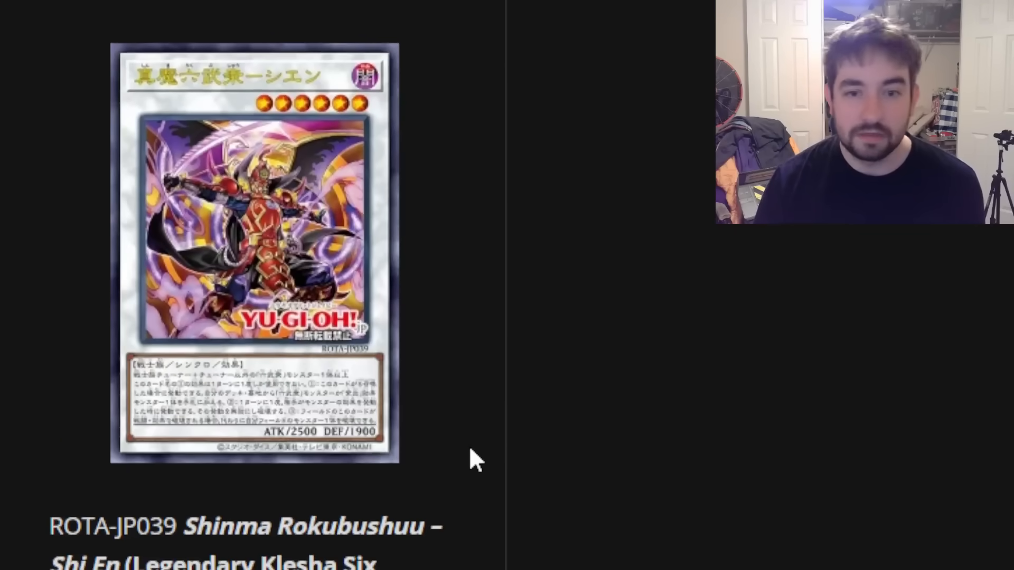
scroll(down, 3)
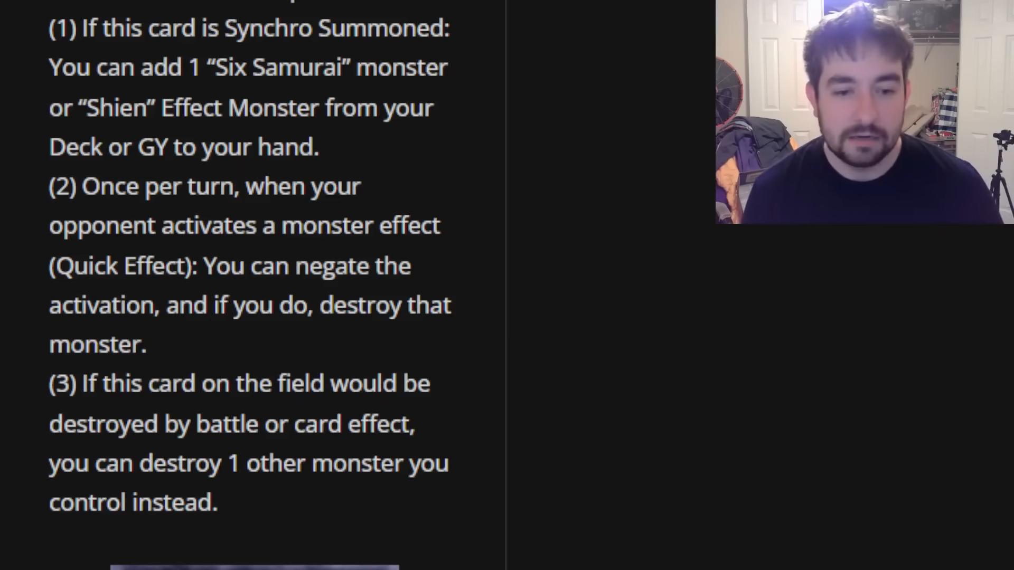
scroll(down, 3)
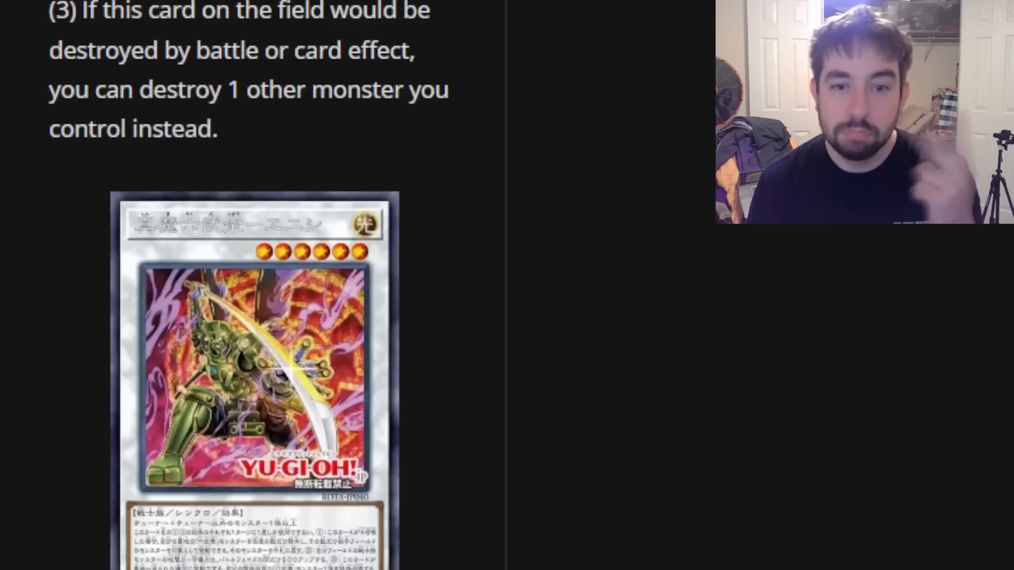